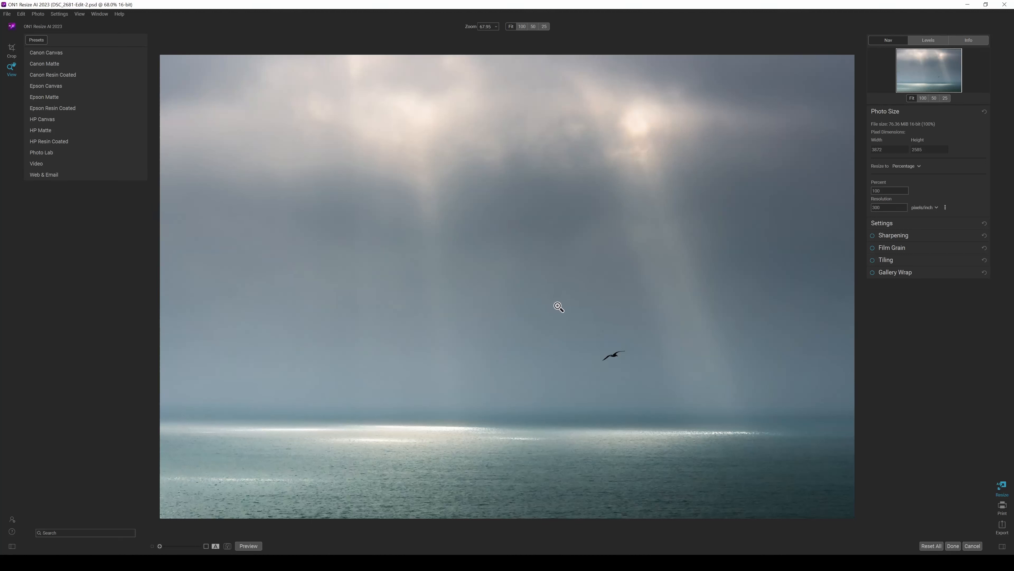
mouse_move(558, 308)
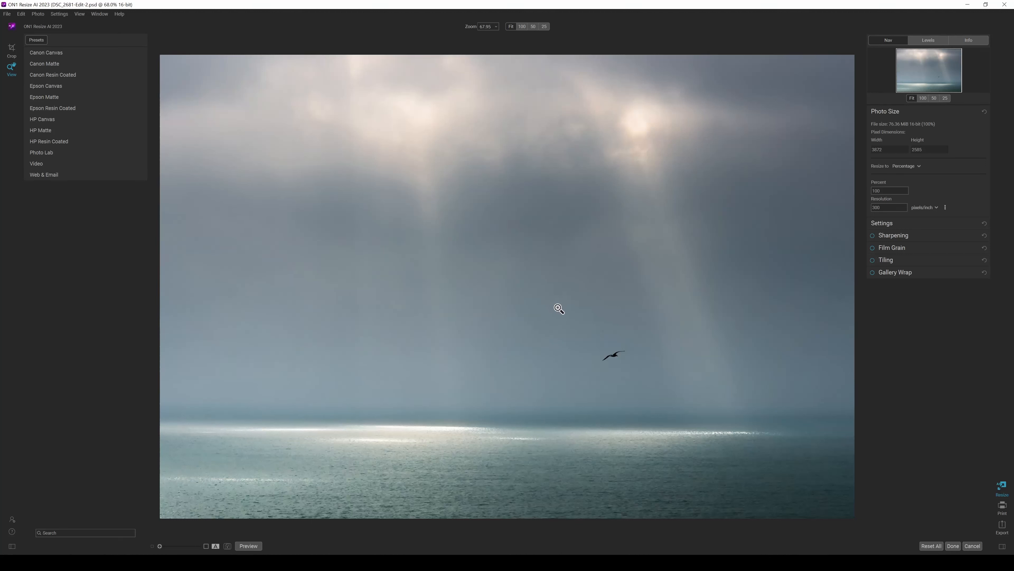
mouse_move(516, 314)
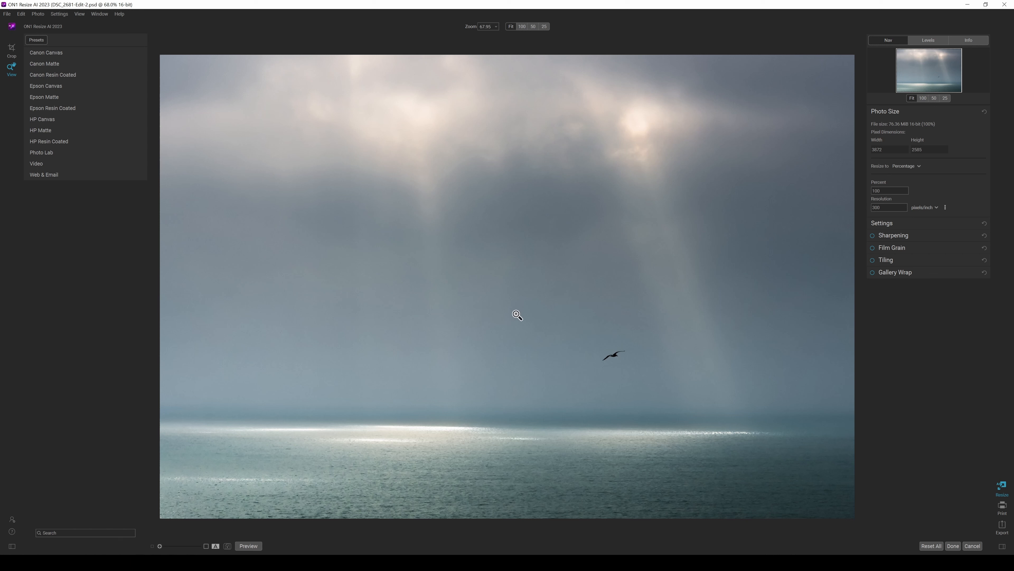
mouse_move(531, 308)
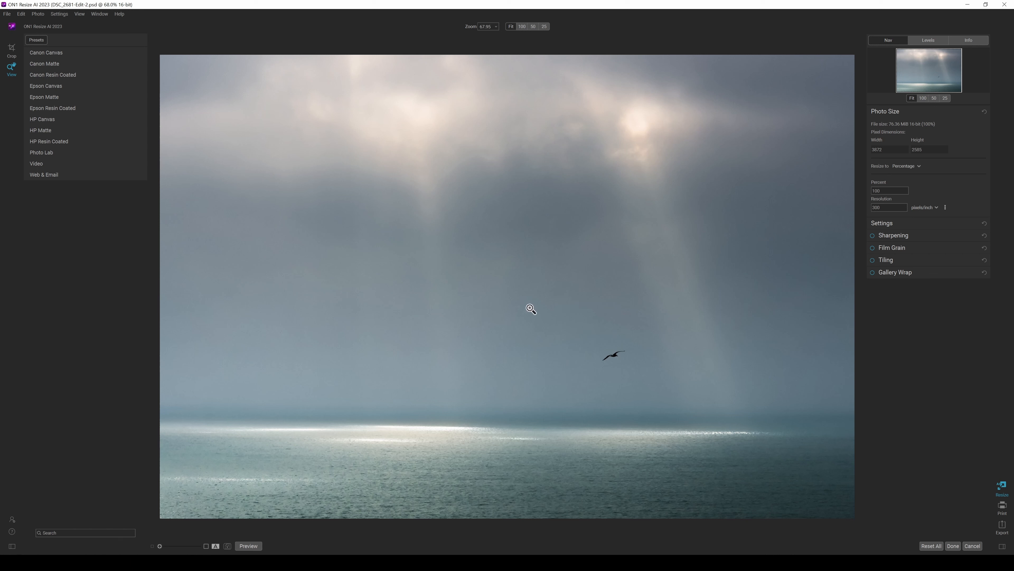
mouse_move(537, 313)
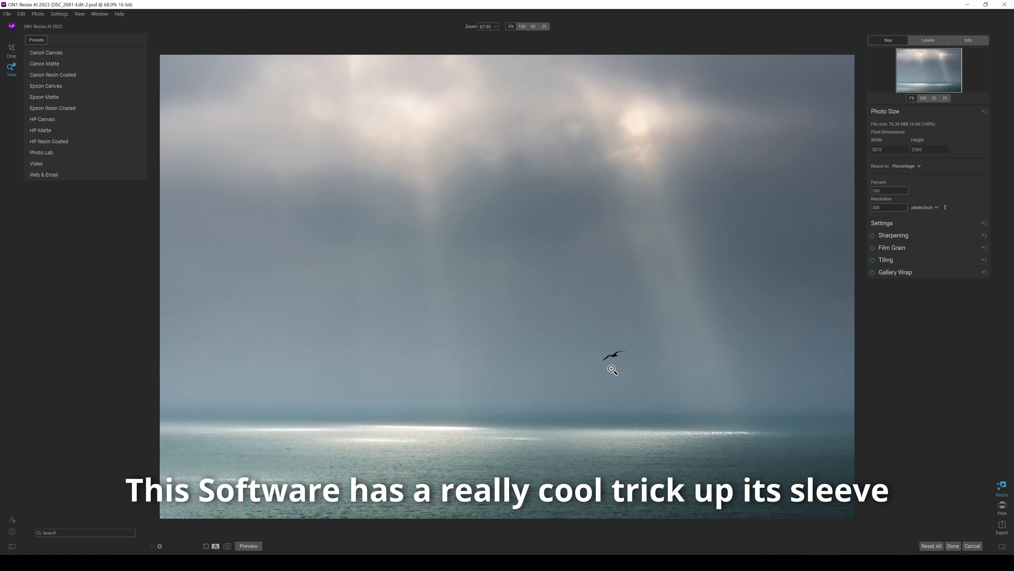
mouse_move(531, 298)
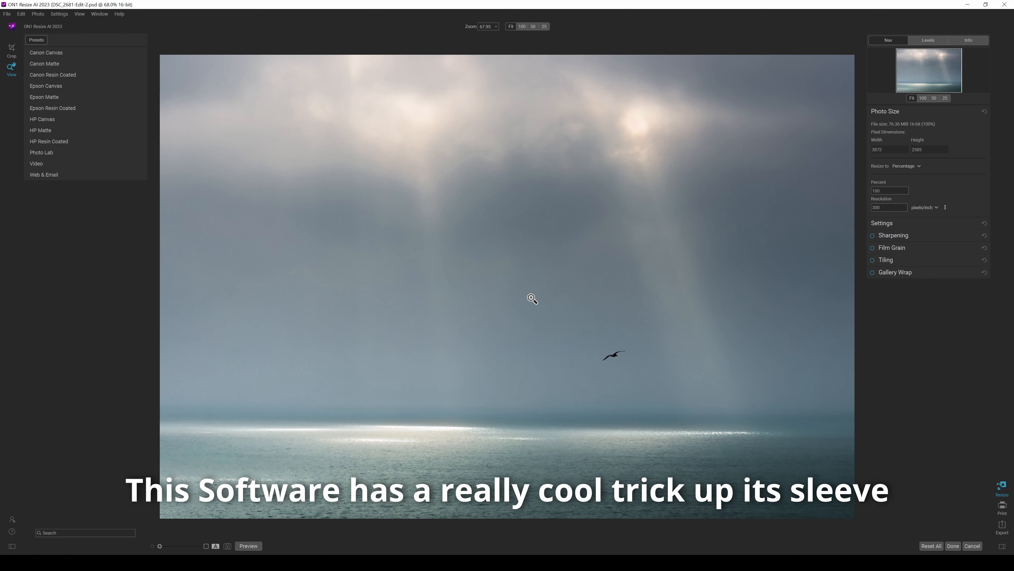
mouse_move(495, 334)
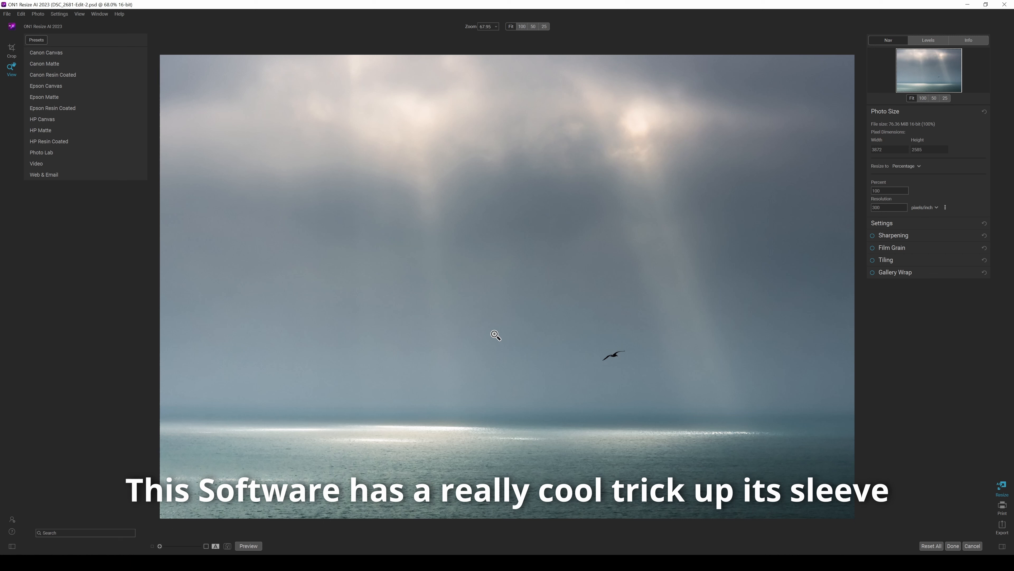
mouse_move(516, 345)
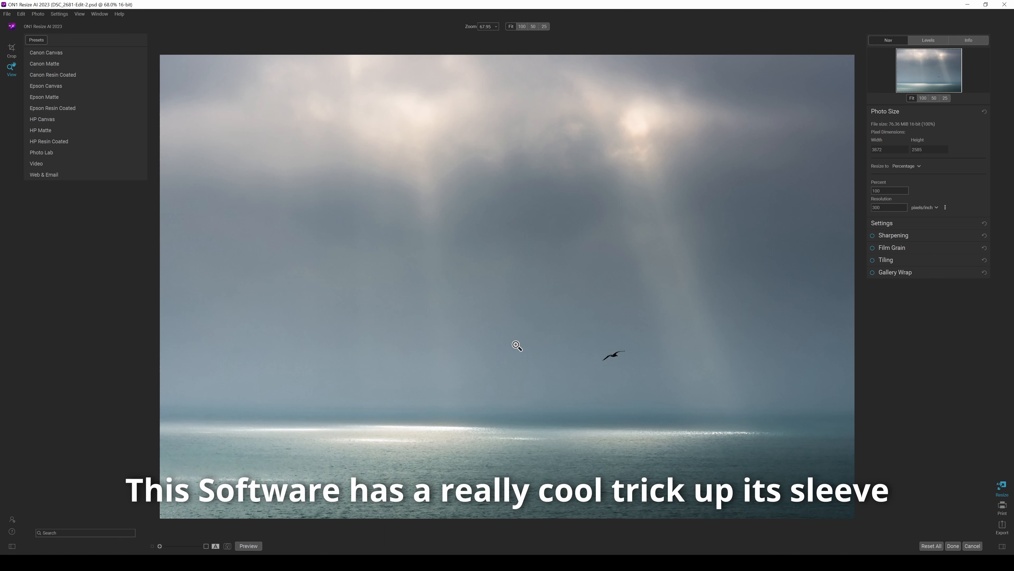
mouse_move(602, 339)
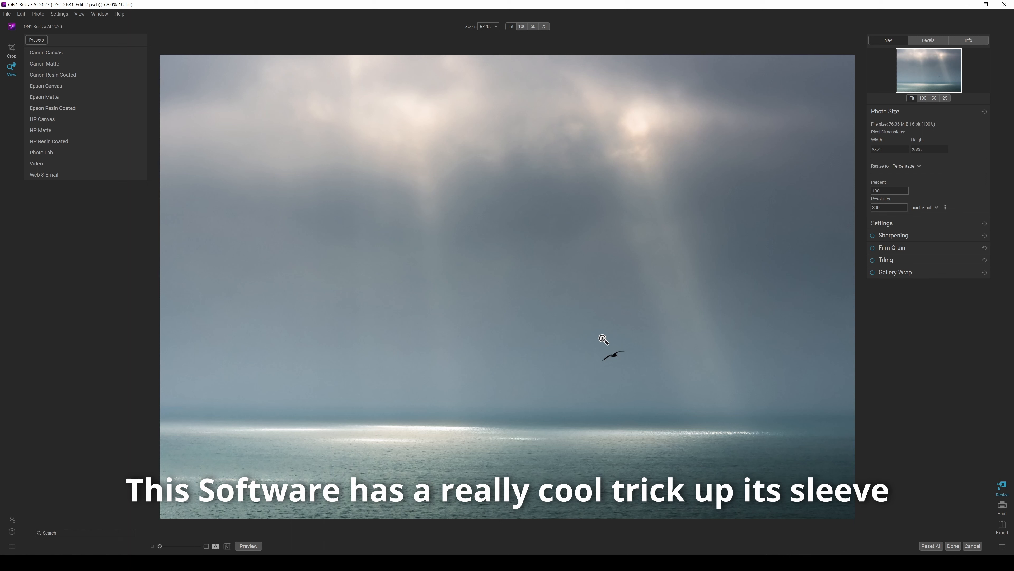
mouse_move(366, 161)
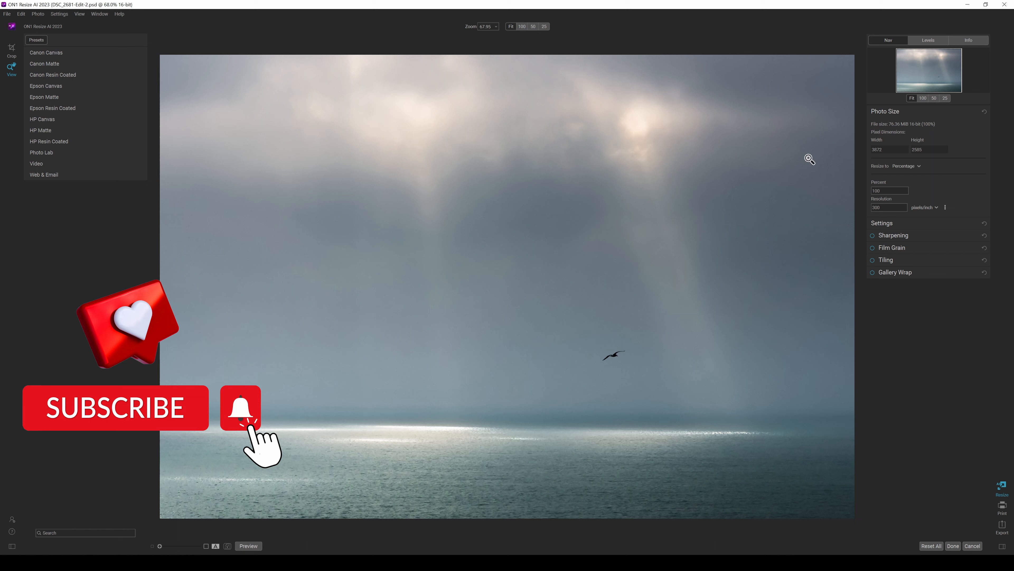
mouse_move(680, 259)
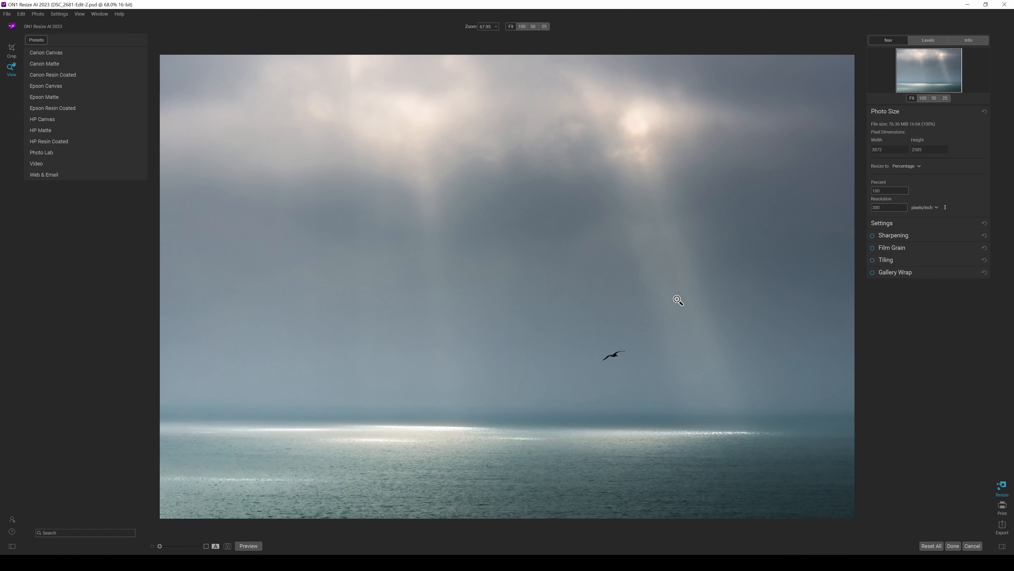
mouse_move(721, 192)
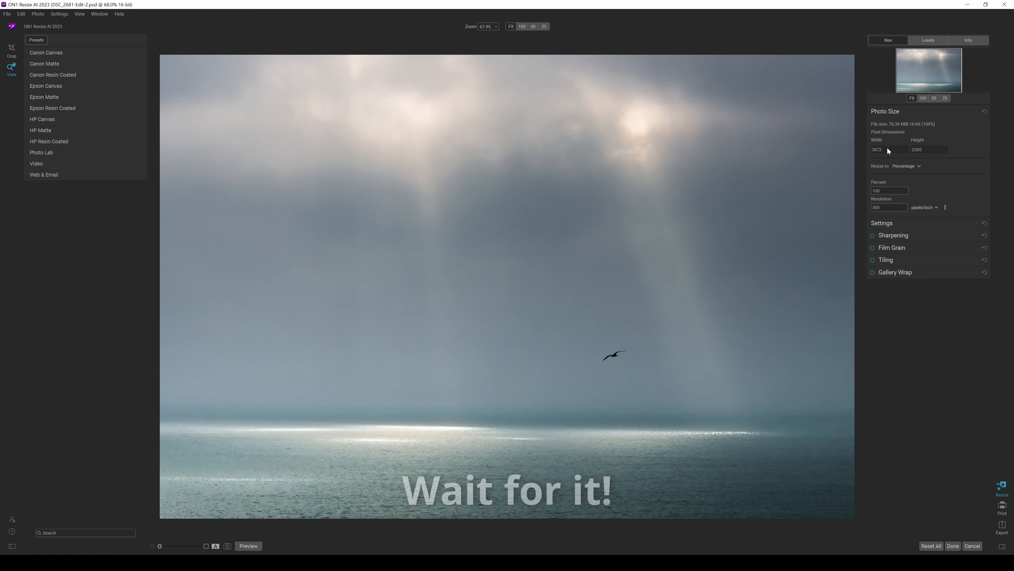
mouse_move(859, 163)
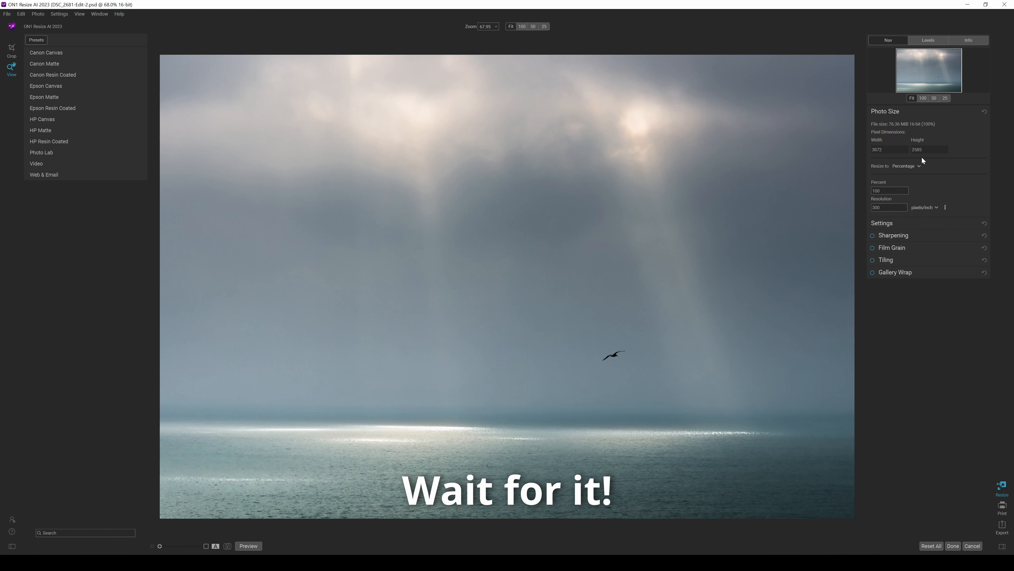
Step: Set the Resize to mode to Long Edge, keeping the original 3672 pixels
click(906, 165)
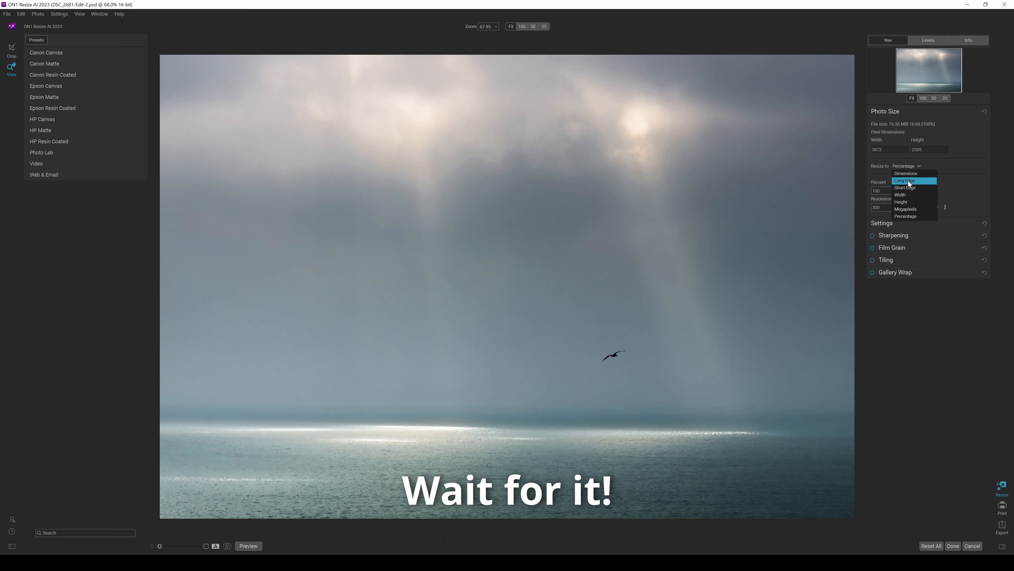
click(904, 181)
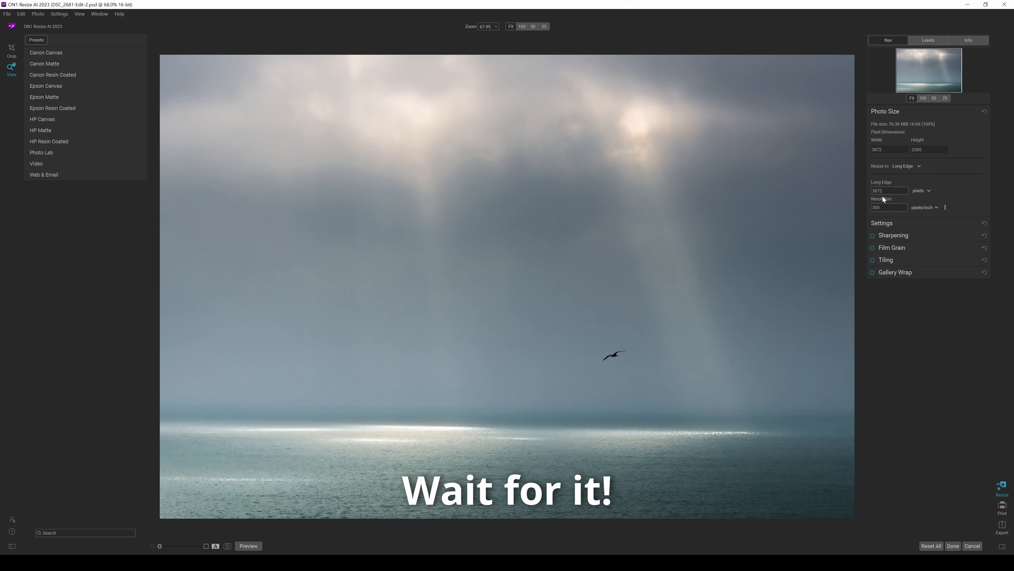
mouse_move(805, 196)
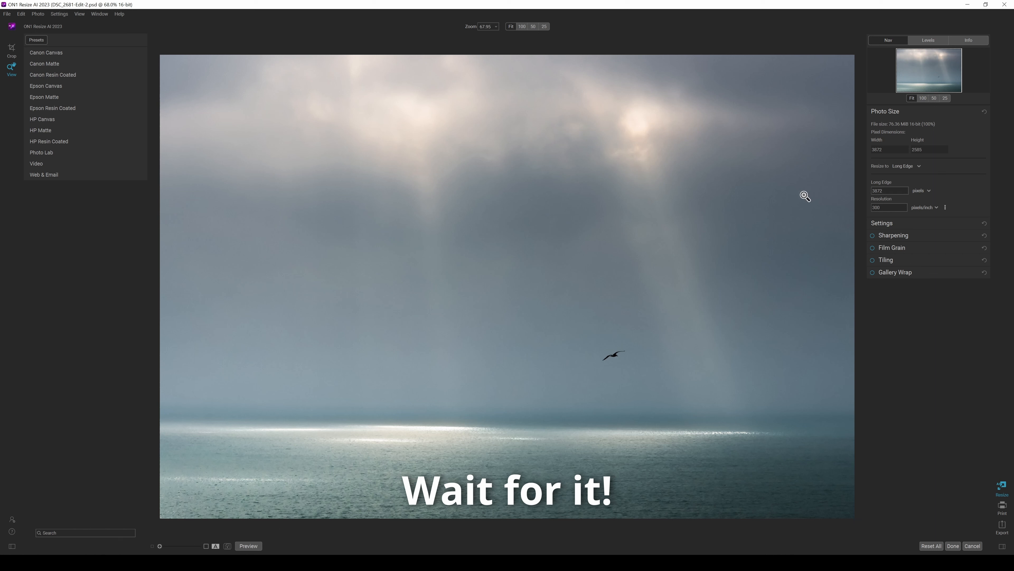
click(906, 165)
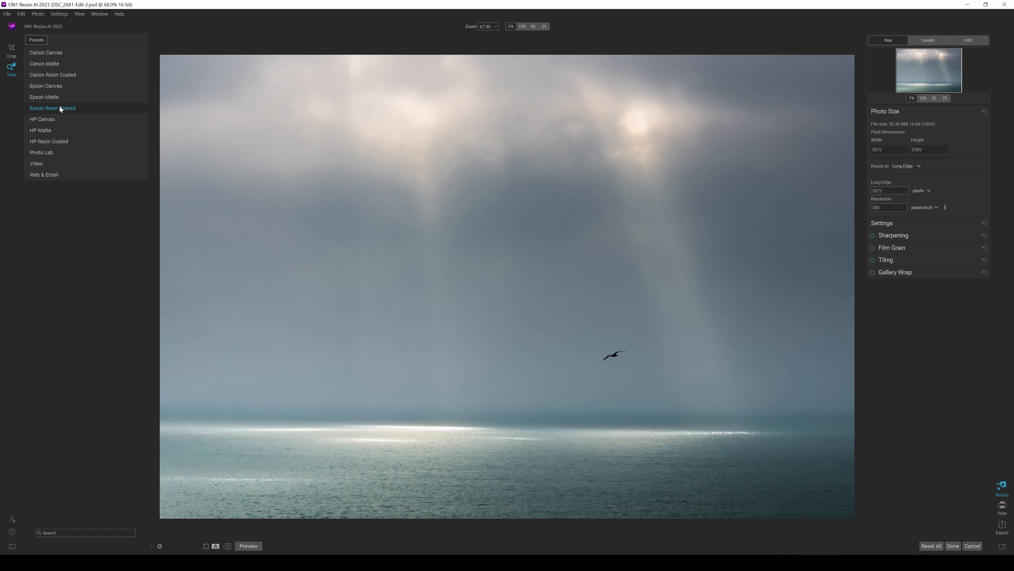
mouse_move(49, 155)
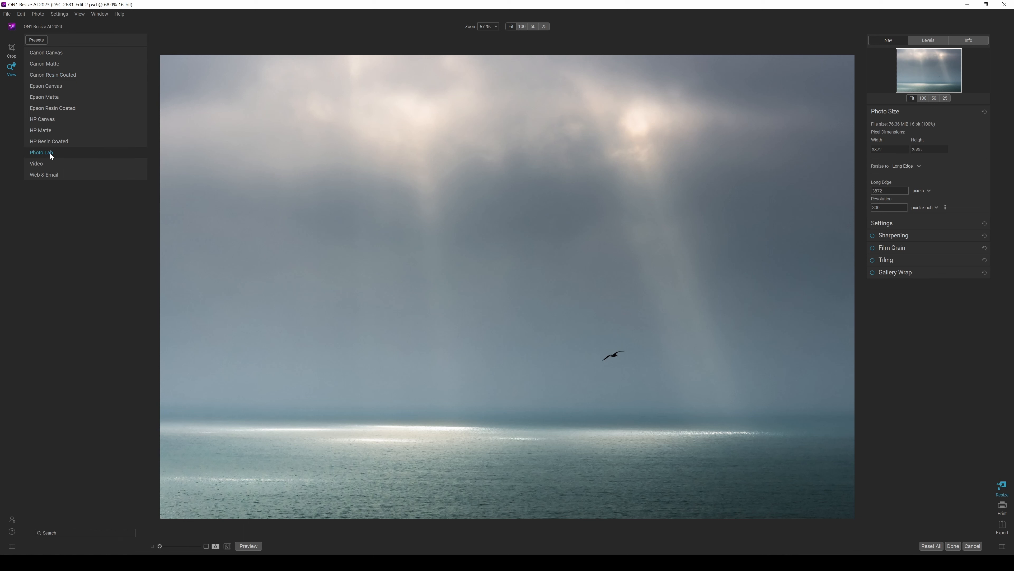
mouse_move(77, 159)
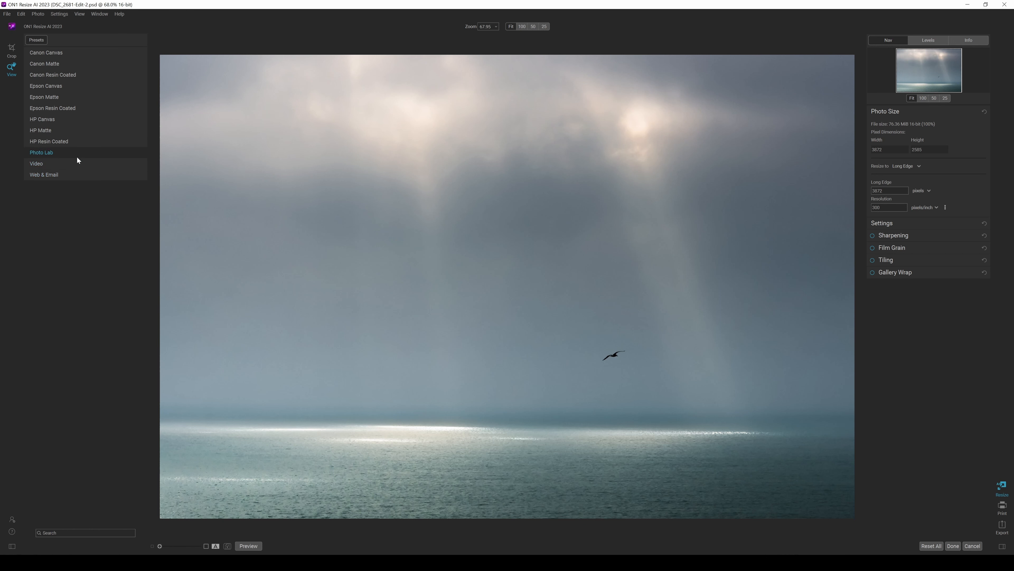
mouse_move(78, 160)
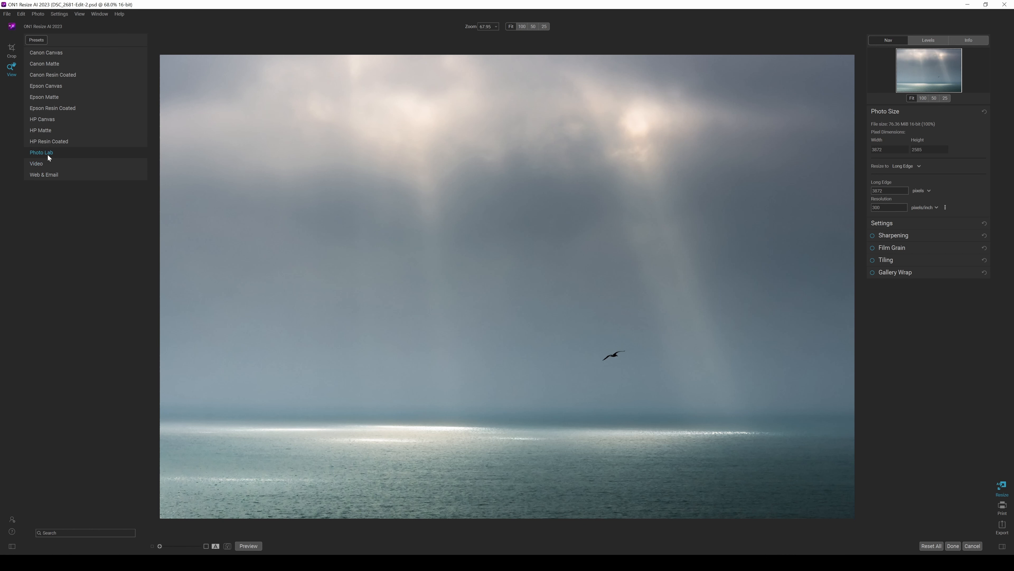
Step: Apply the Photo Lab 40x60 preset, sizing the seascape to 60×40 inches at 300 ppi
click(41, 153)
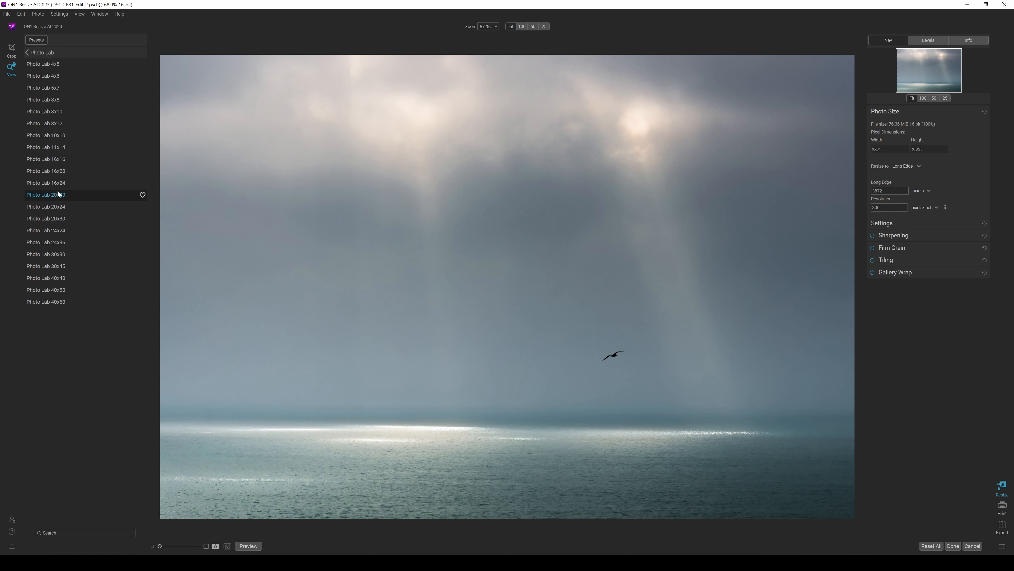
click(45, 289)
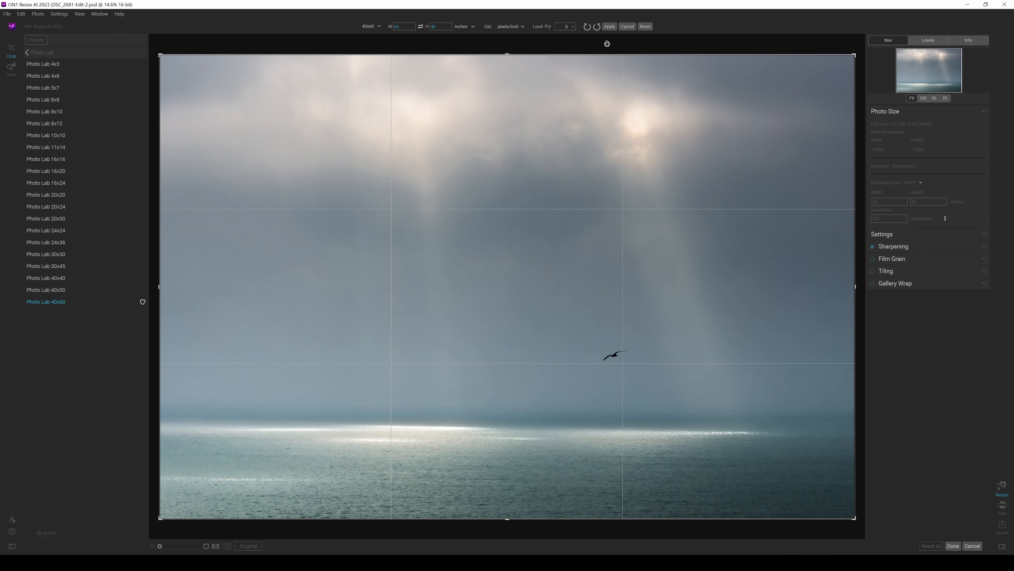
mouse_move(609, 27)
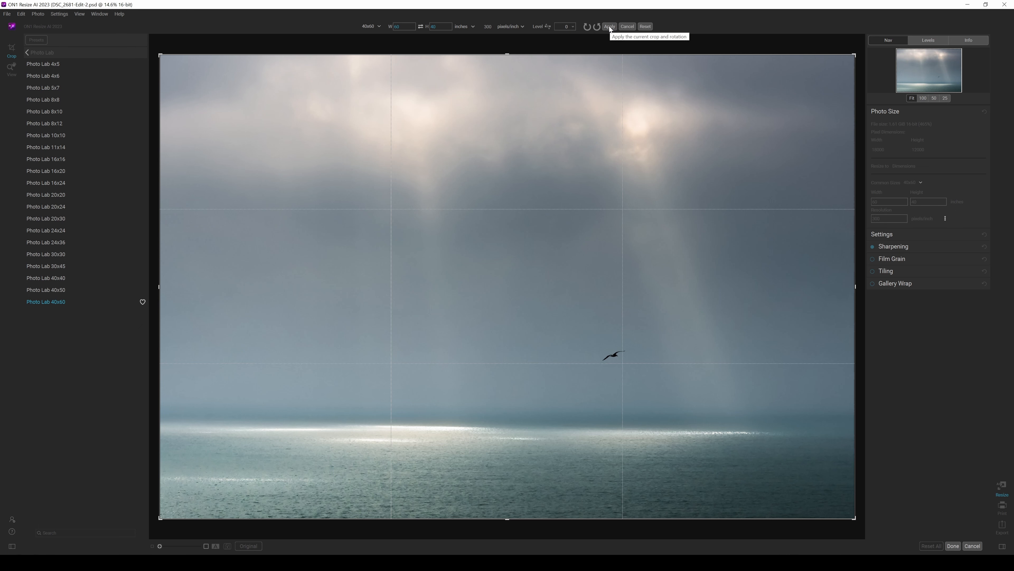
click(608, 26)
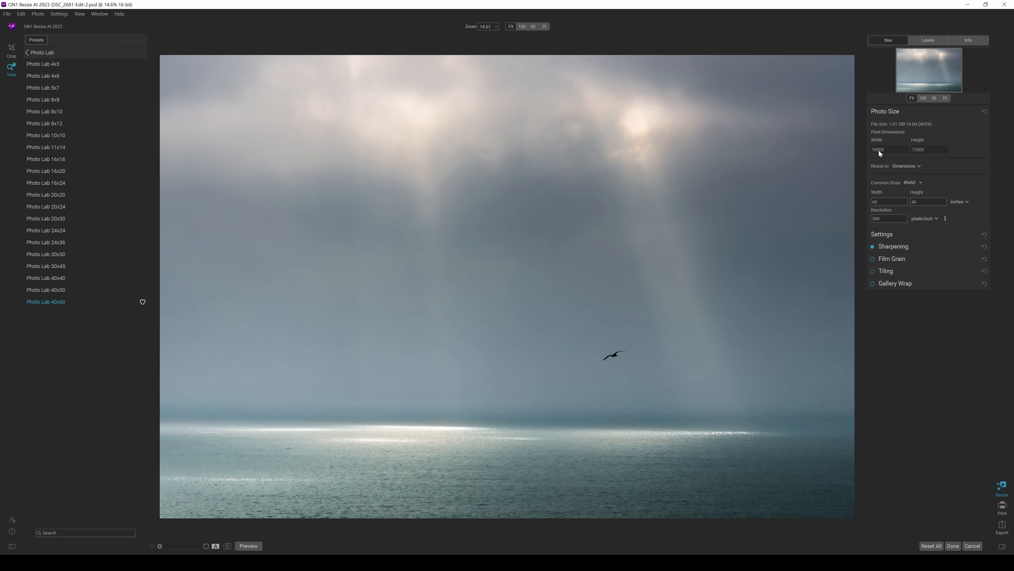
mouse_move(925, 155)
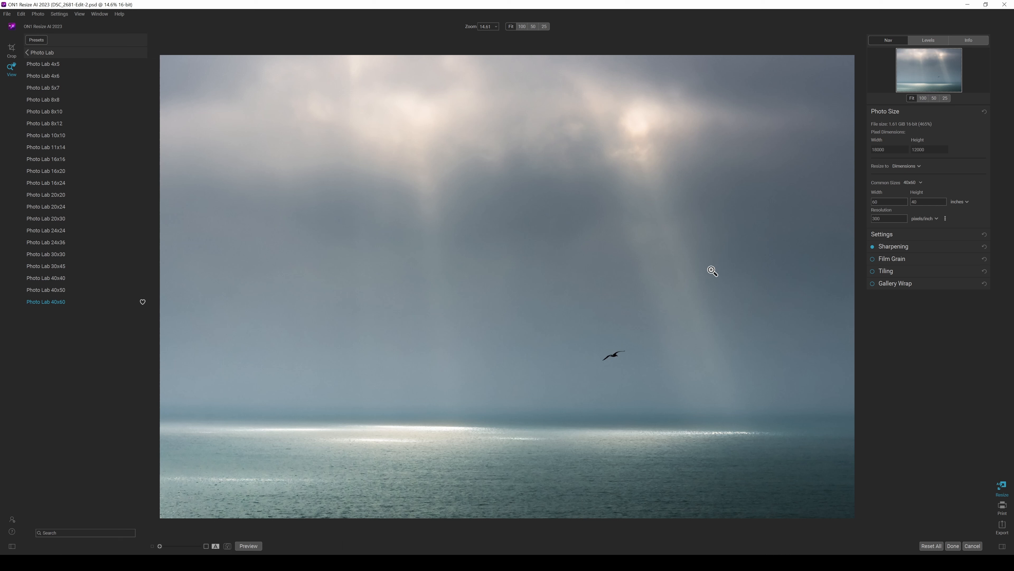
mouse_move(624, 355)
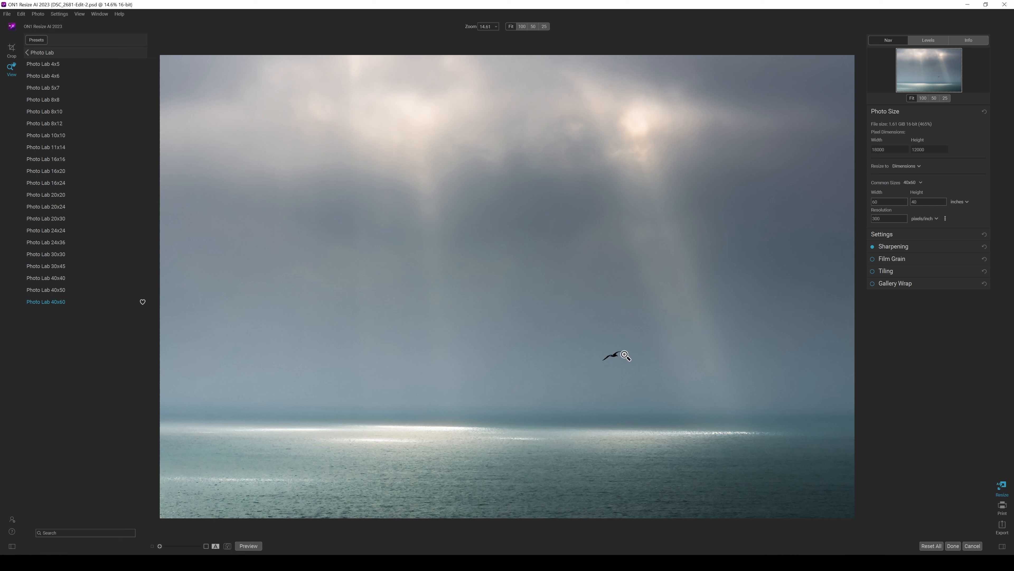
mouse_move(626, 347)
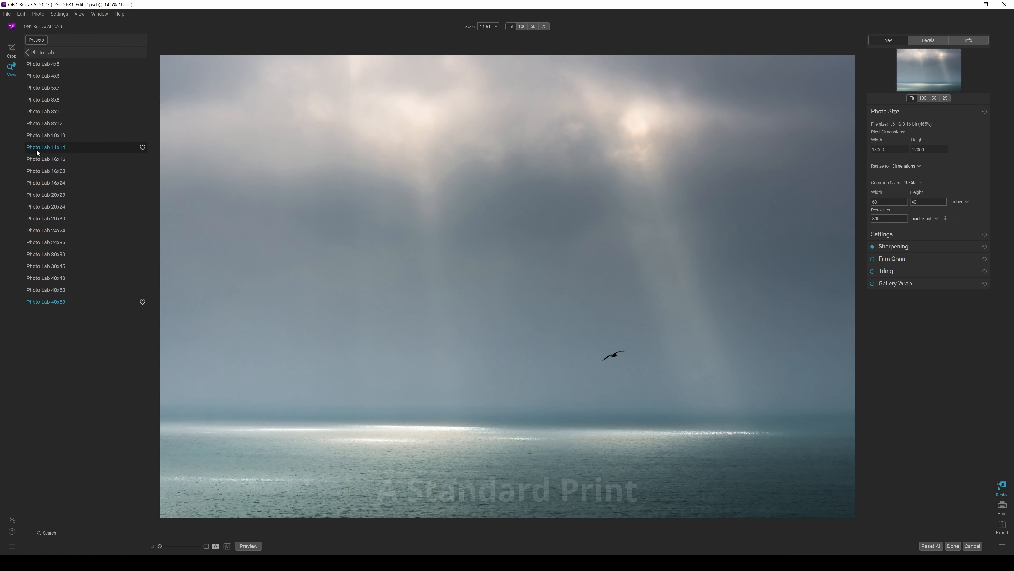
Step: Switch to the Photo Lab 24x36 preset: 36×24 inches, 10800×7200 pixels at 300 ppi
click(46, 242)
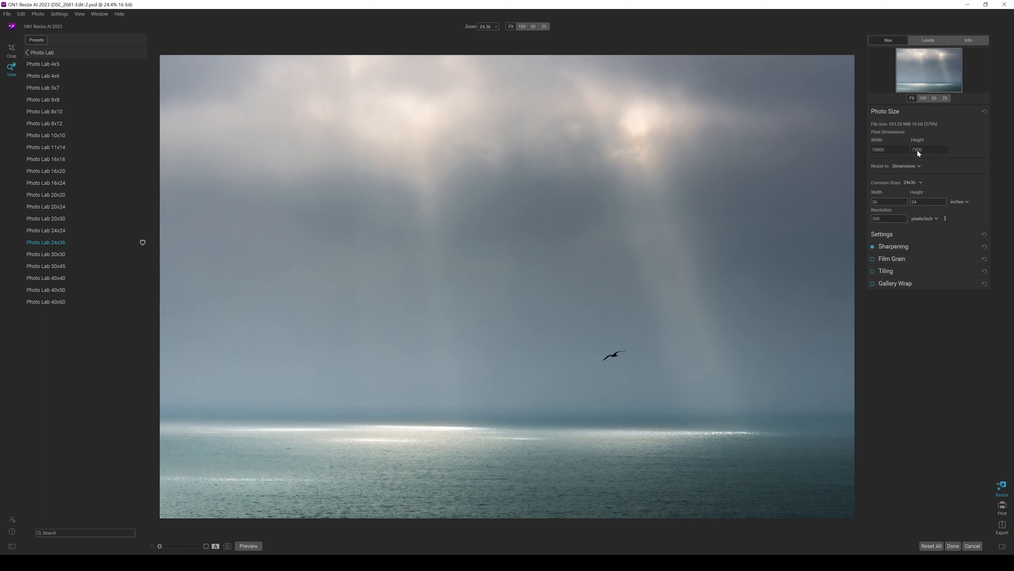
mouse_move(960, 199)
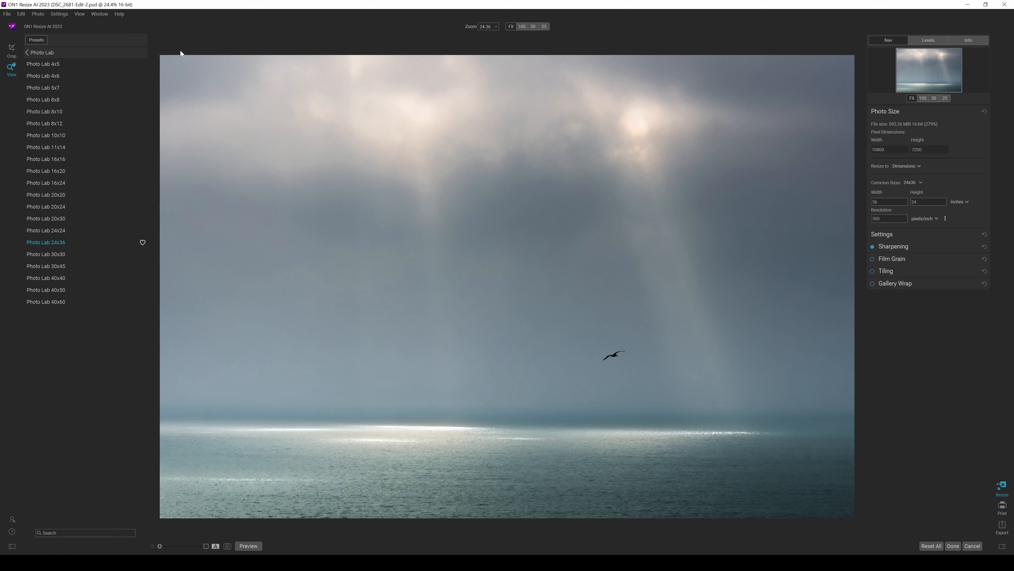
Step: Apply the Canon Canvas 24x36 Gallery Wrap preset with wrap border guides on the seascape
click(28, 52)
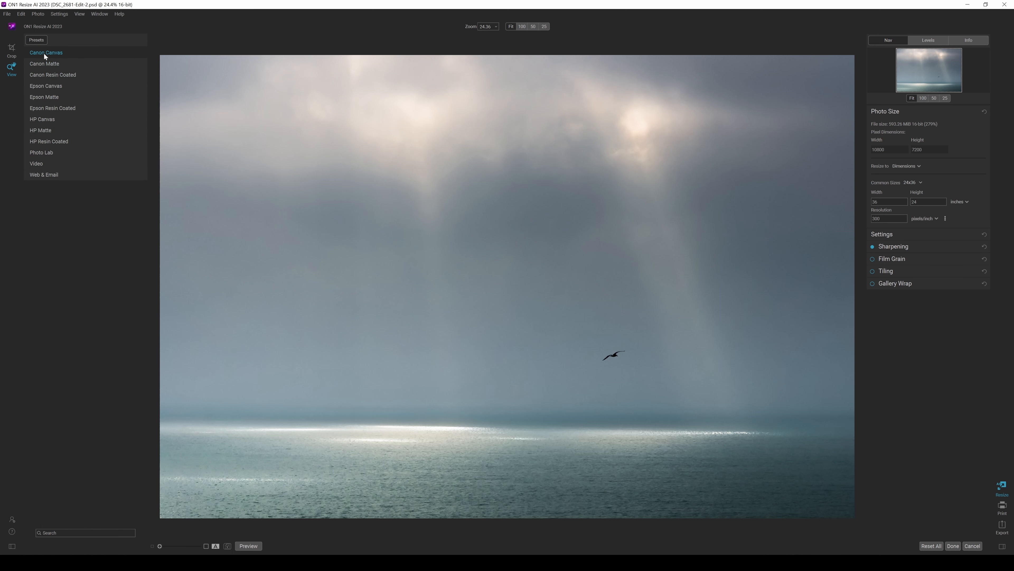
click(46, 53)
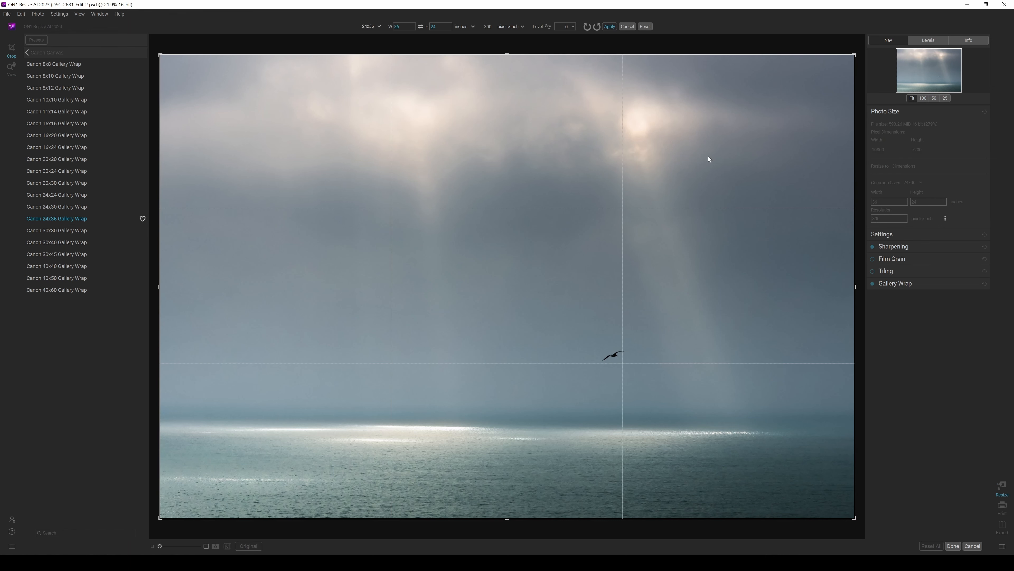
click(11, 69)
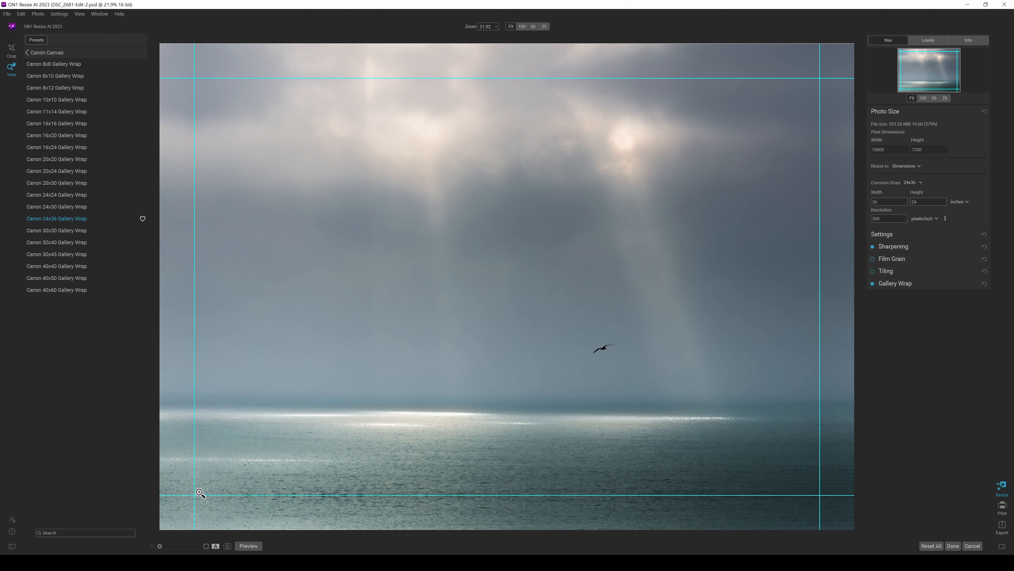
mouse_move(525, 225)
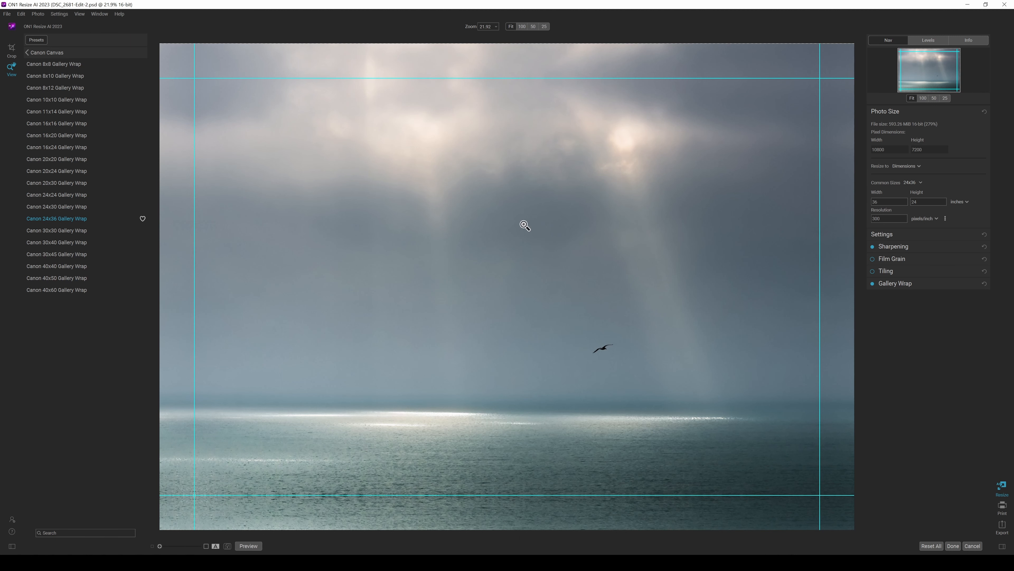
mouse_move(892, 153)
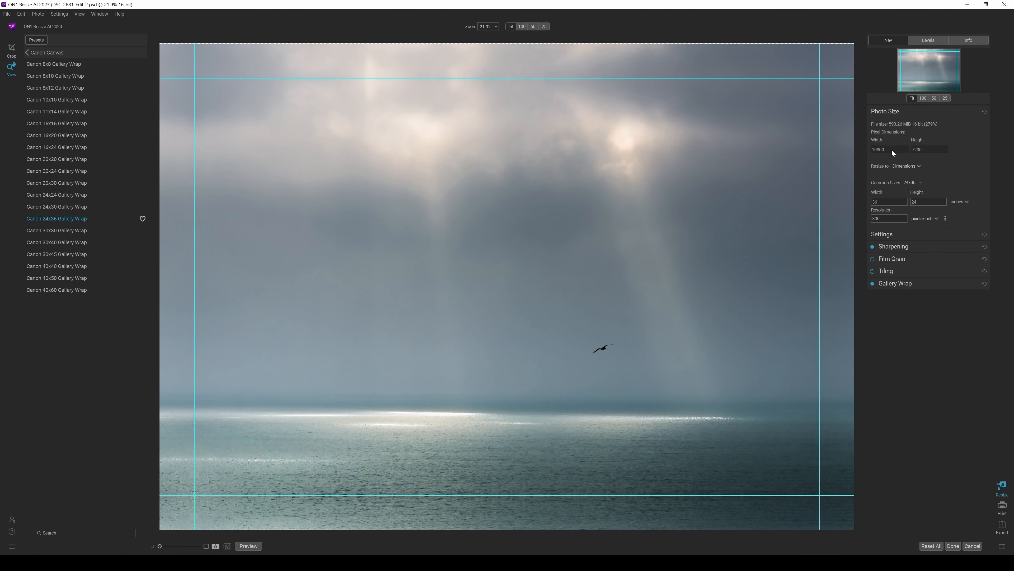
mouse_move(885, 154)
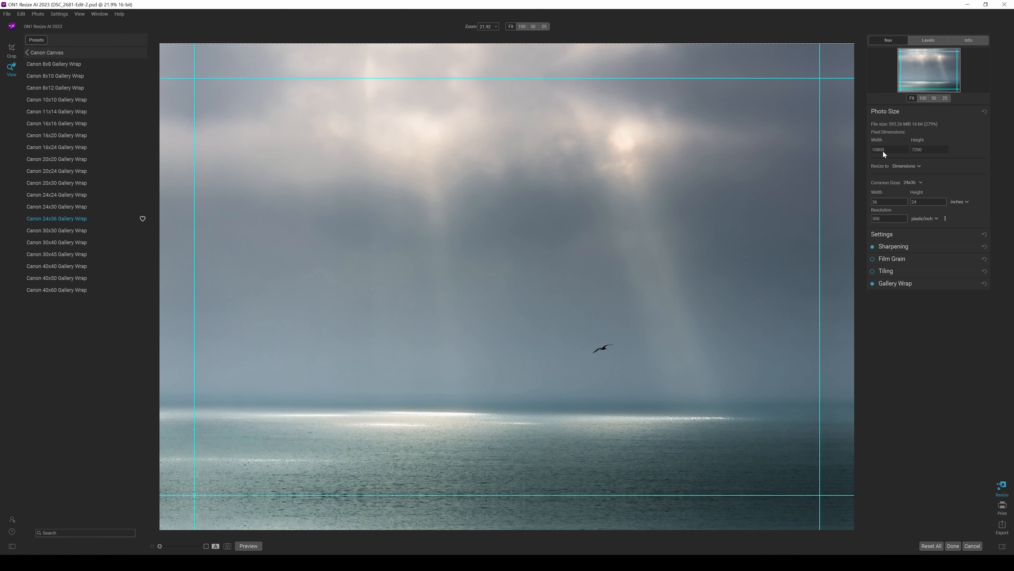
mouse_move(935, 153)
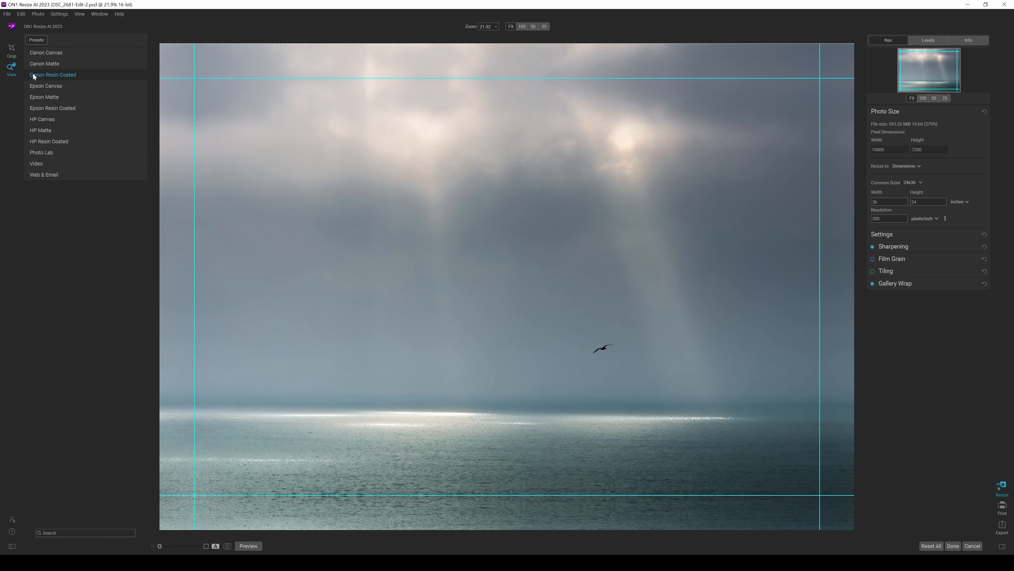
Step: Return to the Photo Lab 24x36 size with gallery wrap off, 10800×7200 pixels
click(41, 152)
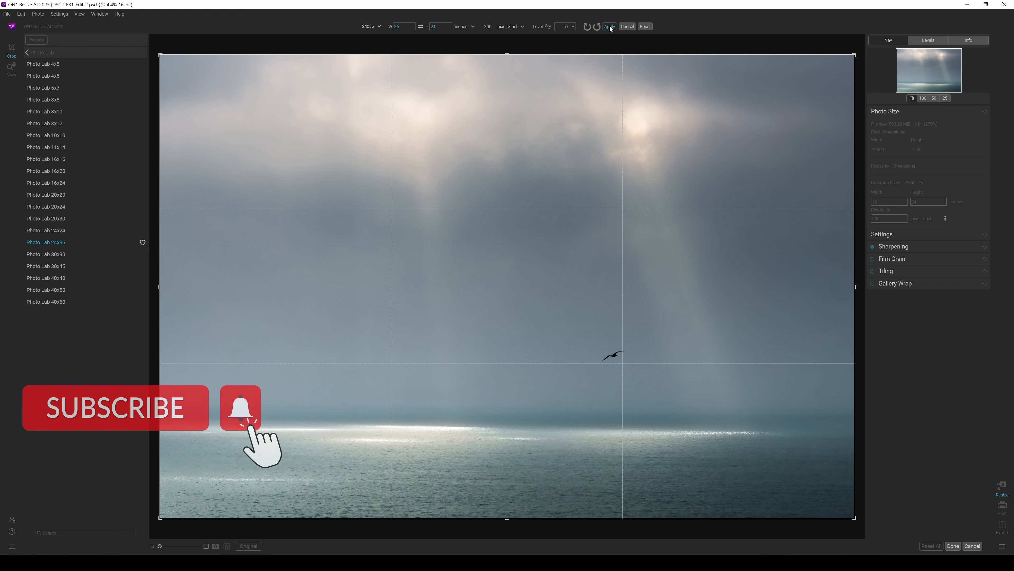
click(608, 26)
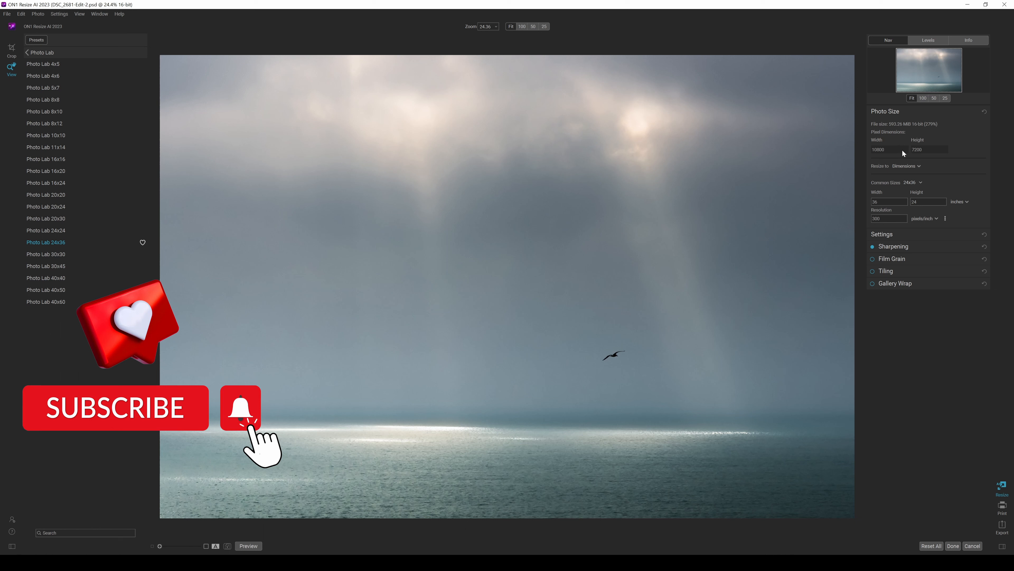
mouse_move(637, 248)
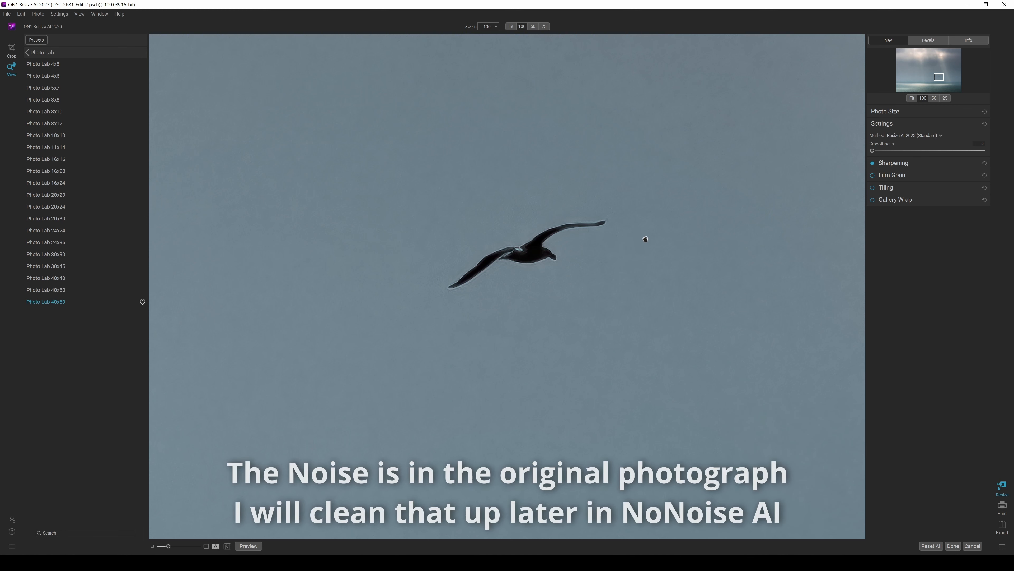
mouse_move(912, 140)
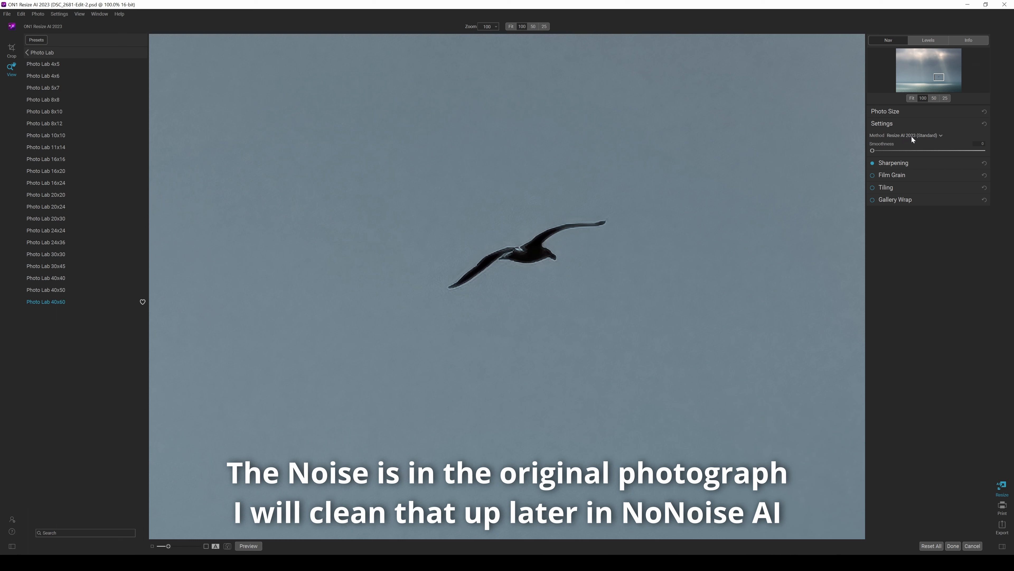
Step: Try the Resize AI Faithful and Genuine Fractals methods on the gull, then choose Bicubic
click(909, 135)
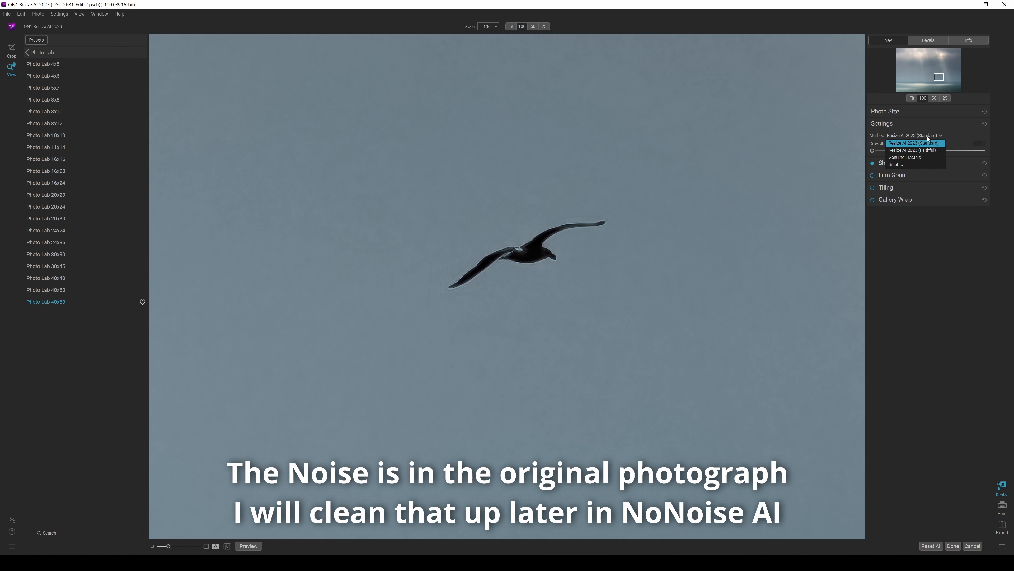
click(910, 150)
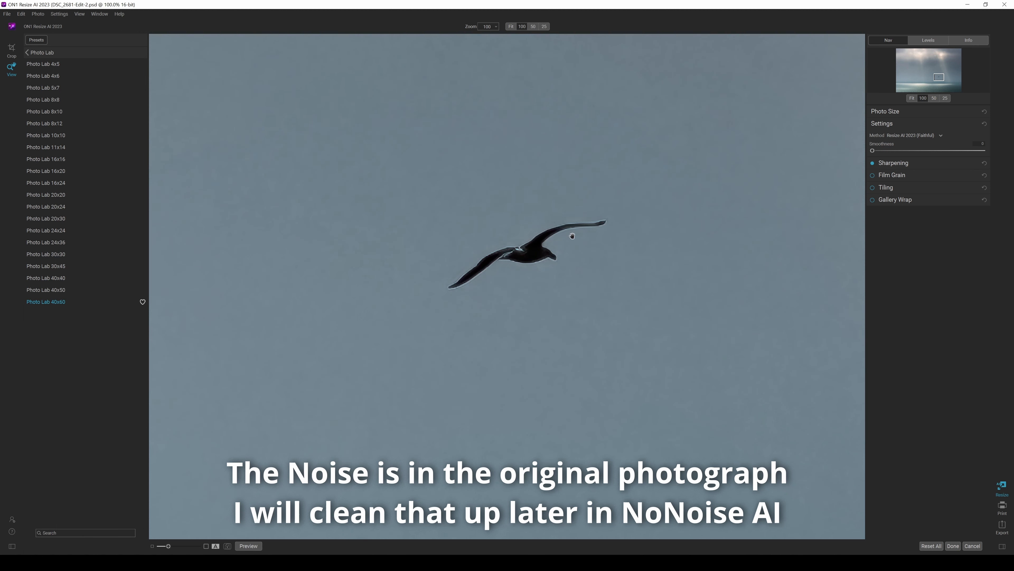
click(909, 136)
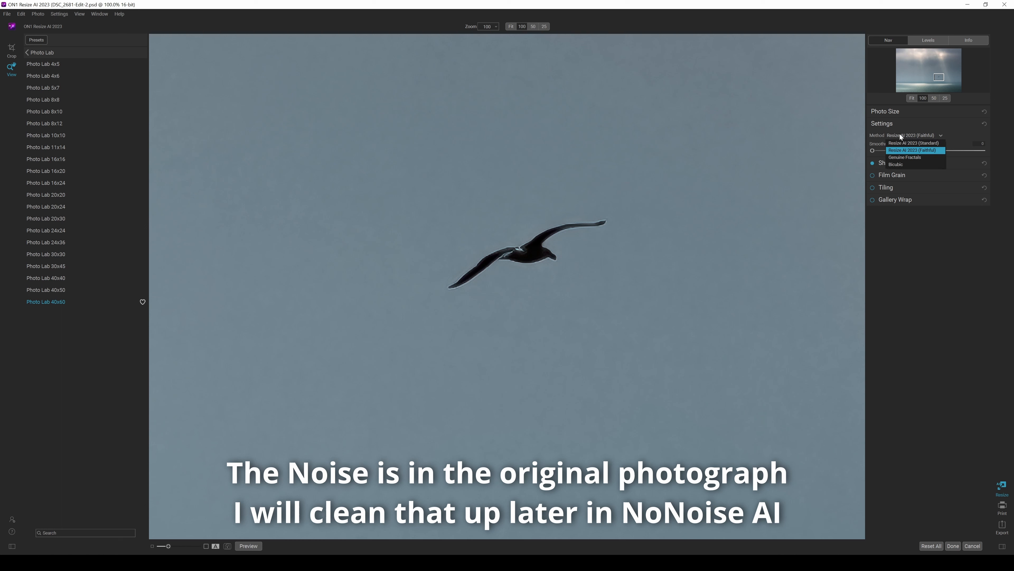
click(905, 158)
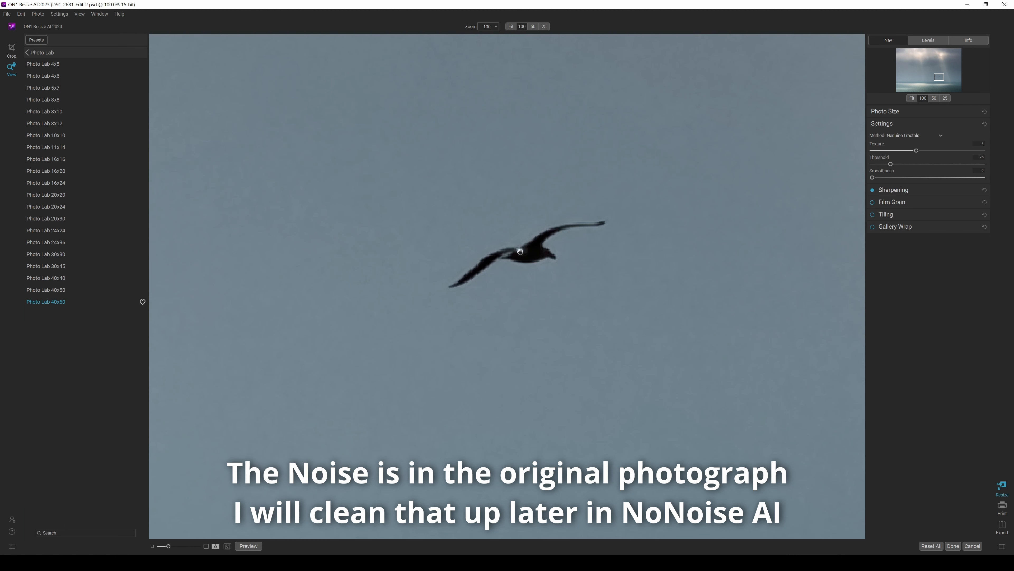
mouse_move(621, 279)
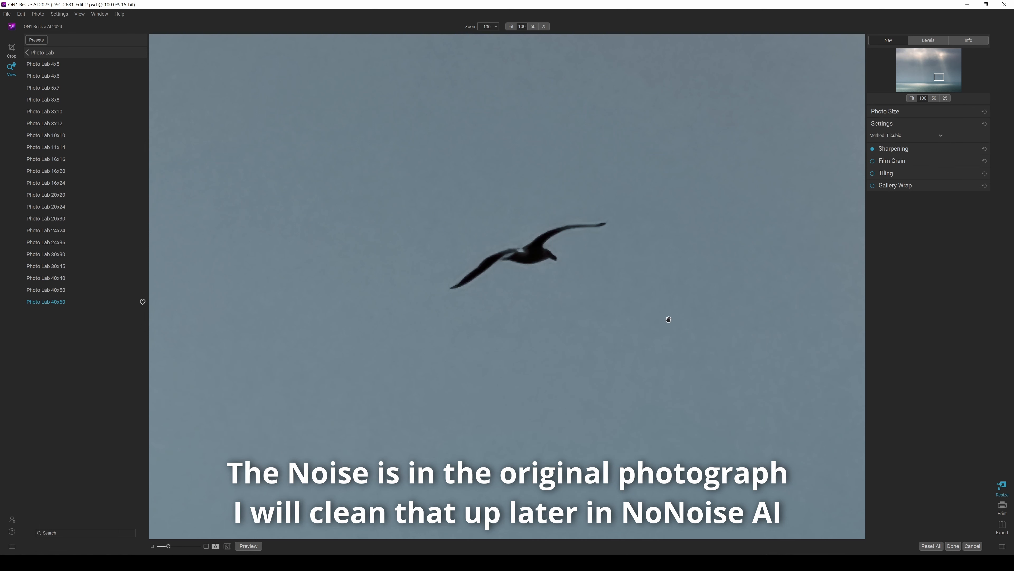
click(908, 135)
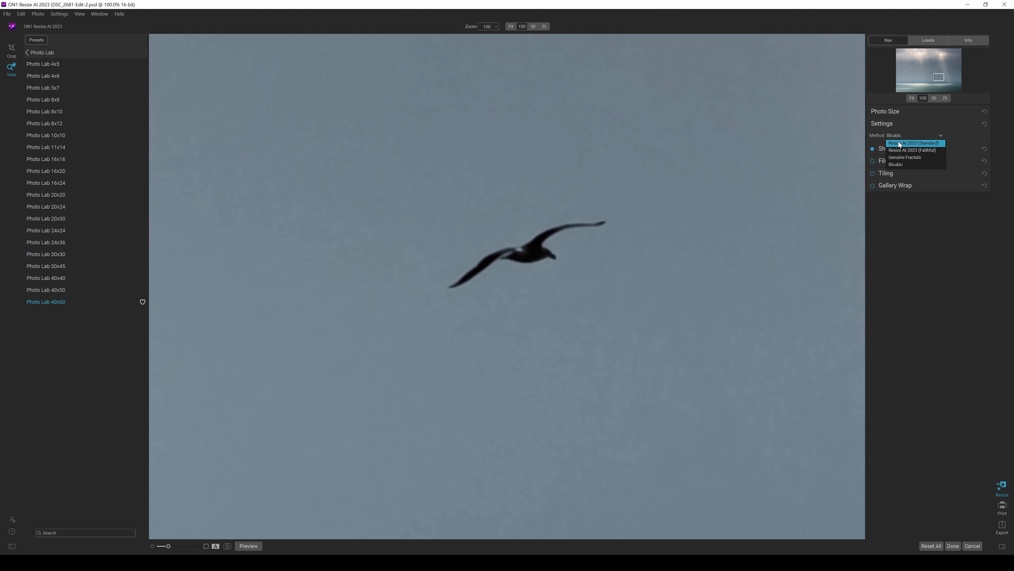
Step: Switch to Resize AI 2023 (Standard) and raise Smoothness to near its maximum
click(913, 143)
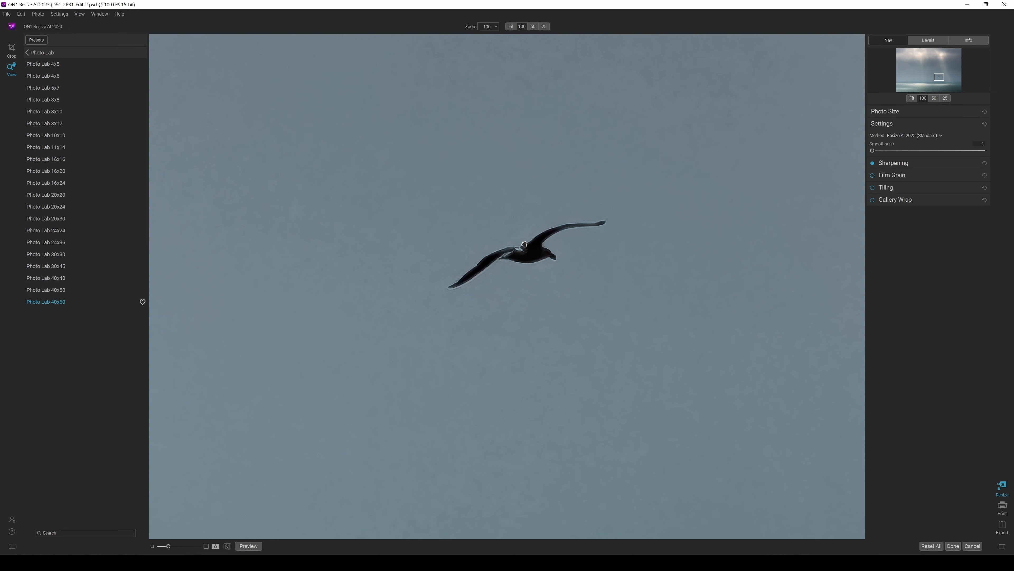
mouse_move(516, 279)
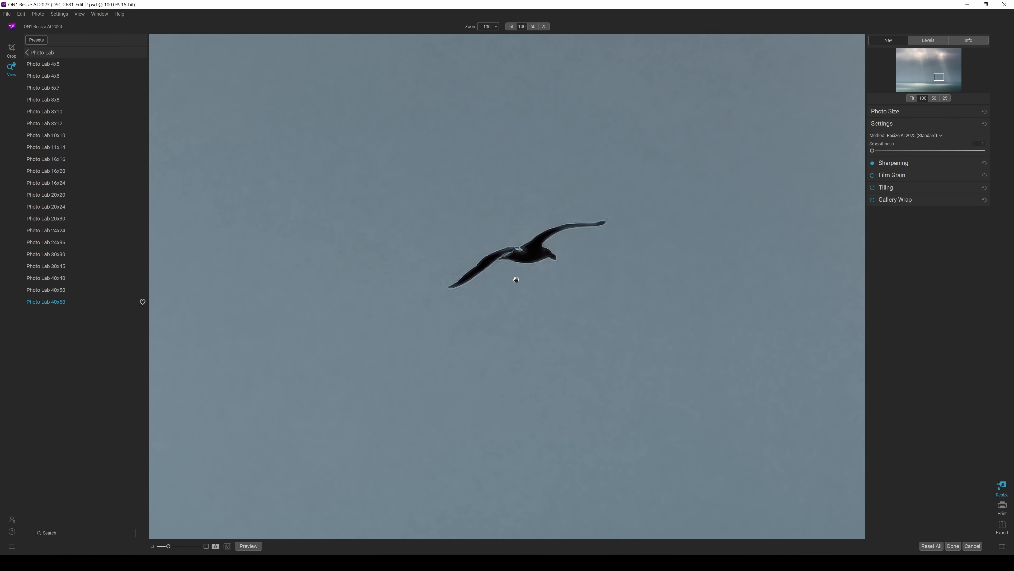
mouse_move(442, 282)
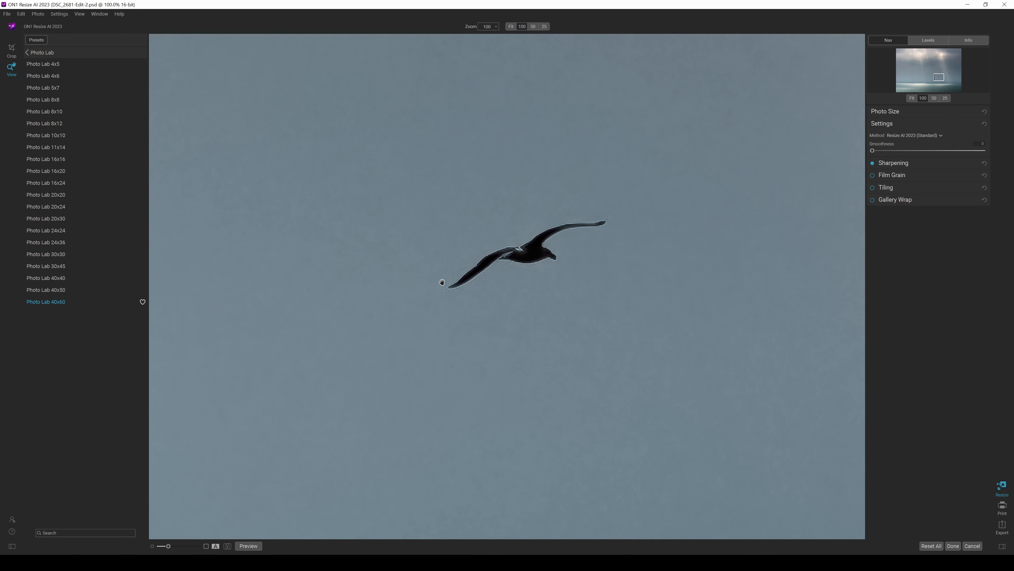
mouse_move(589, 240)
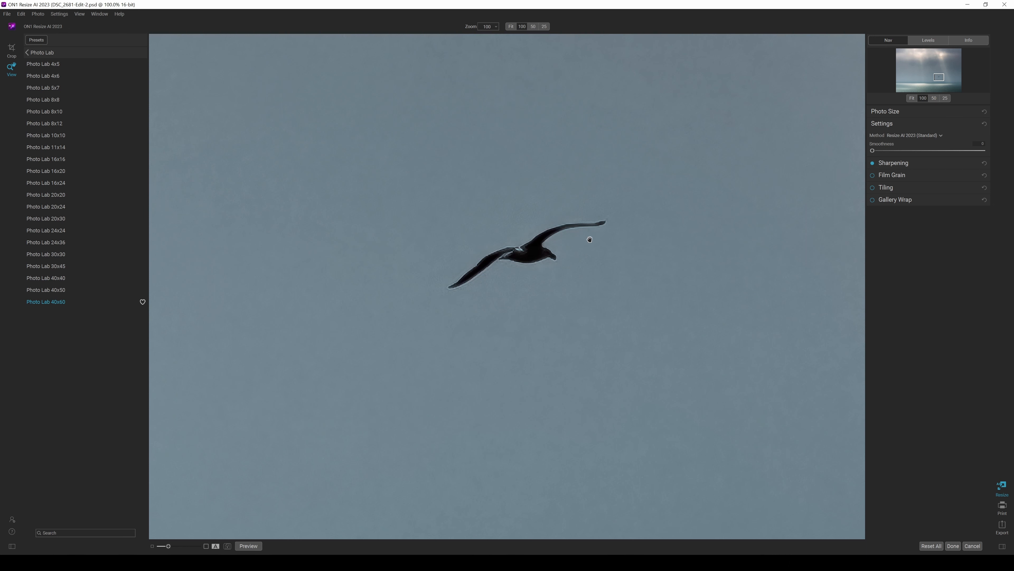
drag(874, 150, 902, 150)
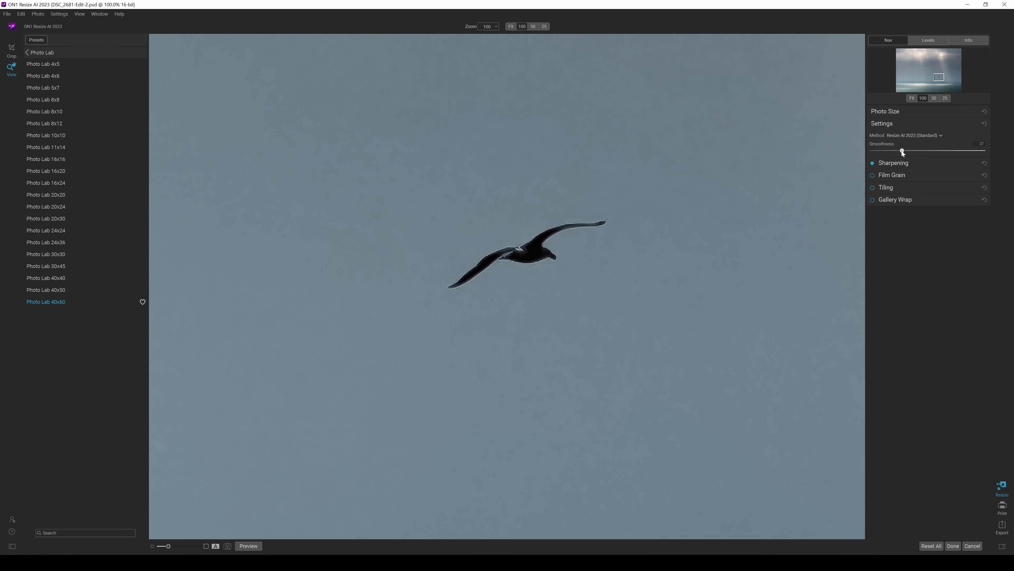
drag(902, 150, 942, 150)
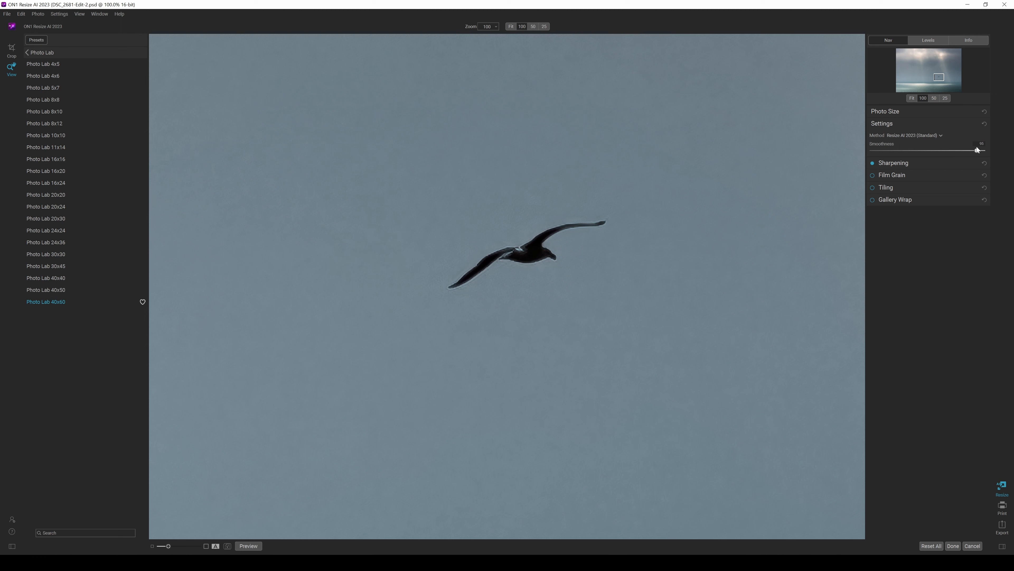
drag(977, 150, 982, 150)
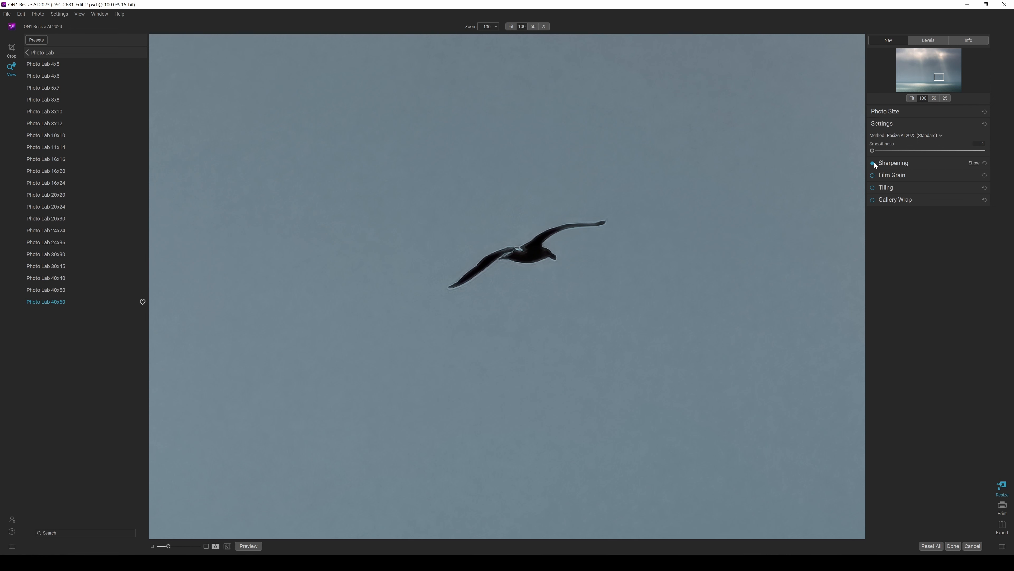
Step: Switch to Resize AI 2023 (Faithful) and settle Smoothness at a moderate level
click(914, 136)
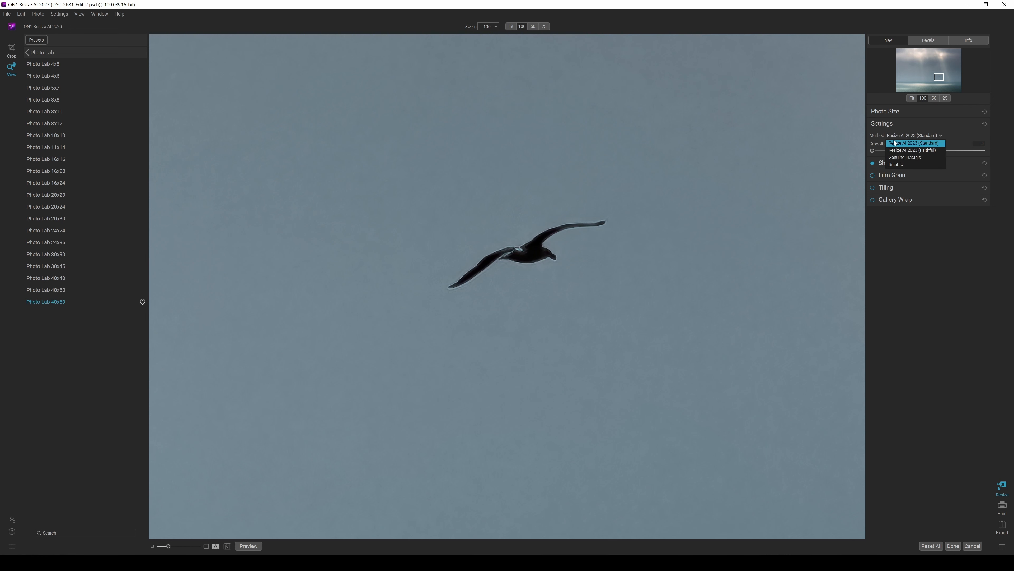
click(911, 150)
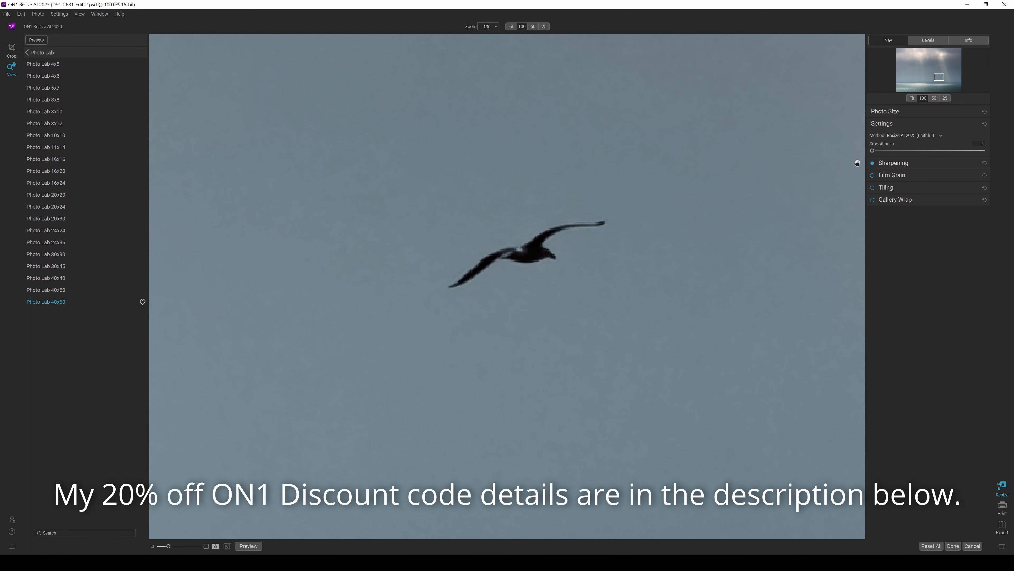
mouse_move(872, 152)
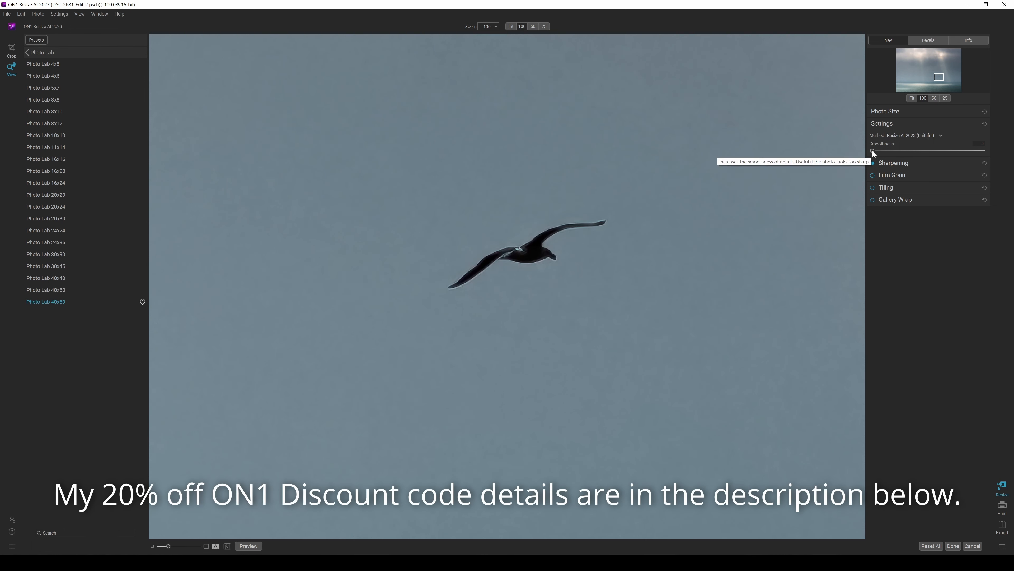
drag(873, 150, 982, 150)
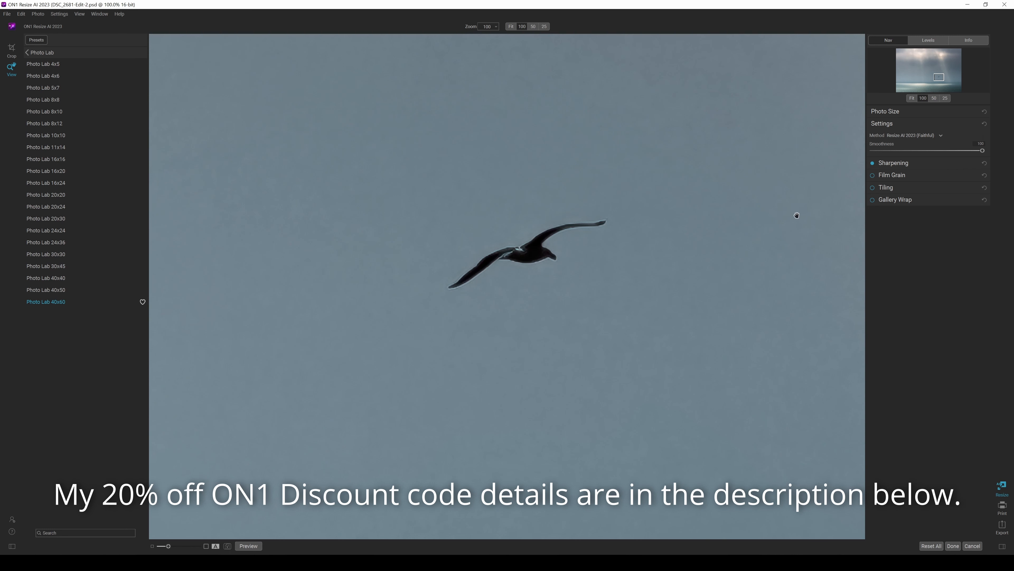
drag(982, 151, 923, 151)
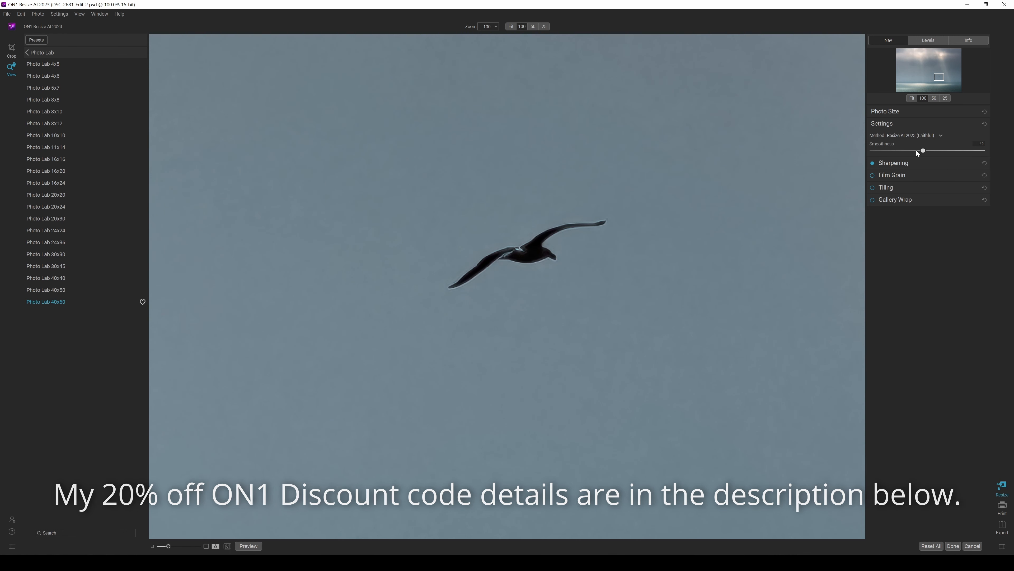
drag(922, 150, 906, 150)
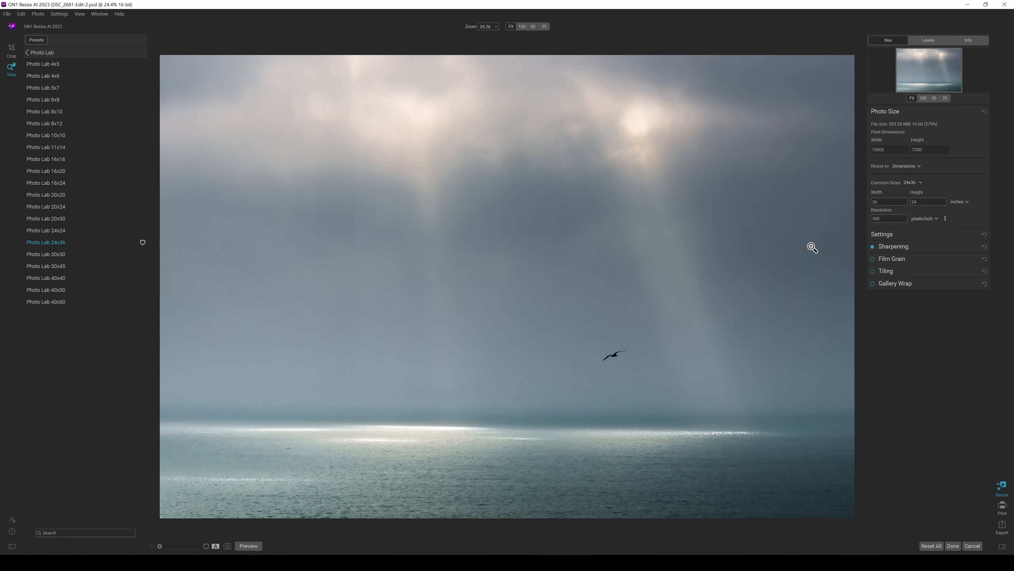
Step: Expand Sharpening and browse its presets for one giving Amount 100 and Detail 0
click(893, 136)
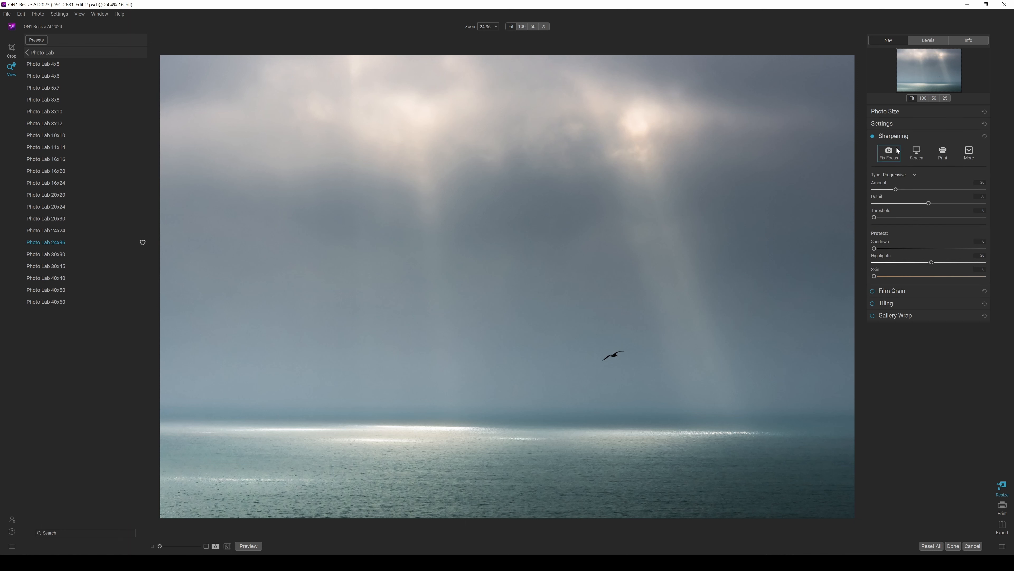
click(968, 152)
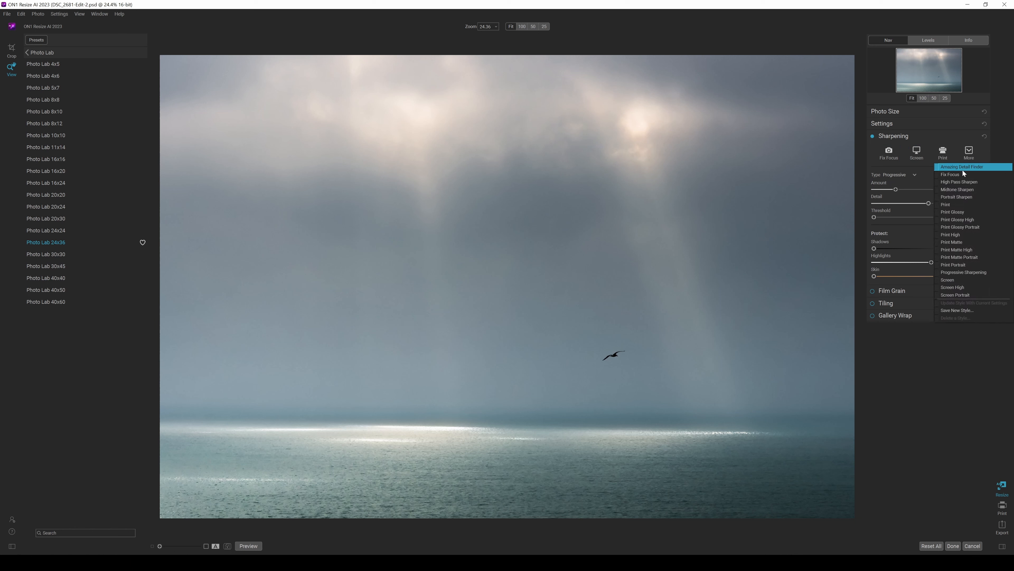
mouse_move(963, 189)
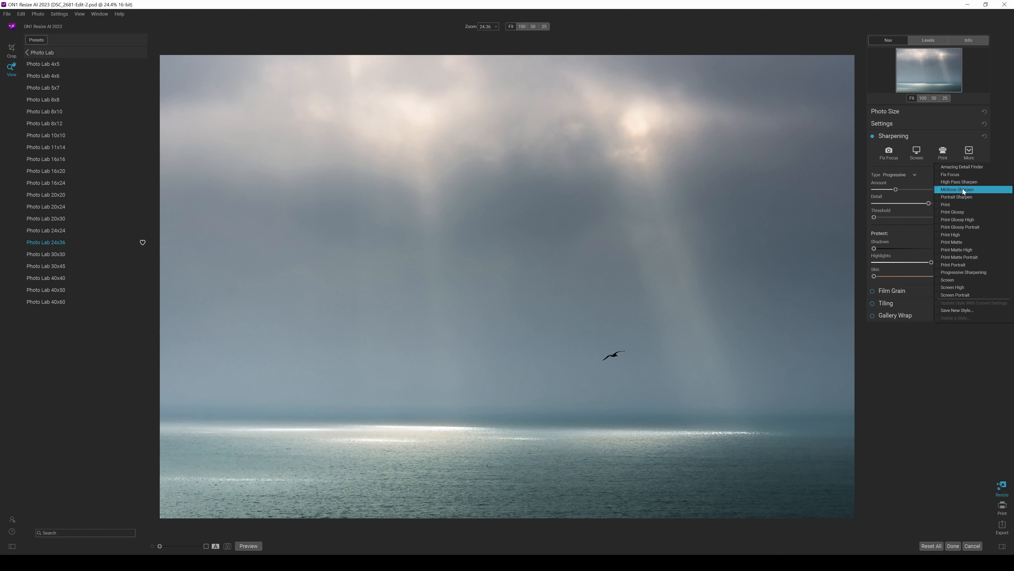
mouse_move(945, 204)
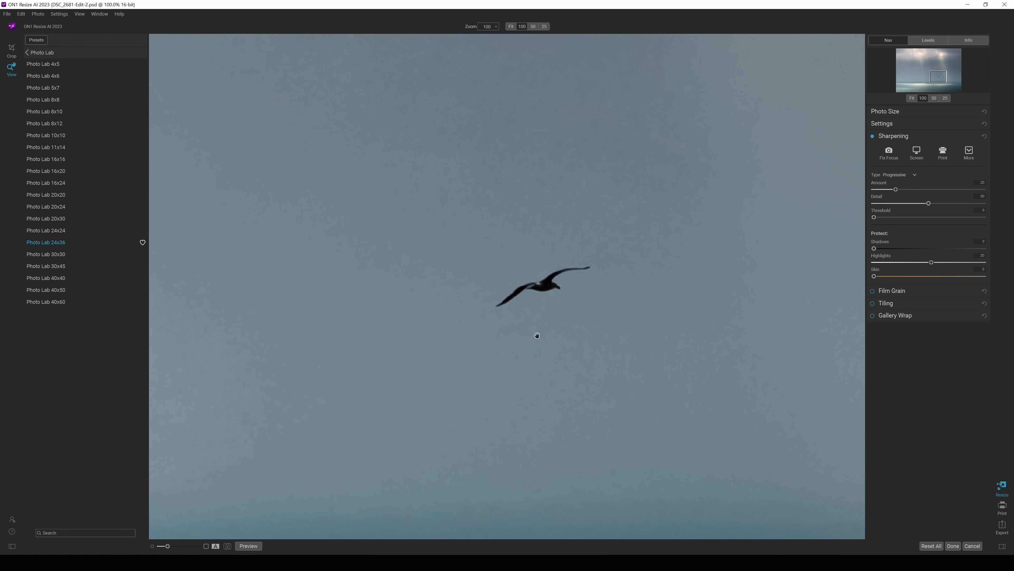
mouse_move(572, 249)
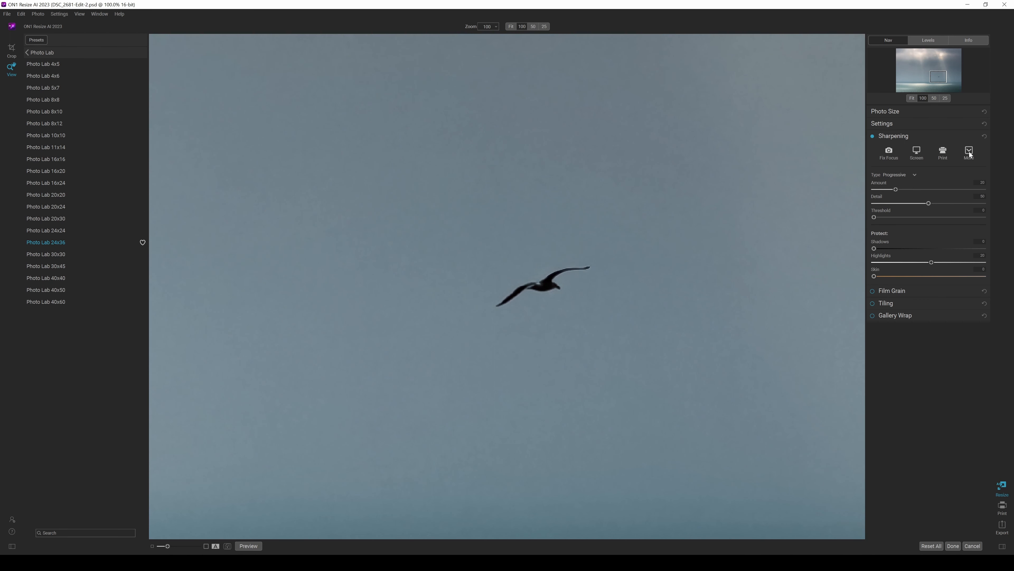
click(968, 153)
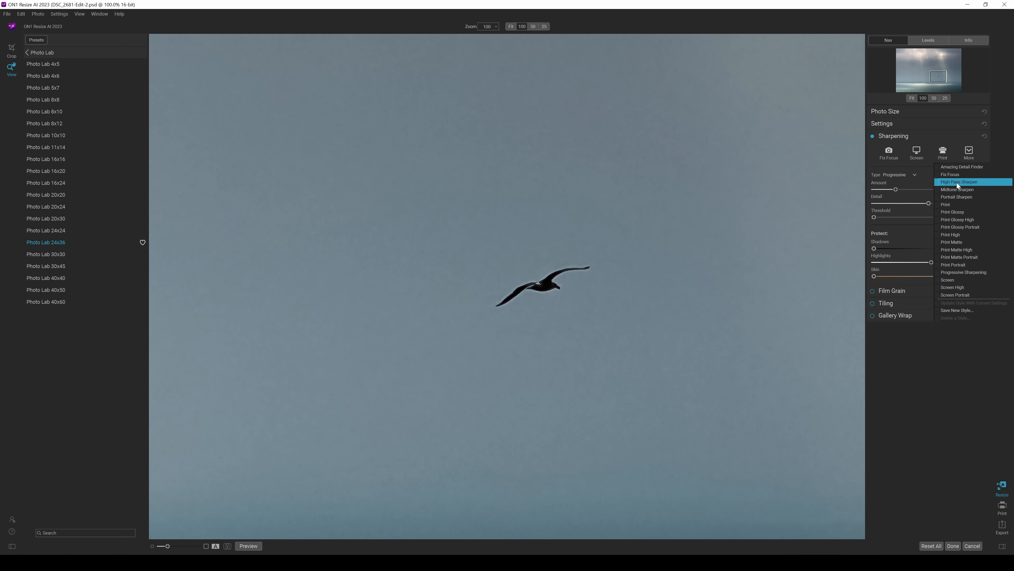
mouse_move(956, 196)
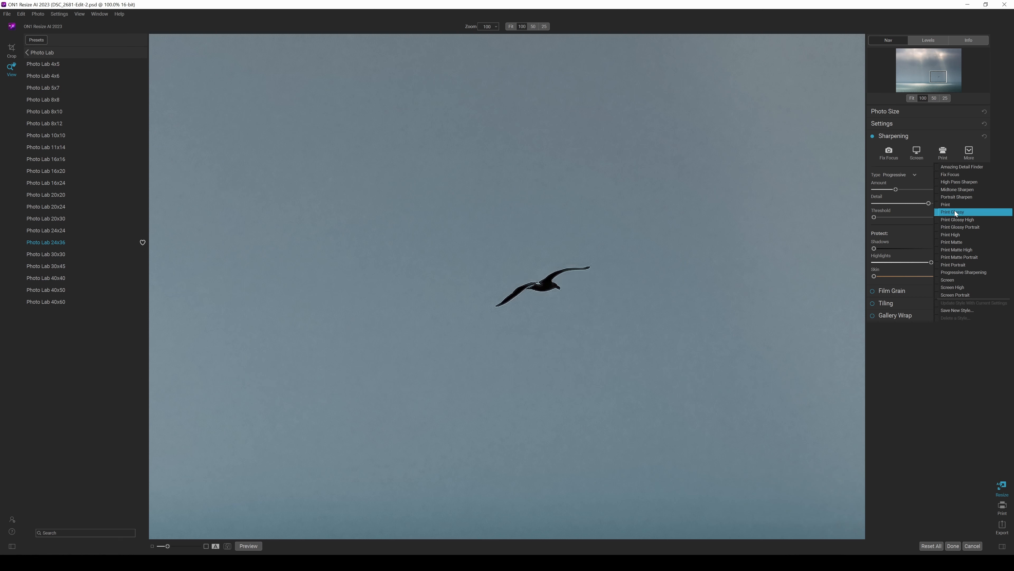
mouse_move(954, 235)
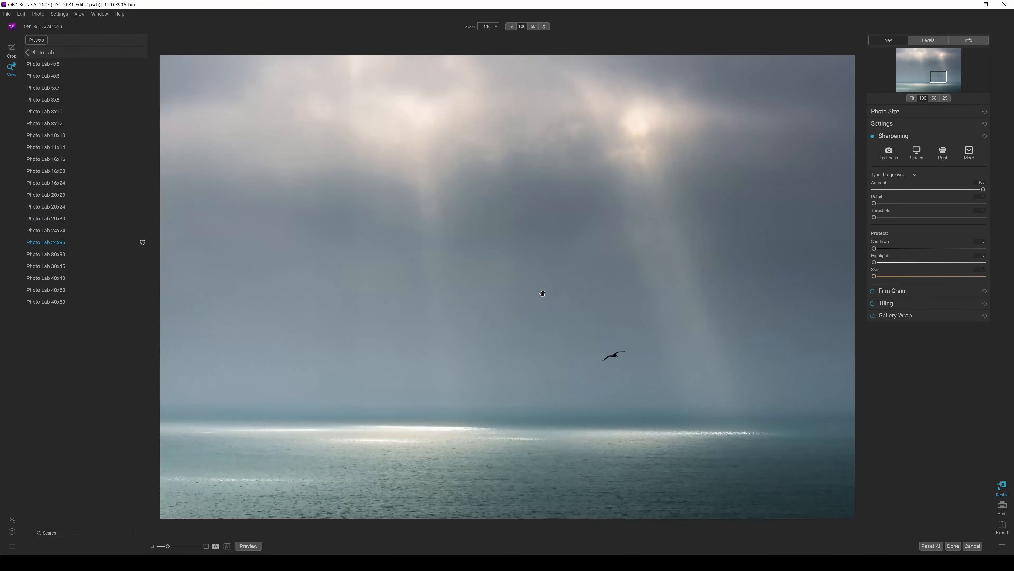
Step: Lower the sharpening Amount to zero, then bring it back to a strong, sub-maximum level
click(510, 26)
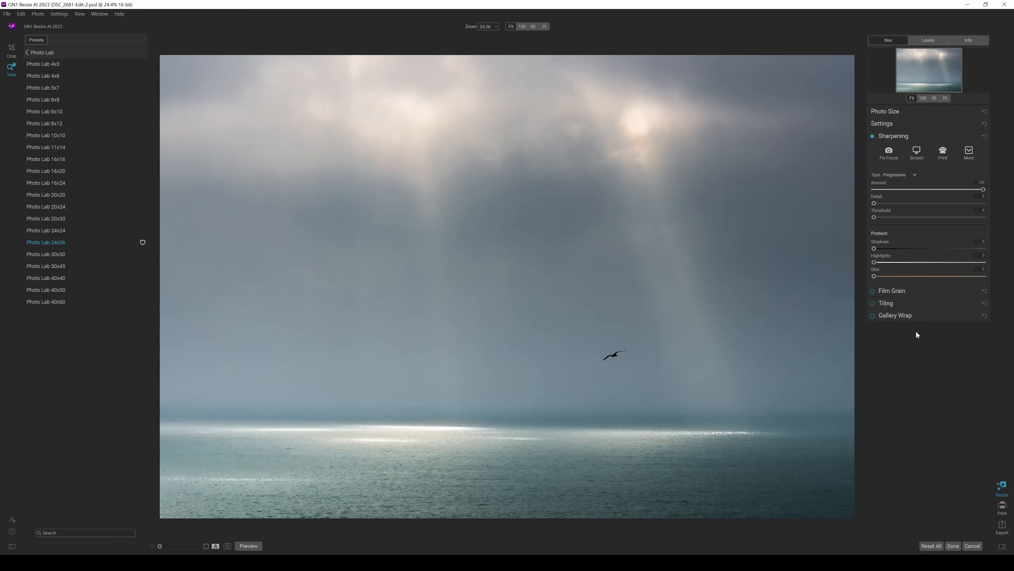
mouse_move(645, 388)
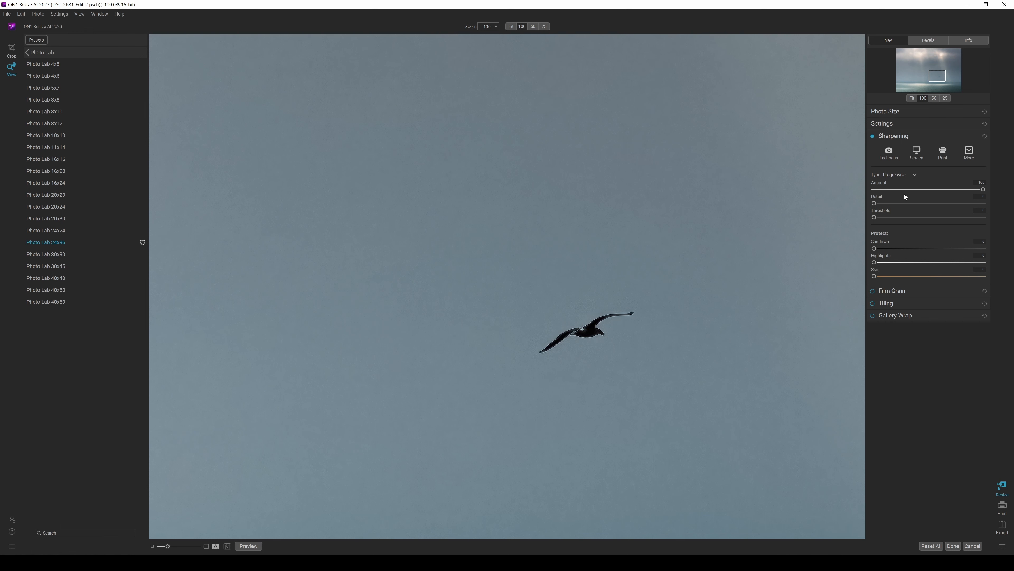
drag(982, 189, 939, 189)
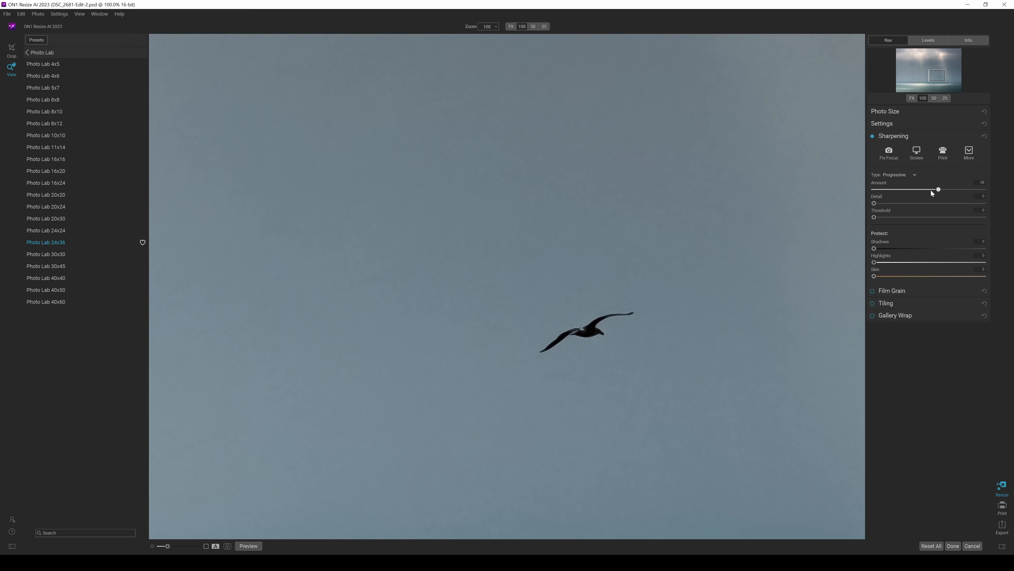
drag(939, 189, 905, 189)
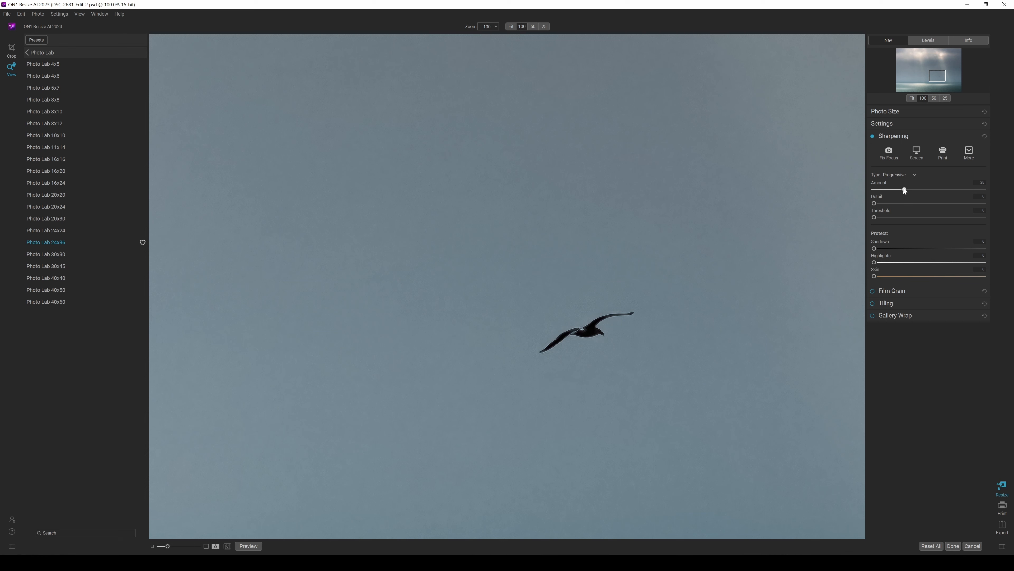
drag(904, 189, 894, 189)
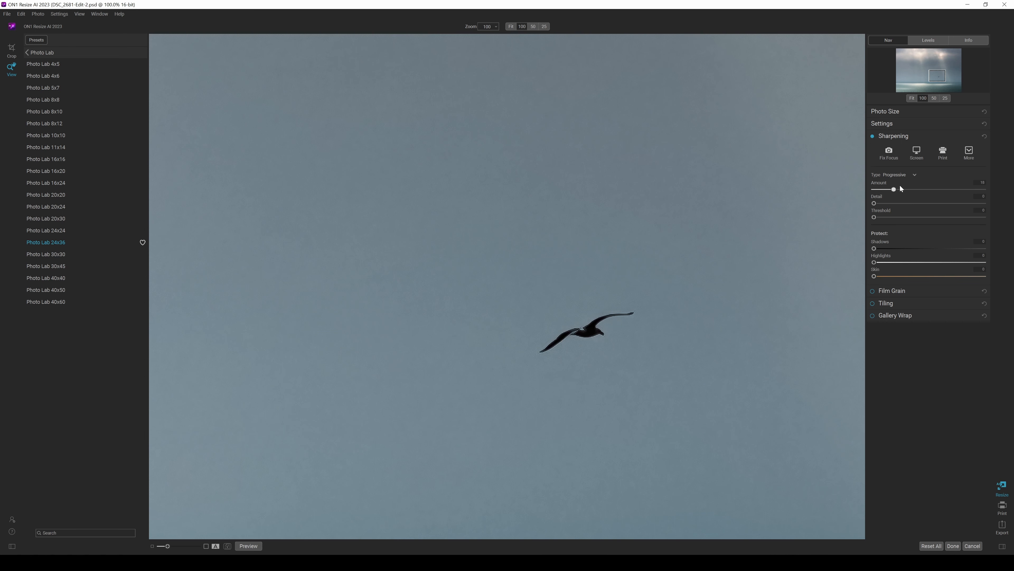
drag(894, 189, 873, 189)
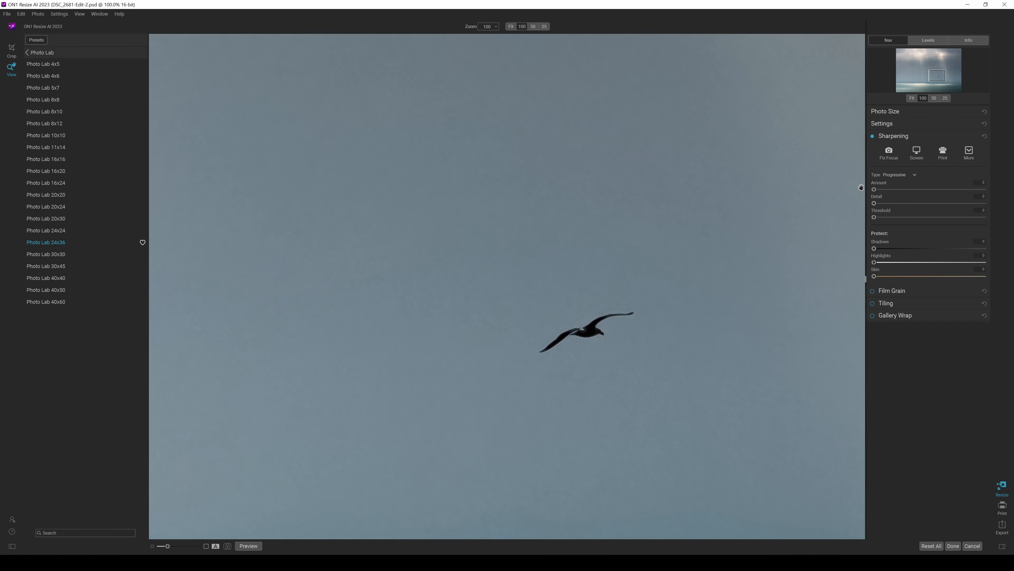
drag(874, 189, 937, 189)
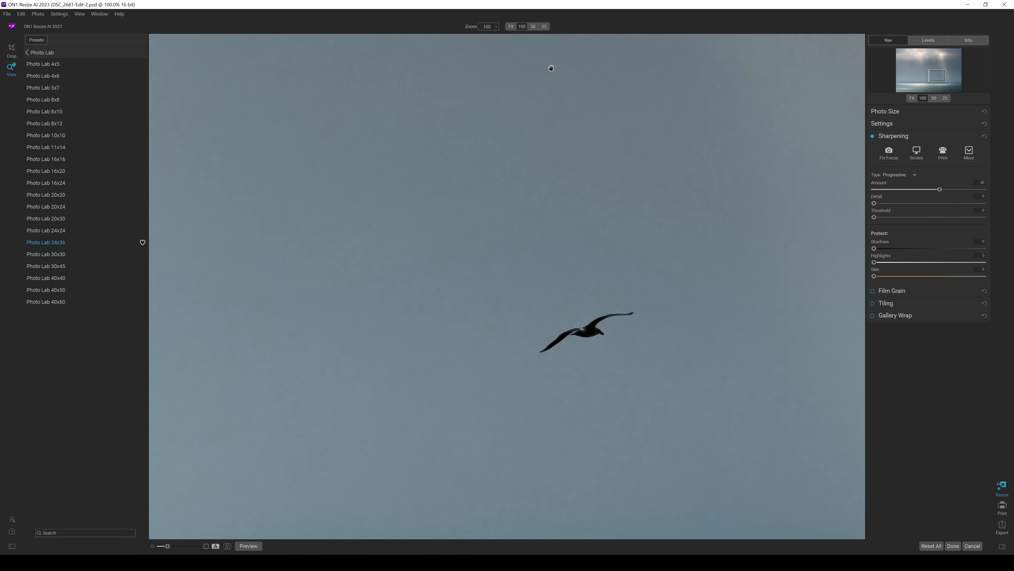
mouse_move(873, 204)
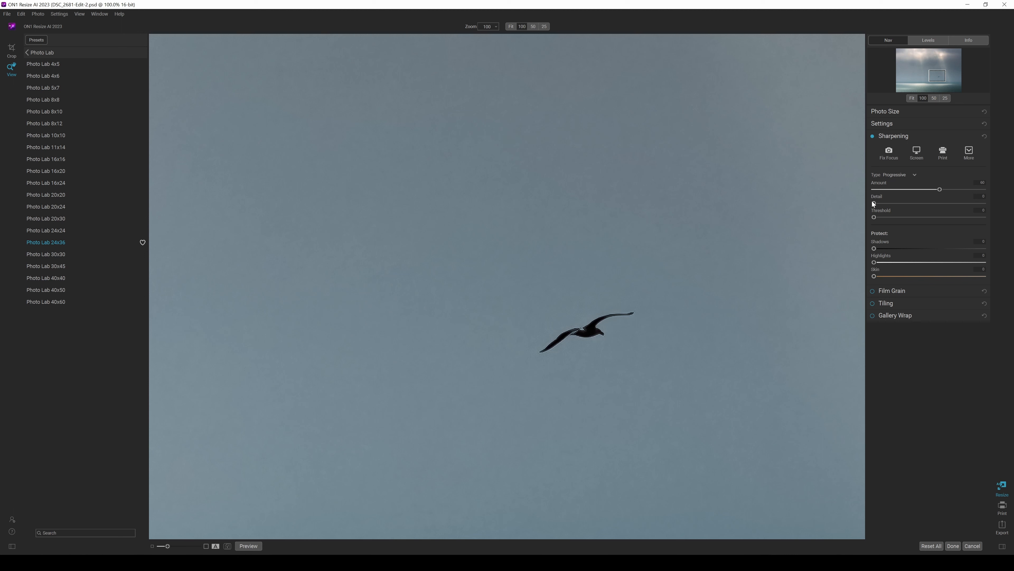
Step: Test the sharpening Detail at a high level, then leave it at a small value
drag(873, 203, 882, 203)
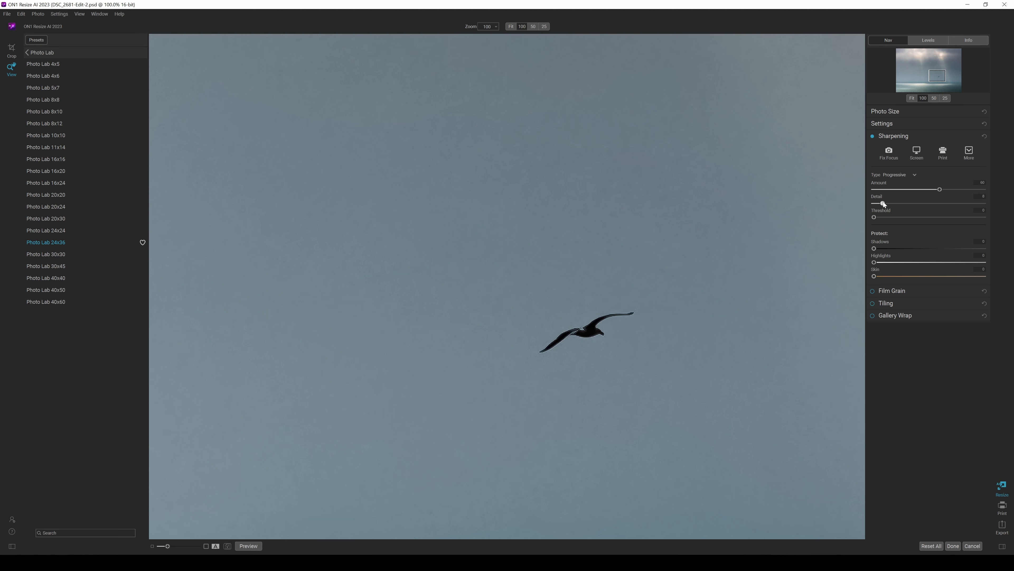
drag(881, 203, 966, 203)
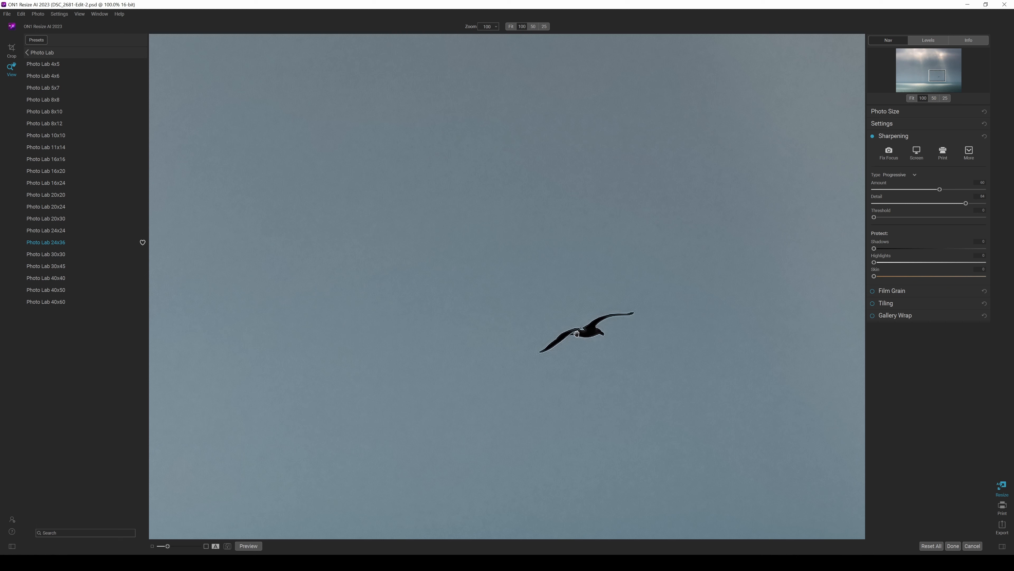
mouse_move(356, 222)
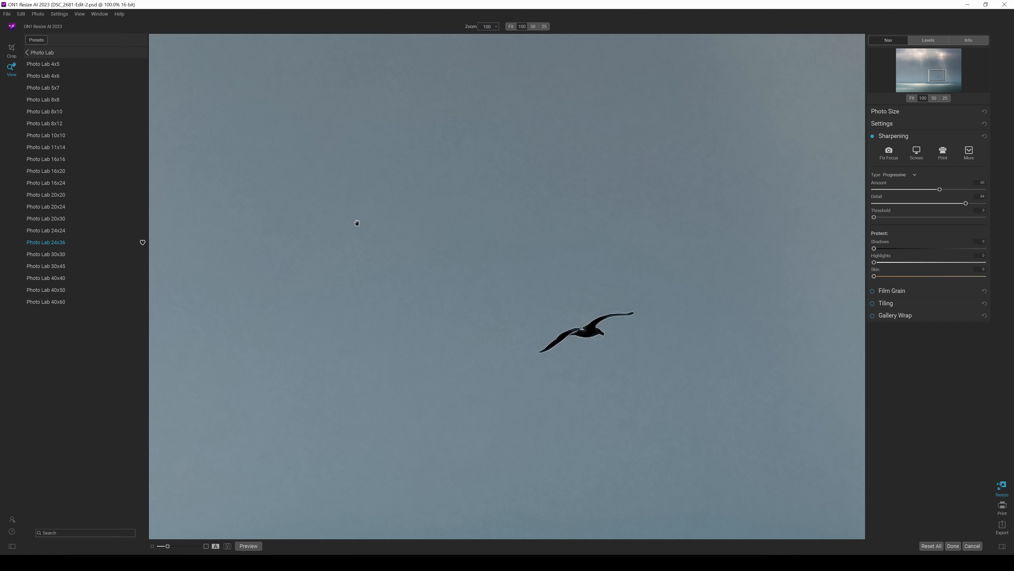
mouse_move(916, 212)
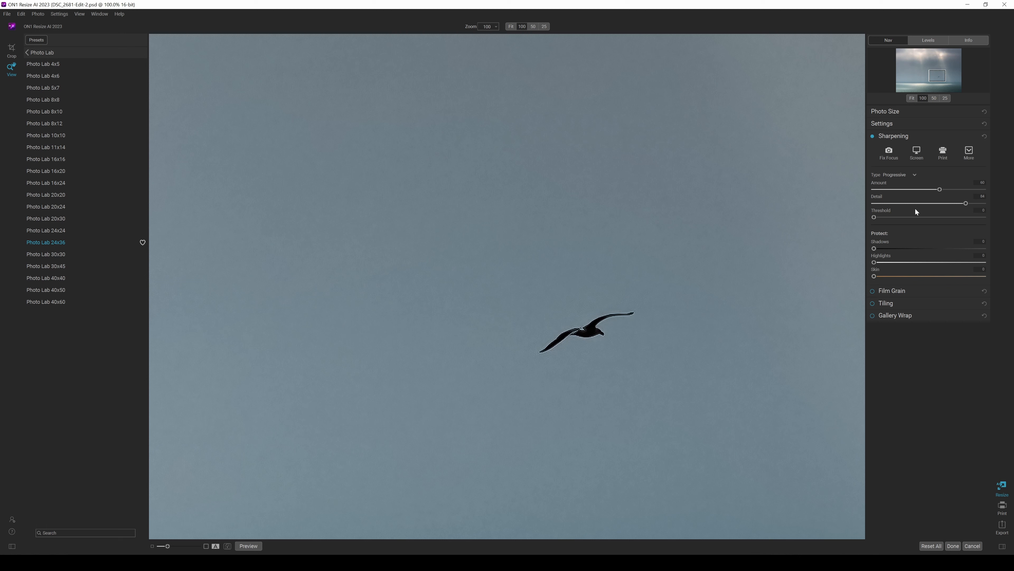
drag(966, 202, 904, 202)
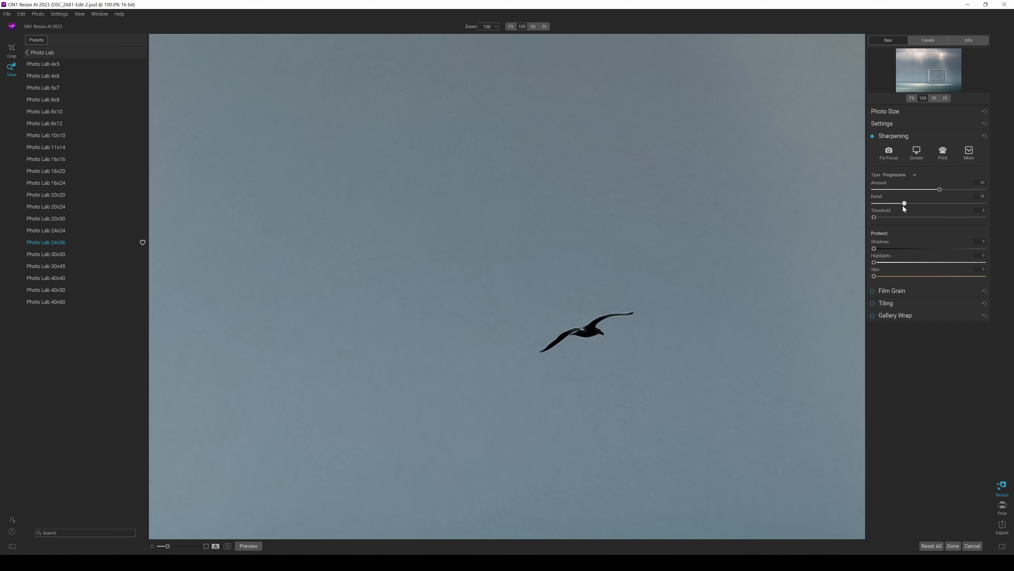
drag(905, 203, 903, 203)
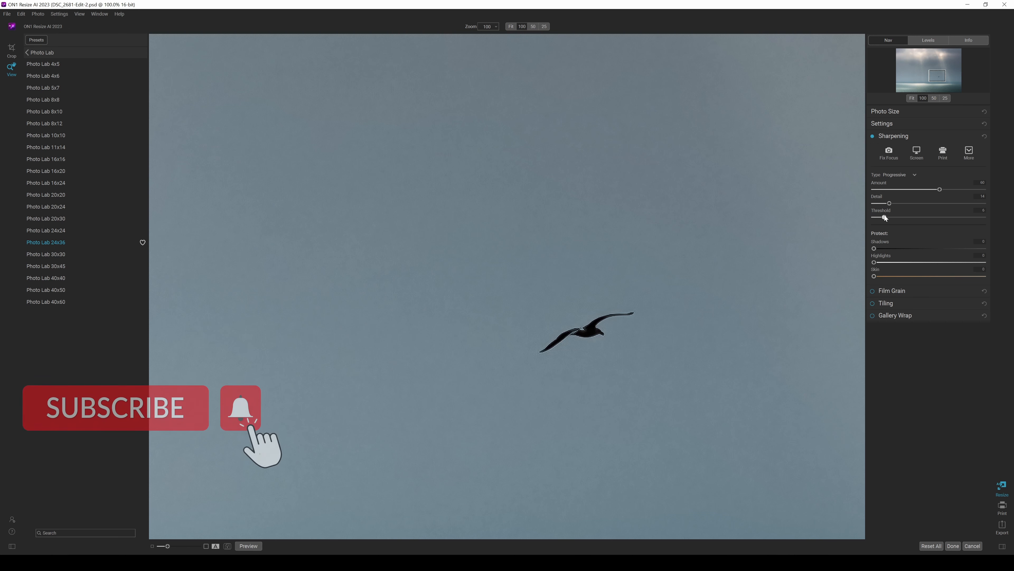
Step: Try several sharpening Threshold values and leave it at its maximum
drag(884, 217, 924, 217)
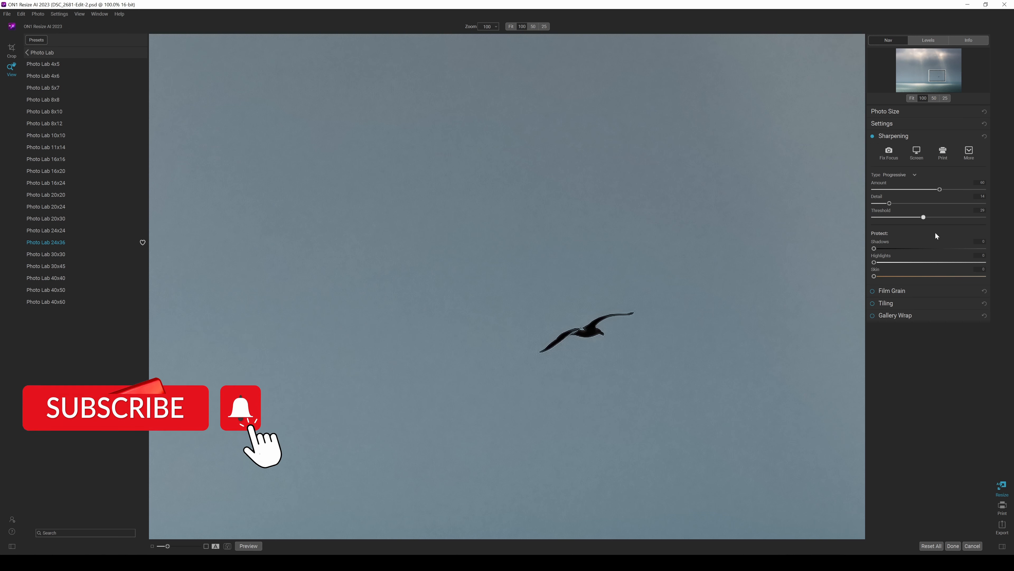
drag(924, 216, 956, 217)
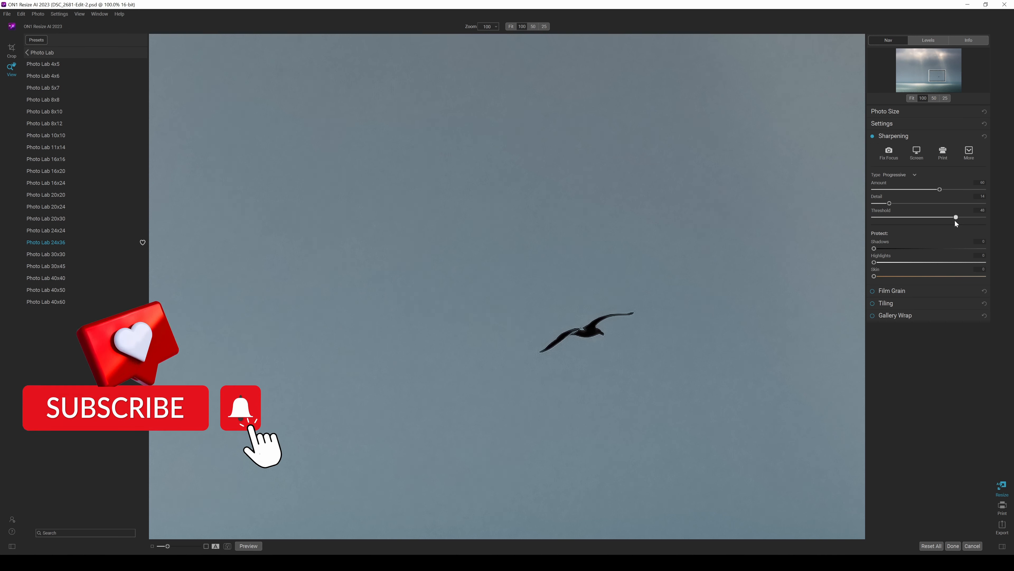
drag(956, 217, 899, 217)
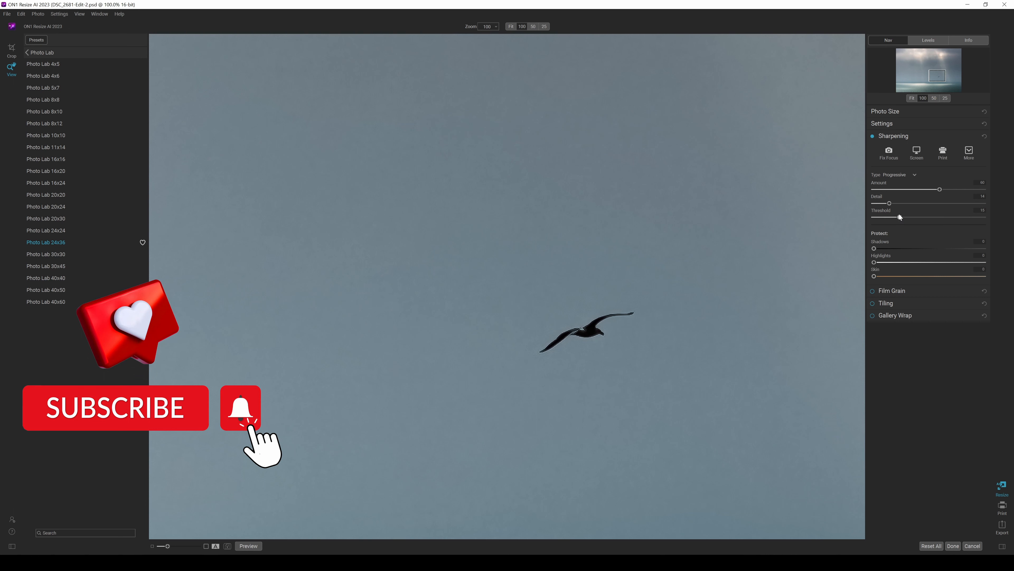
drag(899, 217, 878, 217)
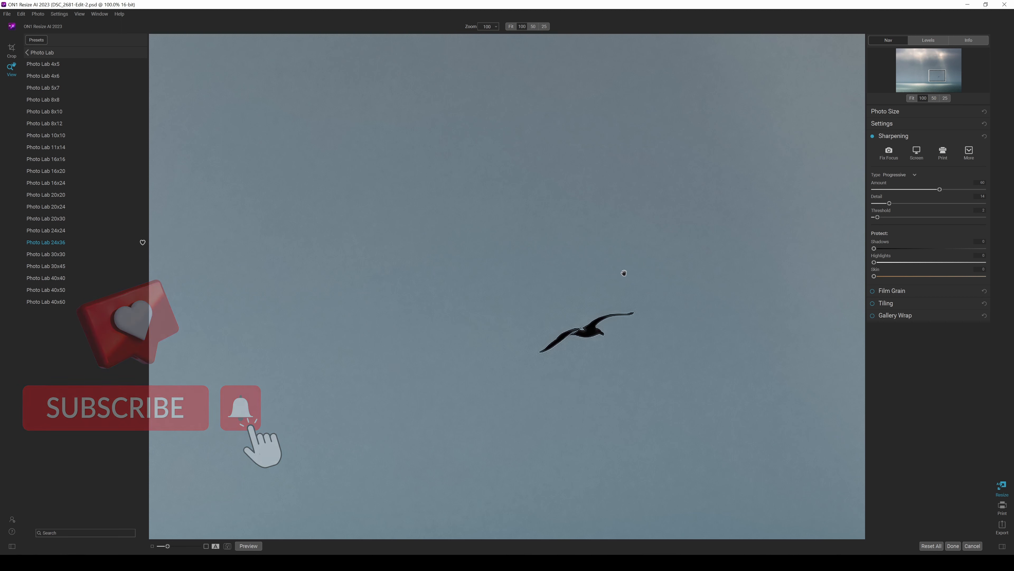
drag(878, 217, 982, 217)
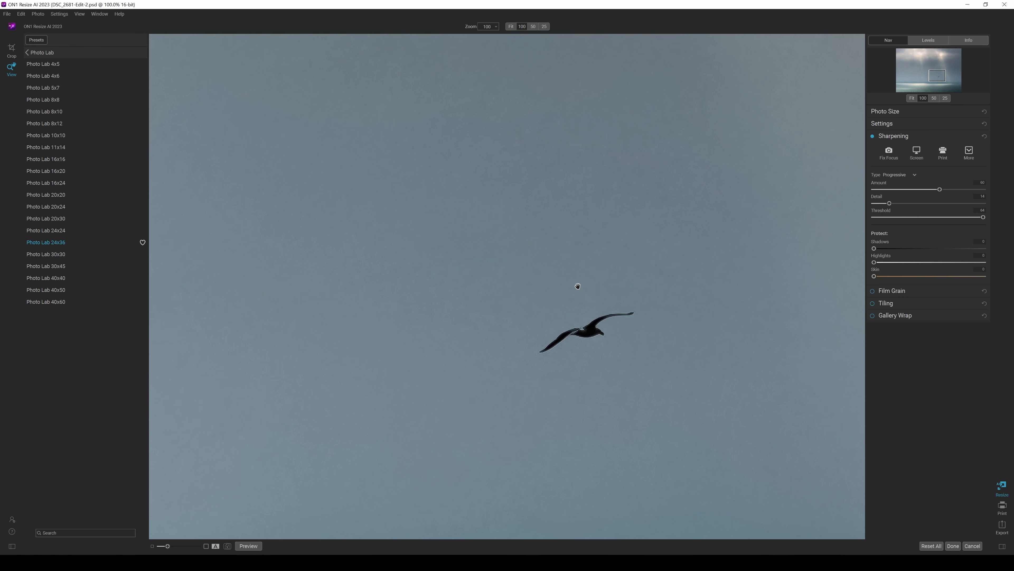
mouse_move(639, 311)
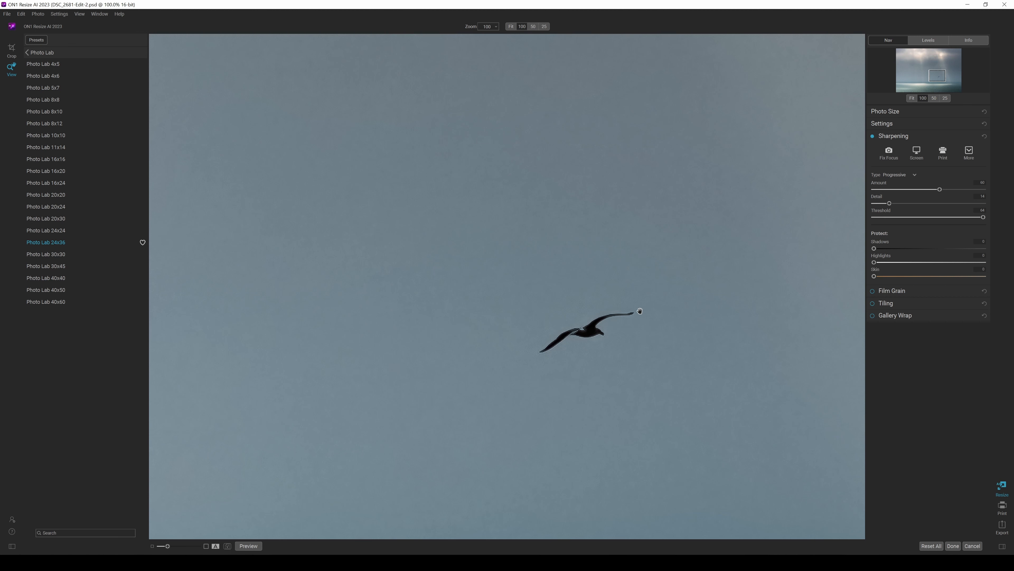
mouse_move(590, 342)
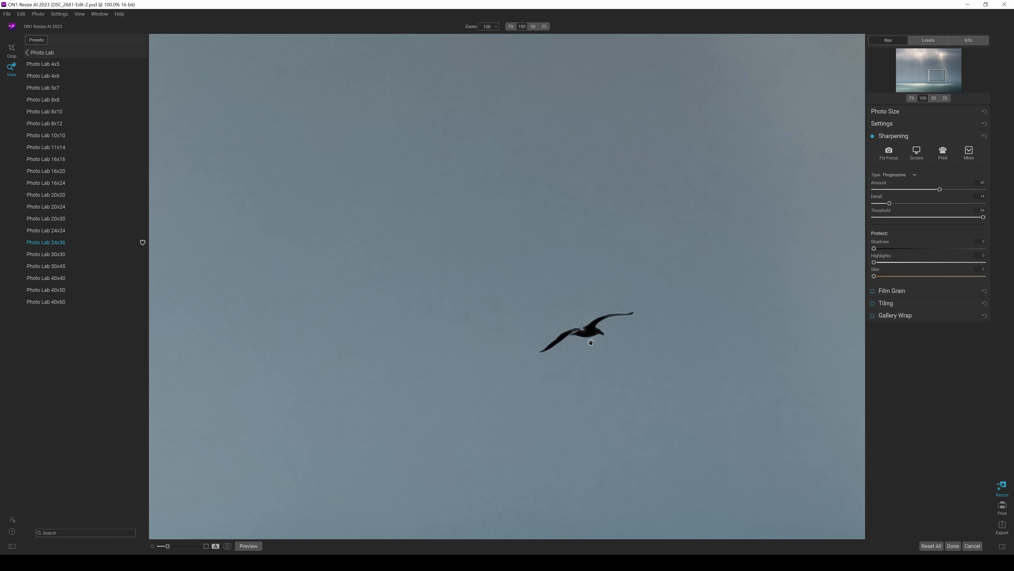
mouse_move(982, 219)
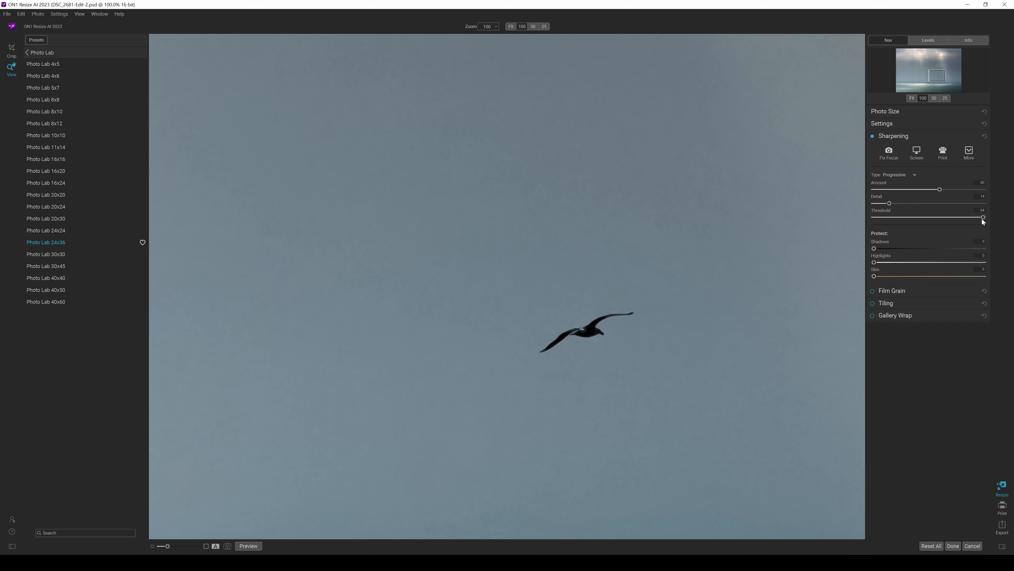
Step: Return sharpening Threshold to mid-range and settle Shadows protection at a moderate level
drag(982, 216, 936, 216)
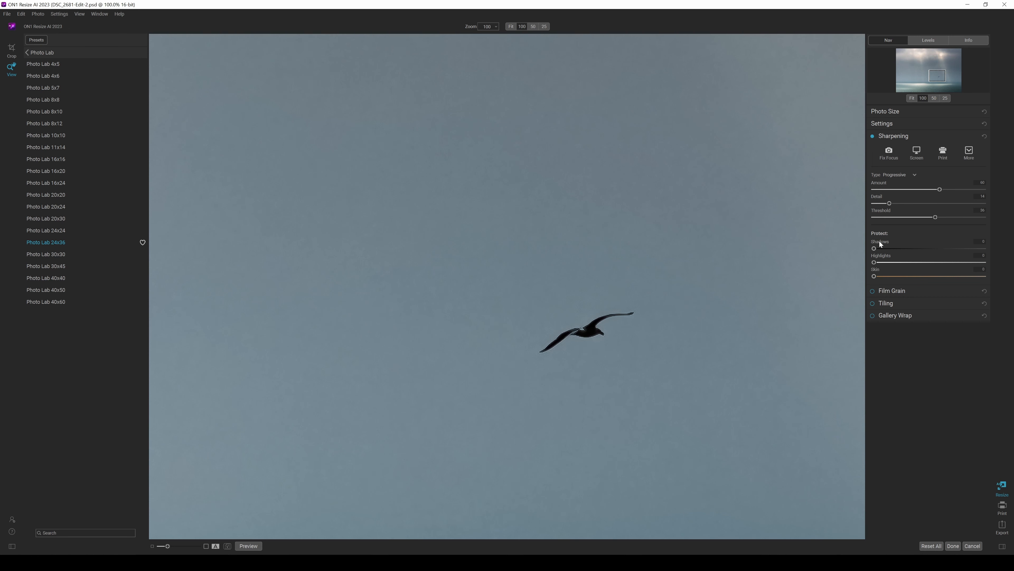
mouse_move(875, 251)
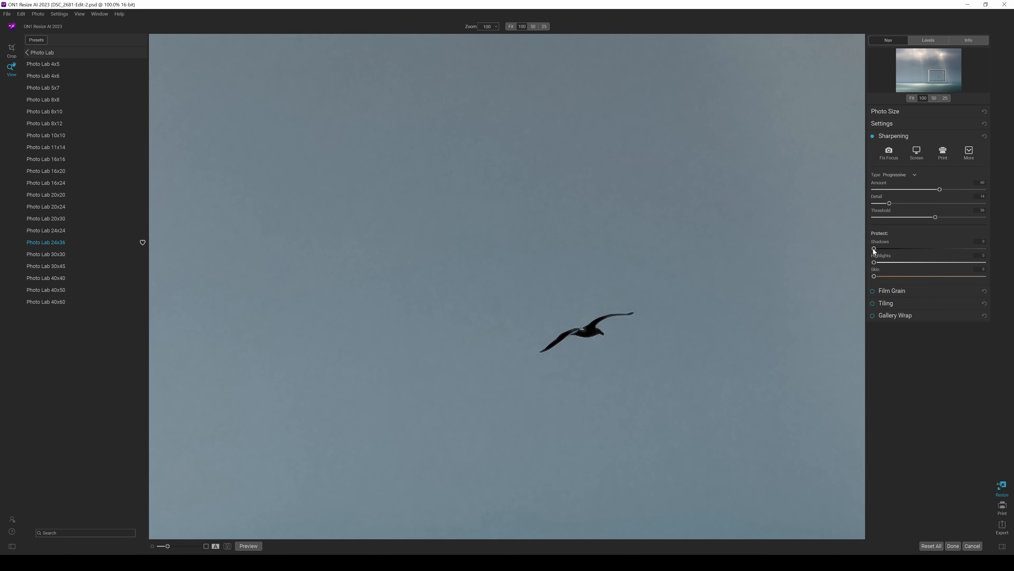
drag(873, 249, 912, 248)
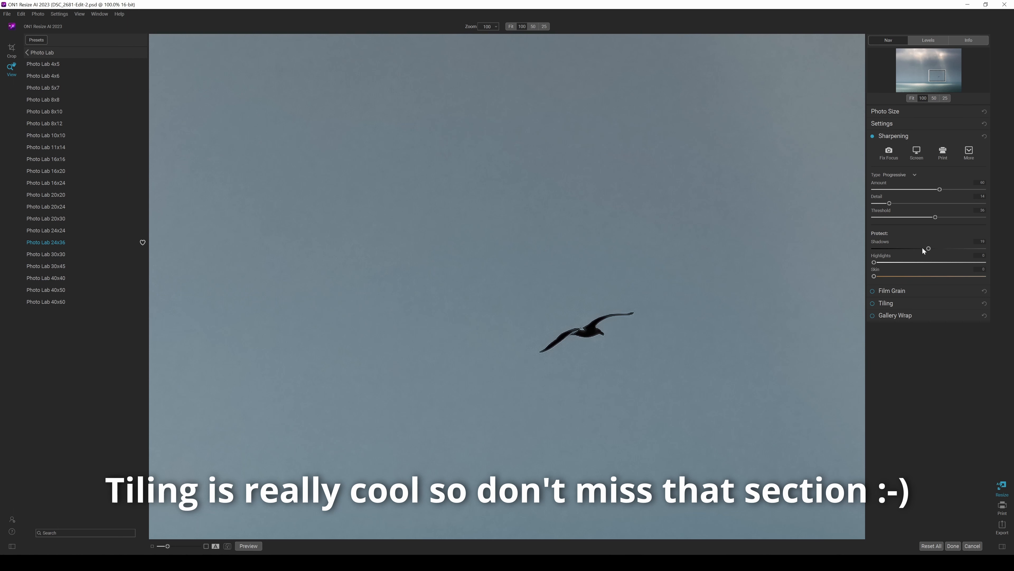
drag(927, 248, 905, 248)
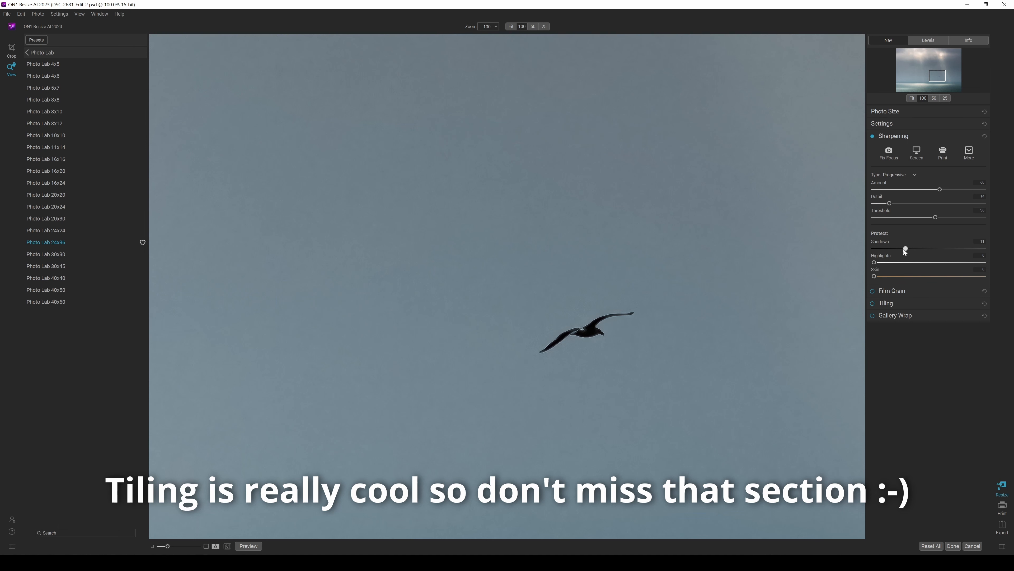
drag(906, 248, 963, 248)
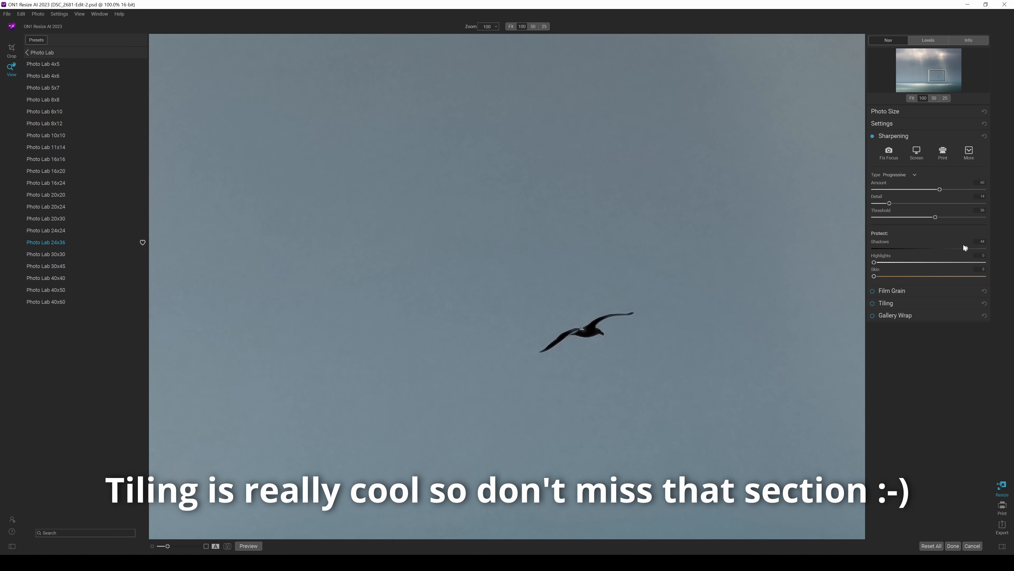
drag(940, 248, 925, 248)
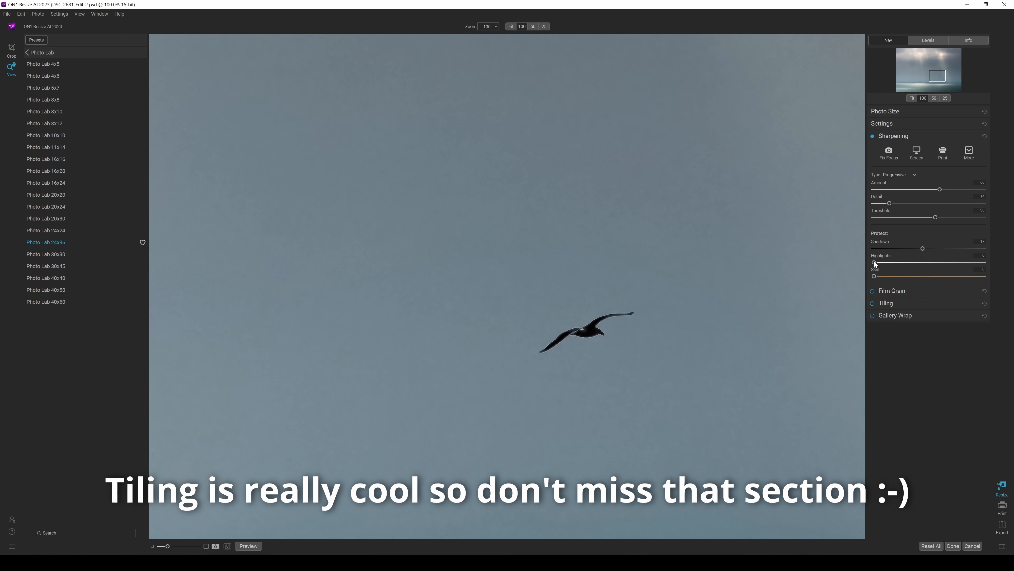
Step: Try Highlights protection up to maximum and Skin protection, leaving both back at zero
drag(874, 264, 934, 260)
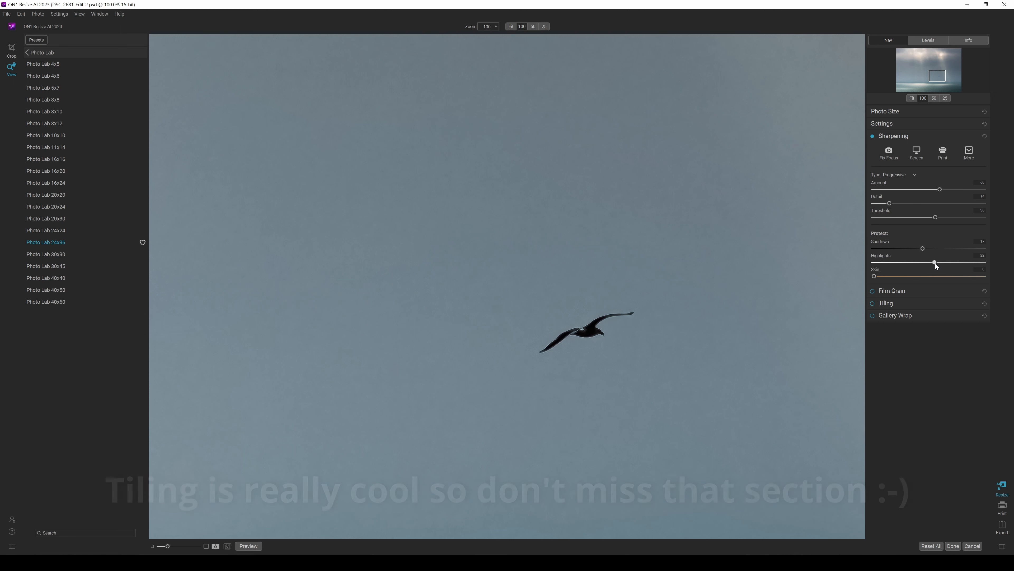
drag(936, 262, 981, 262)
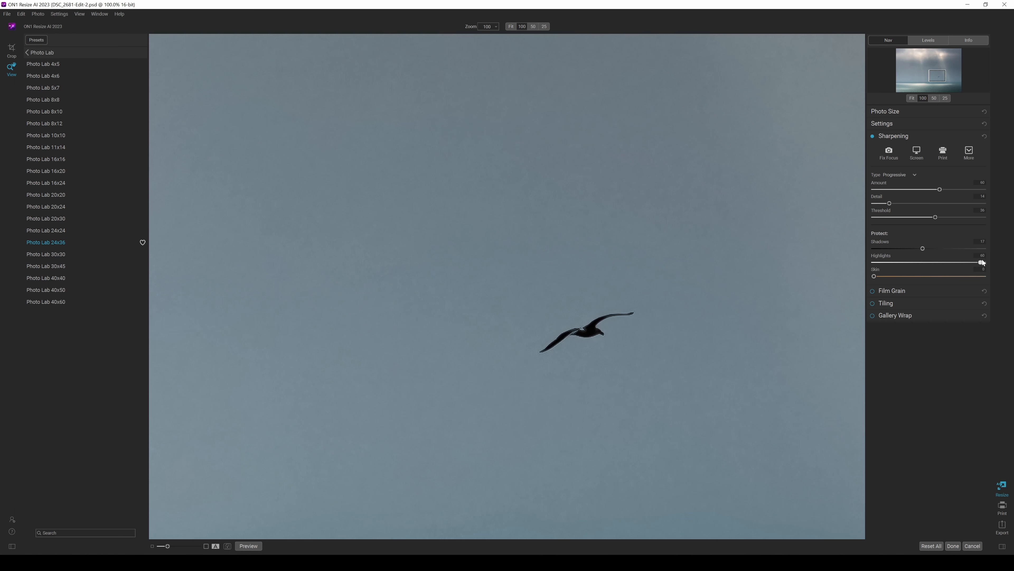
drag(982, 262, 873, 262)
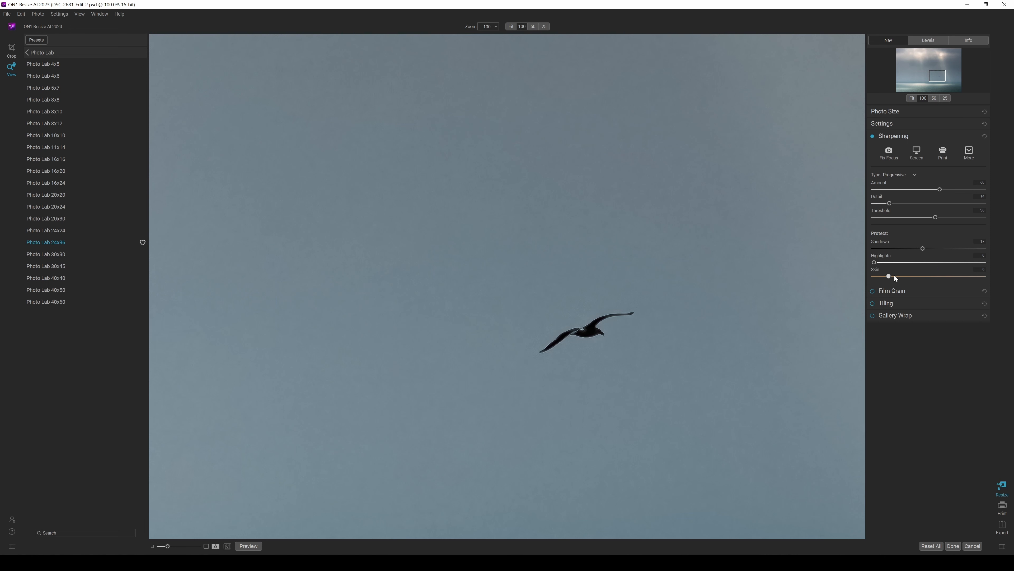
drag(888, 276, 874, 277)
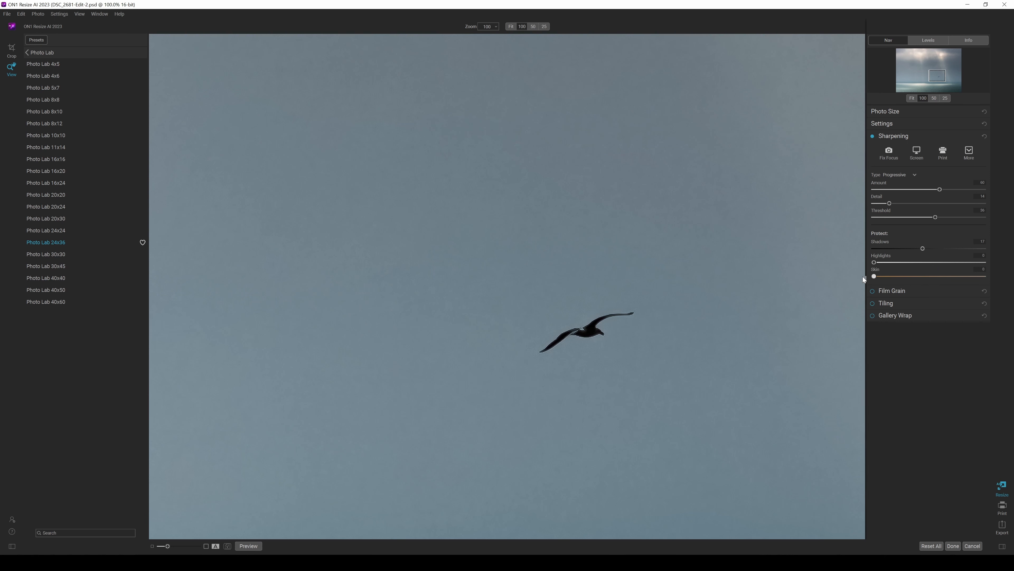
Step: Enable Film Grain and choose the Ilford Delta 400 film stock
click(892, 148)
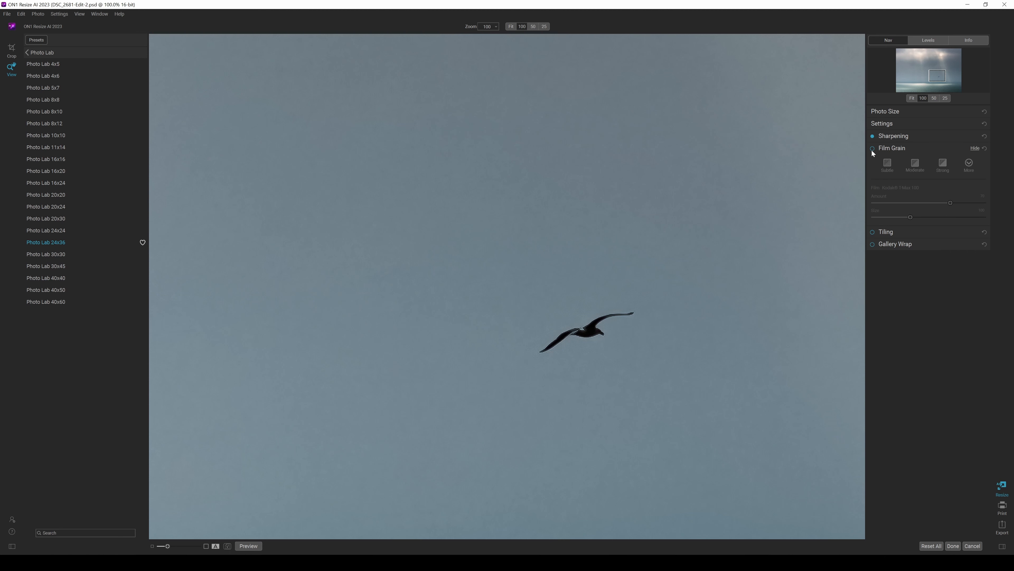
click(872, 147)
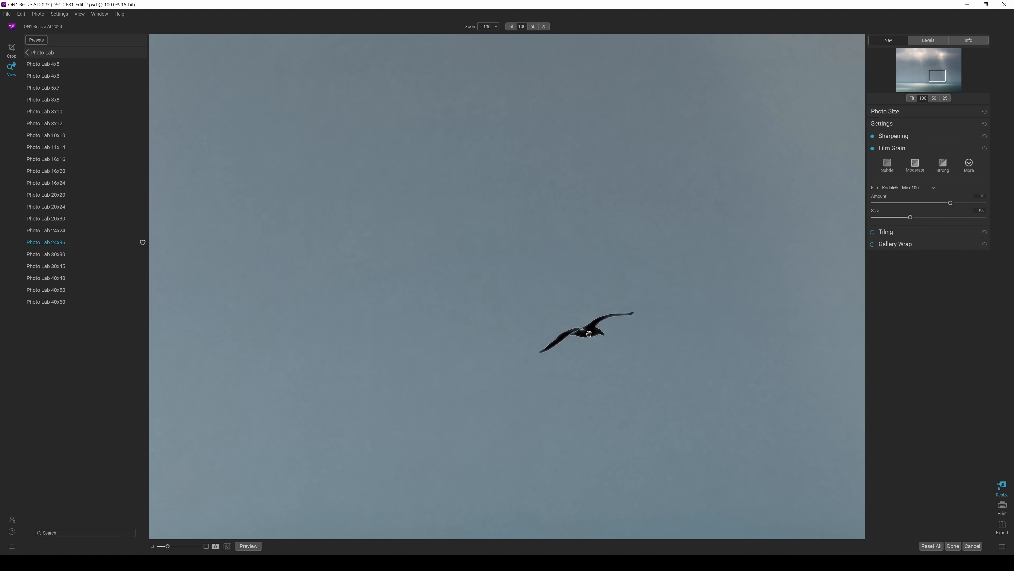
mouse_move(594, 271)
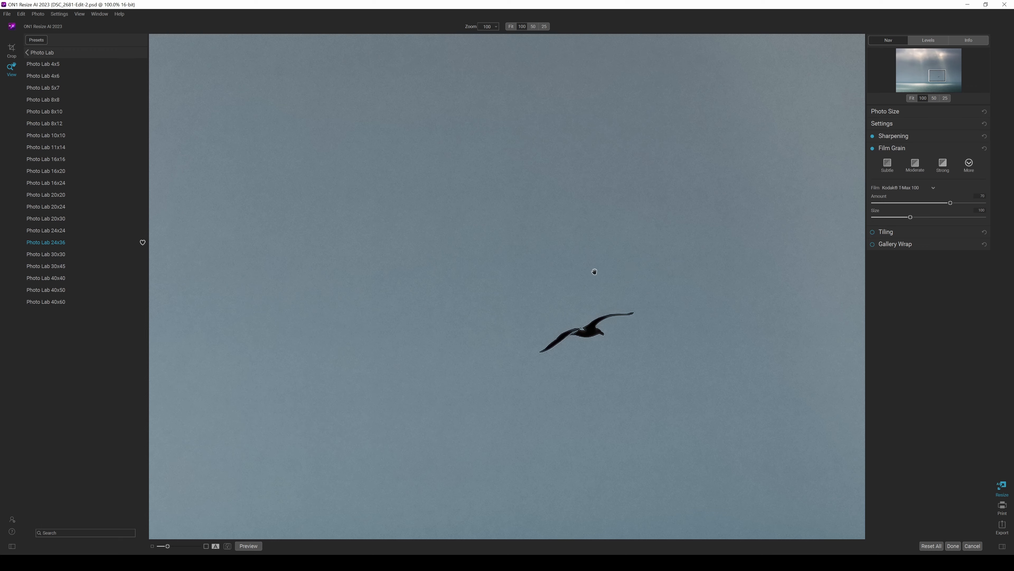
click(934, 187)
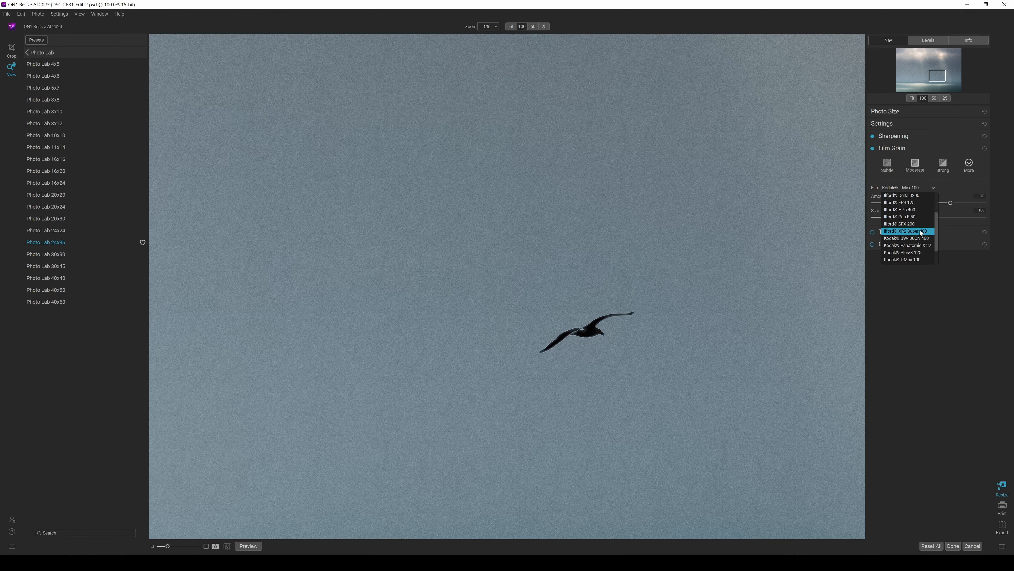
mouse_move(906, 245)
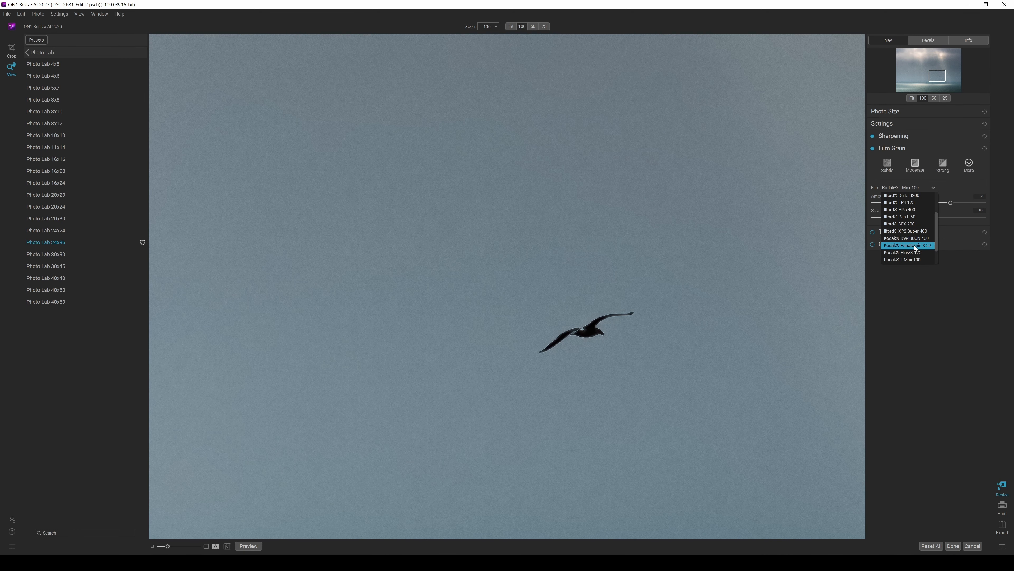
mouse_move(910, 259)
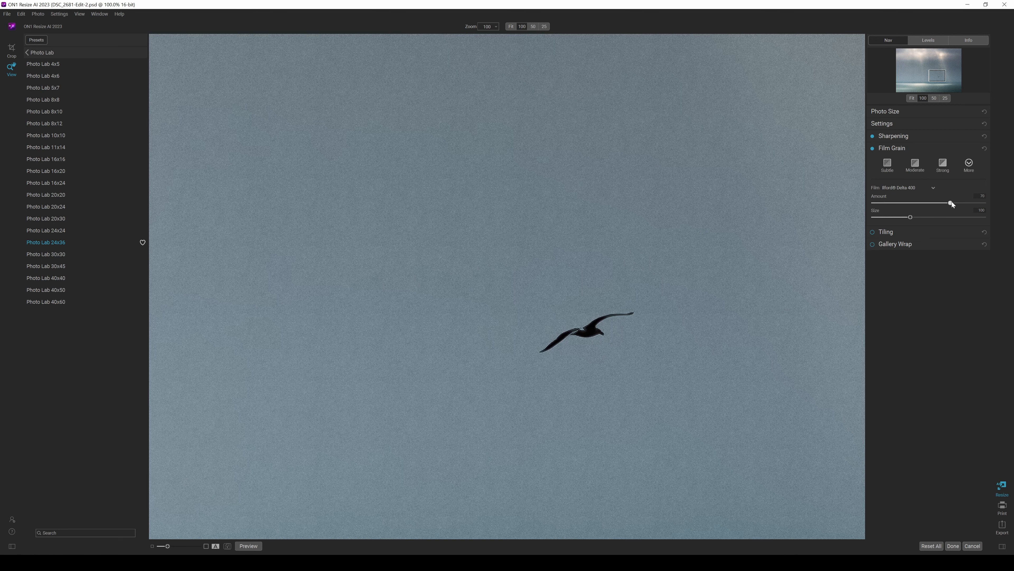
Step: Lower the grain Amount and adjust the grain Size for the seascape
drag(951, 202, 917, 202)
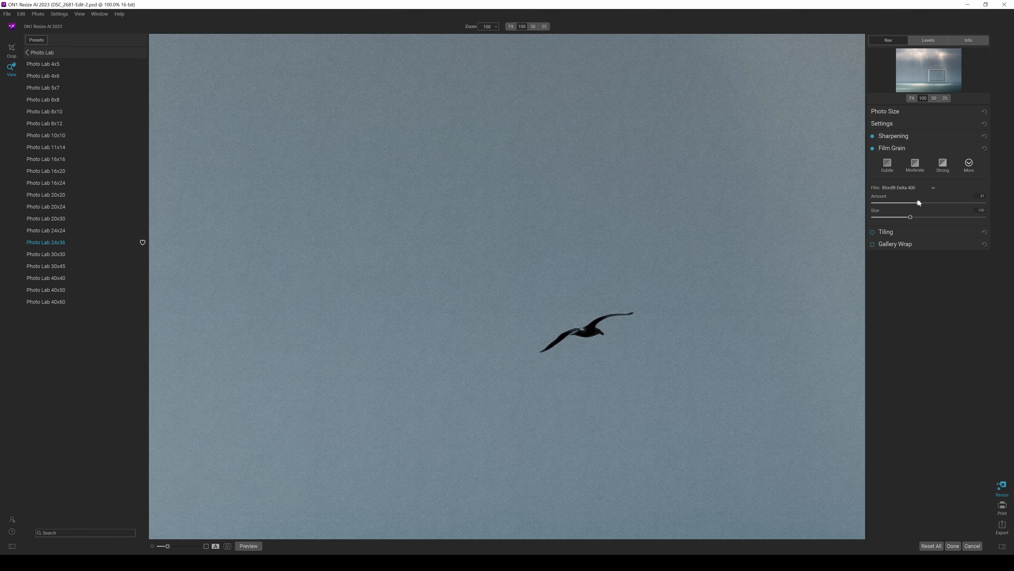
drag(918, 202, 908, 202)
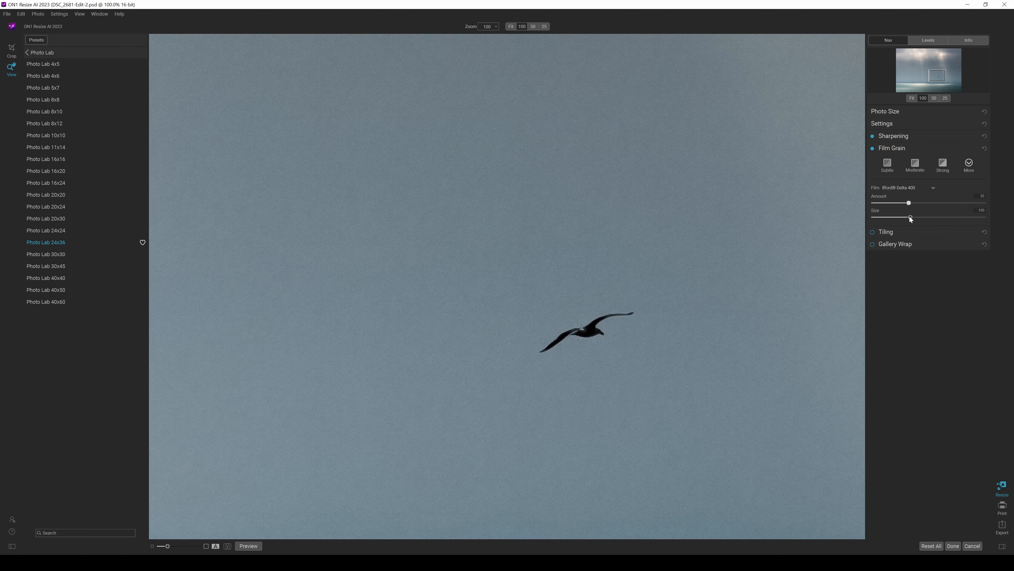
drag(909, 218, 943, 218)
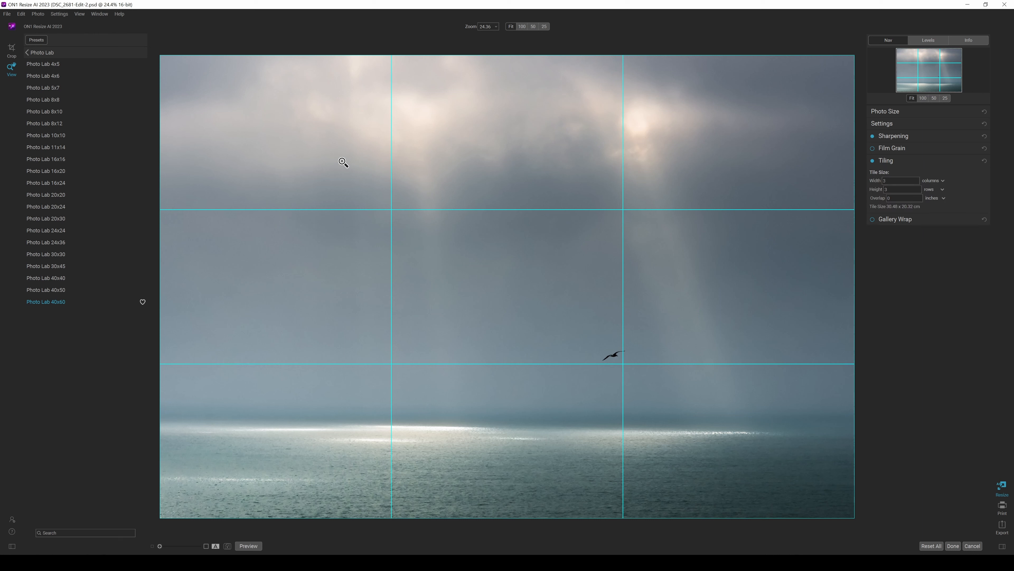
mouse_move(576, 244)
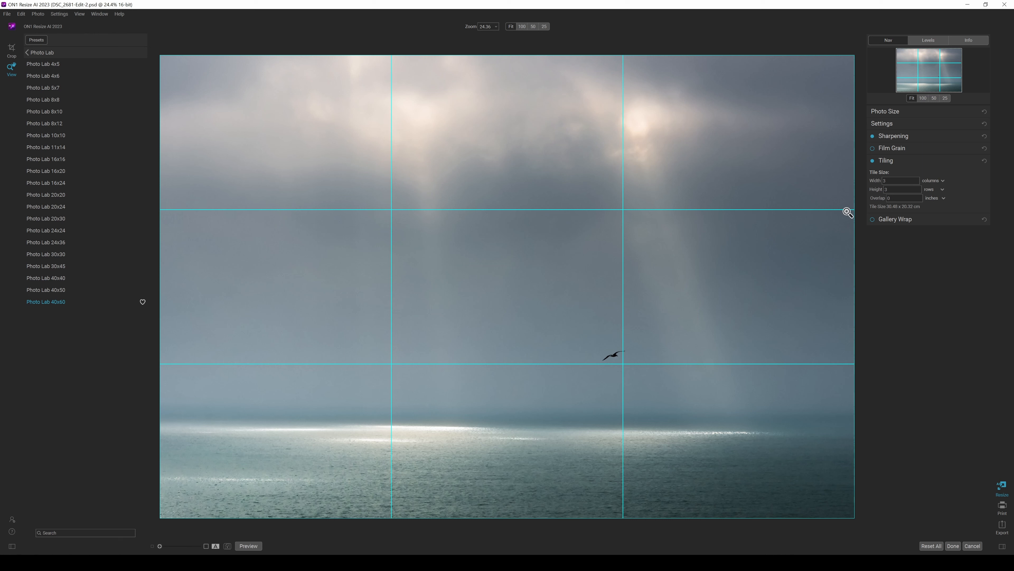
Step: Set the tiling Height to a single row for a three-column triptych
click(899, 189)
text(1)
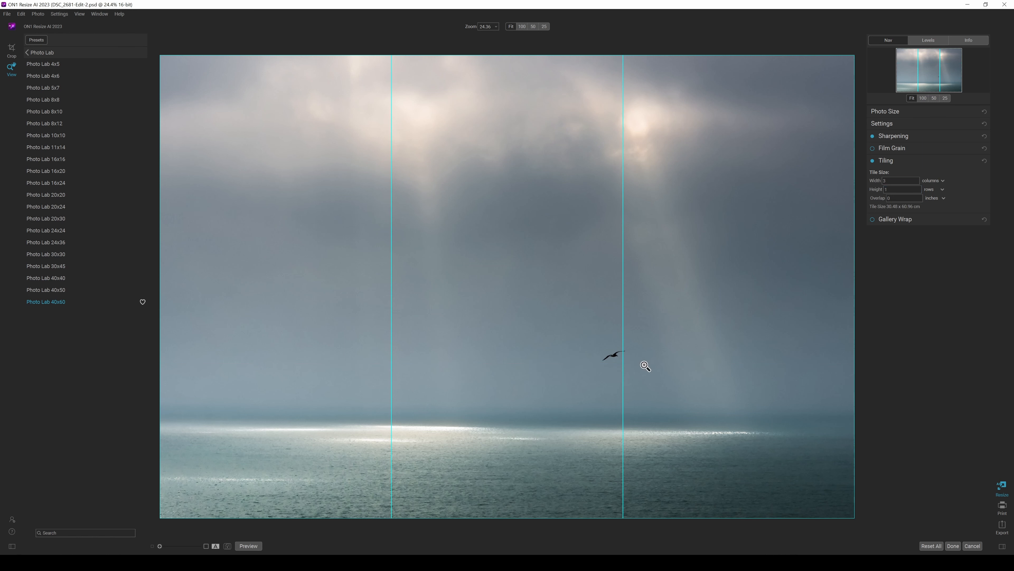
mouse_move(770, 260)
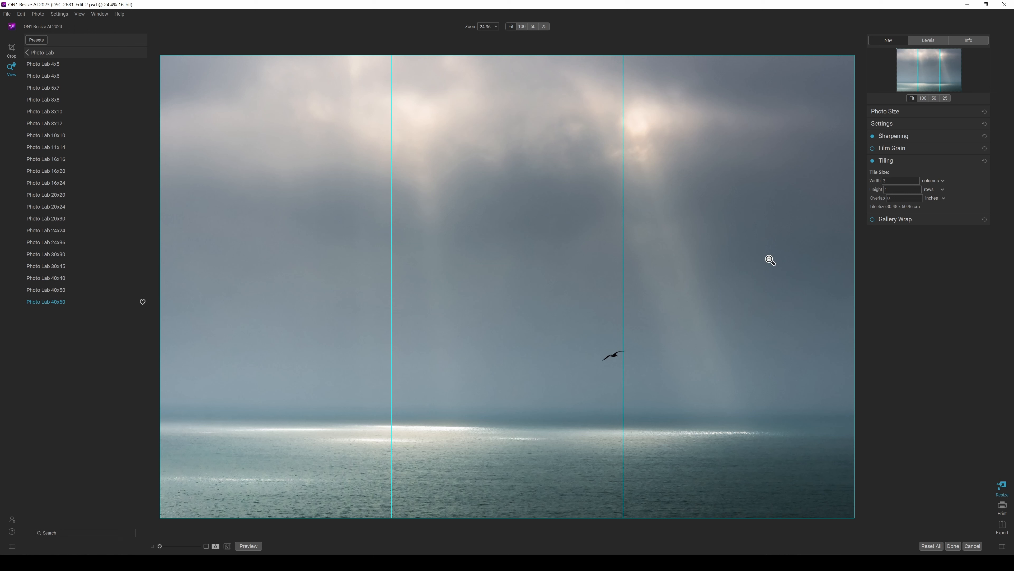
mouse_move(878, 209)
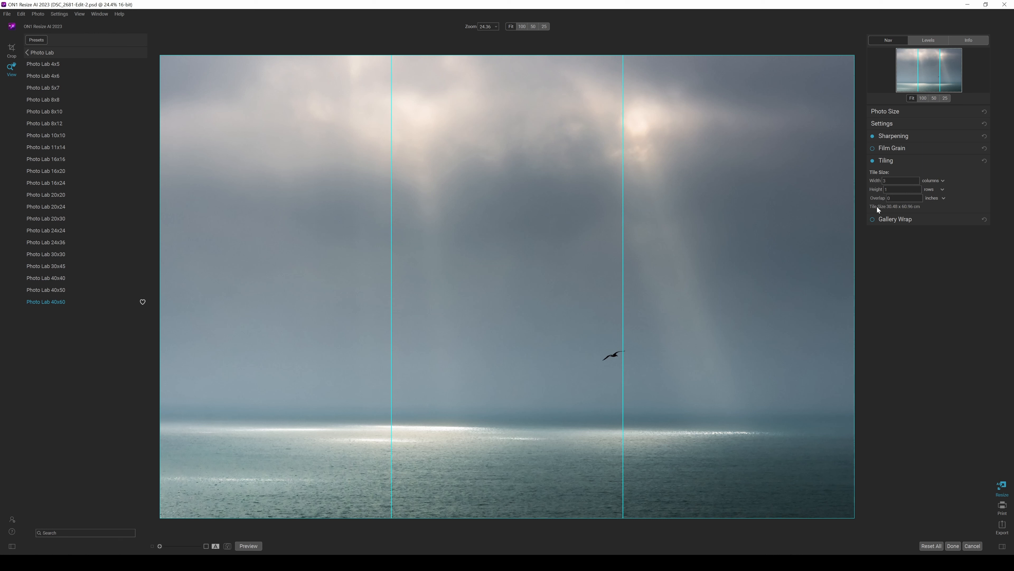
mouse_move(897, 211)
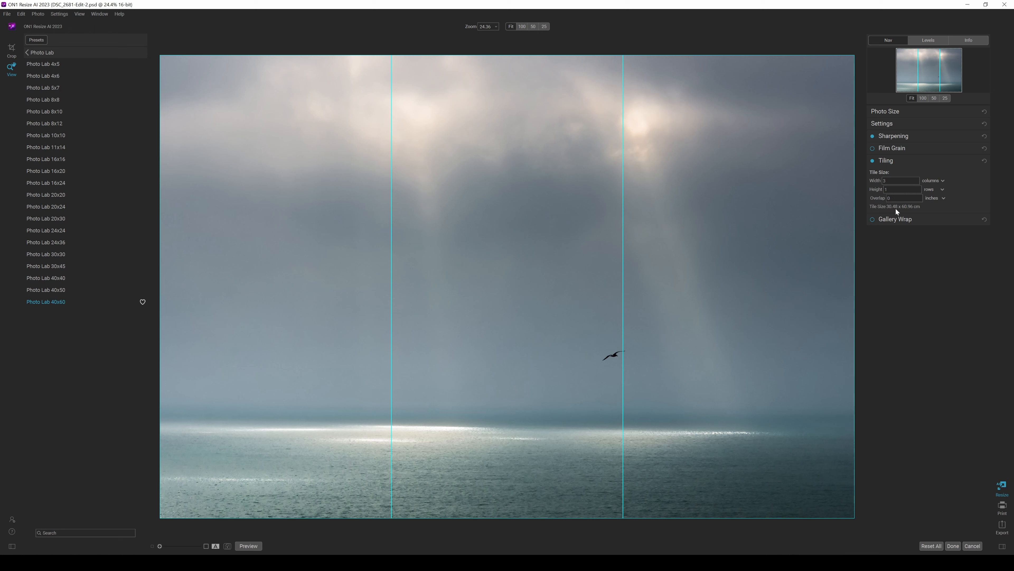
mouse_move(830, 409)
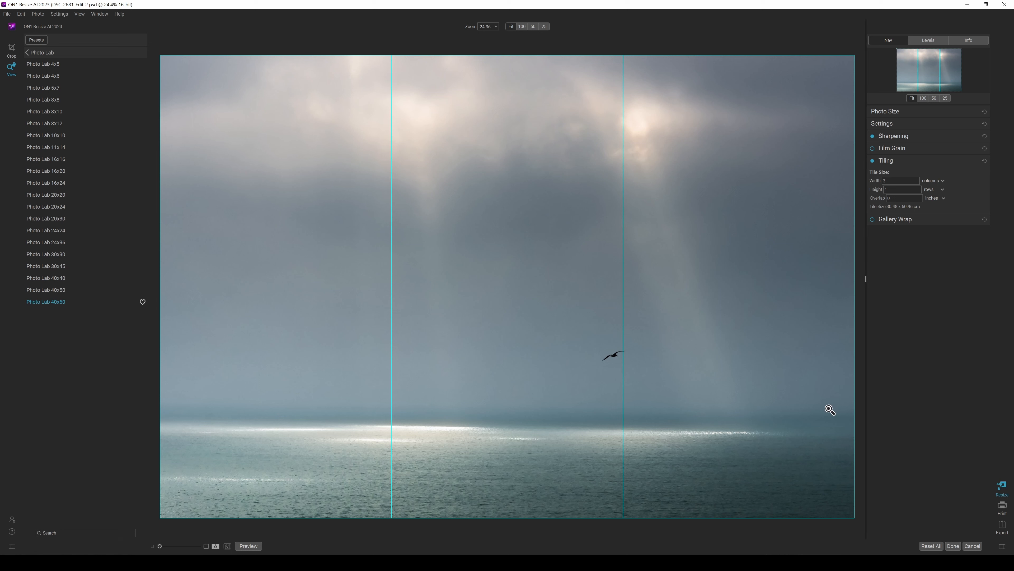
mouse_move(662, 49)
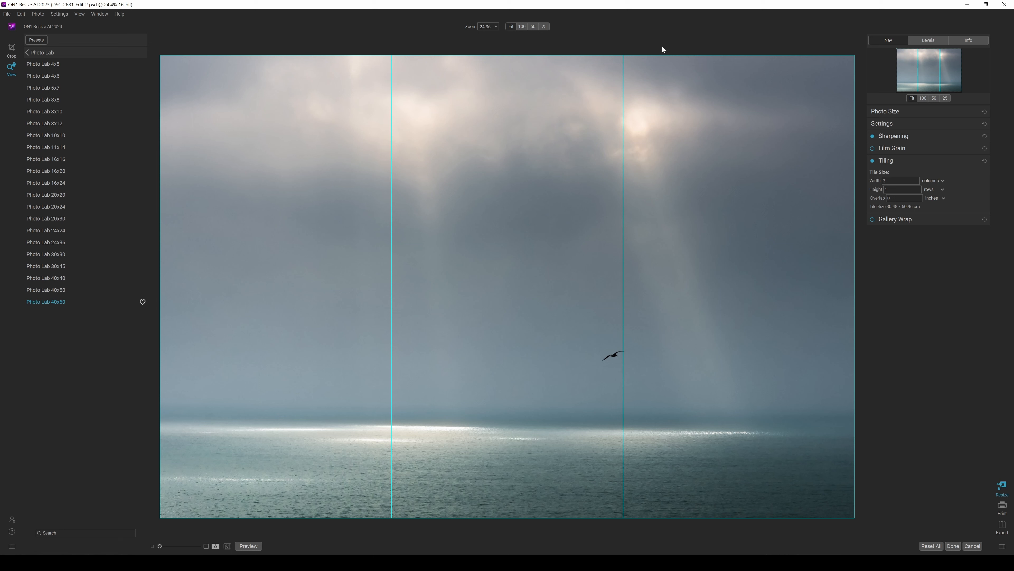
mouse_move(305, 298)
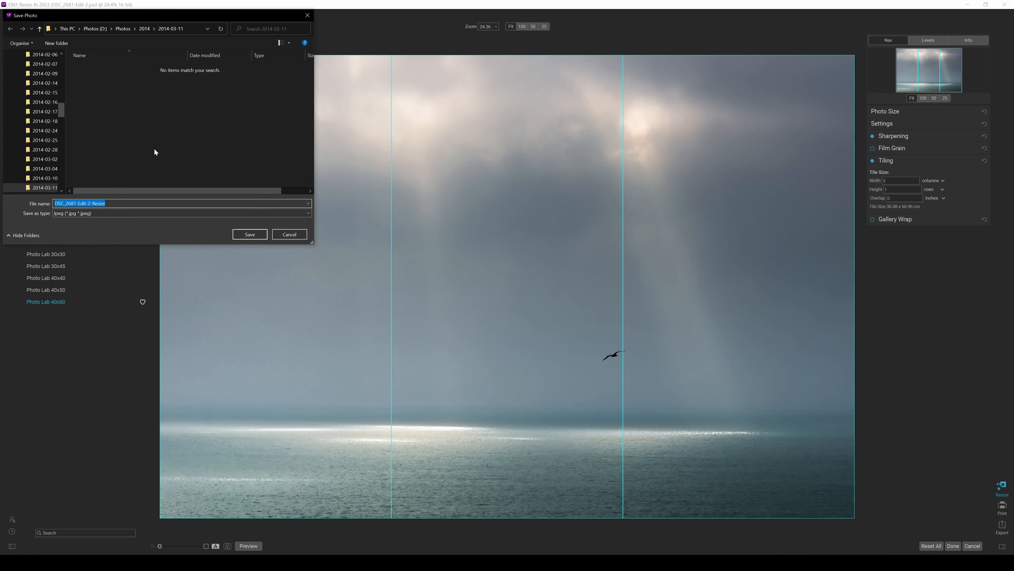
mouse_move(141, 128)
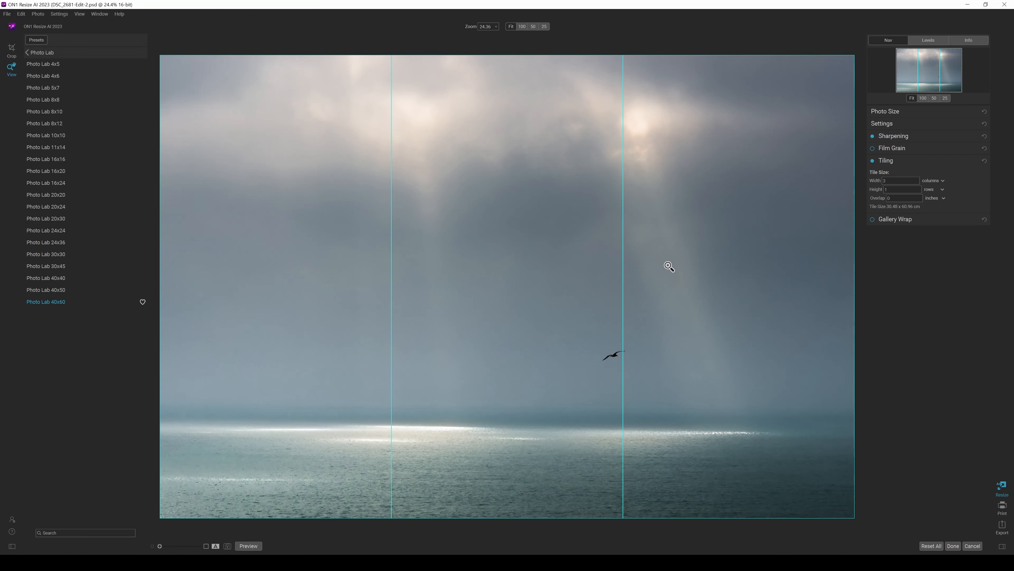
Step: Review the Photo Size details and switch off the triptych tiling
click(884, 110)
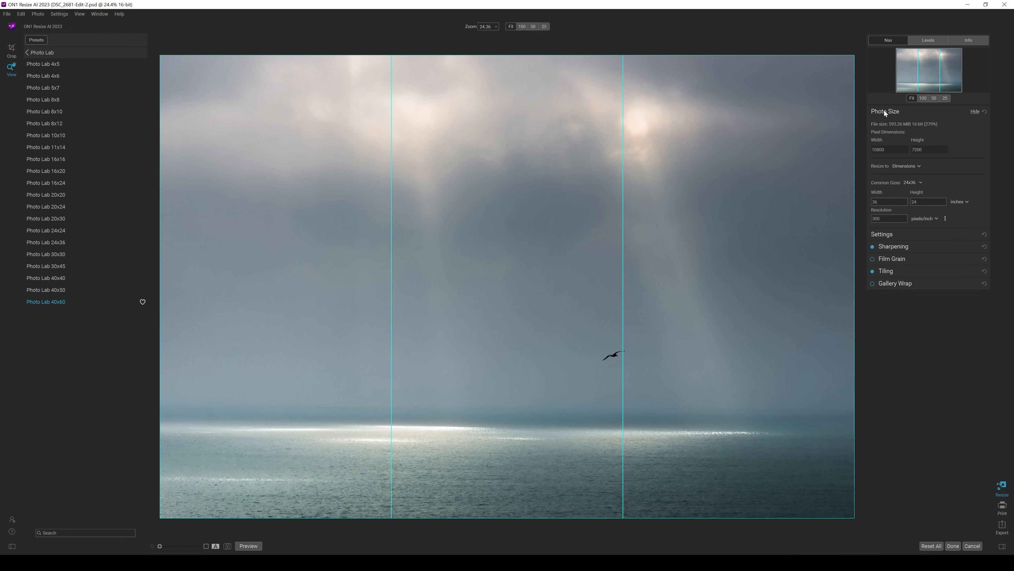
mouse_move(960, 203)
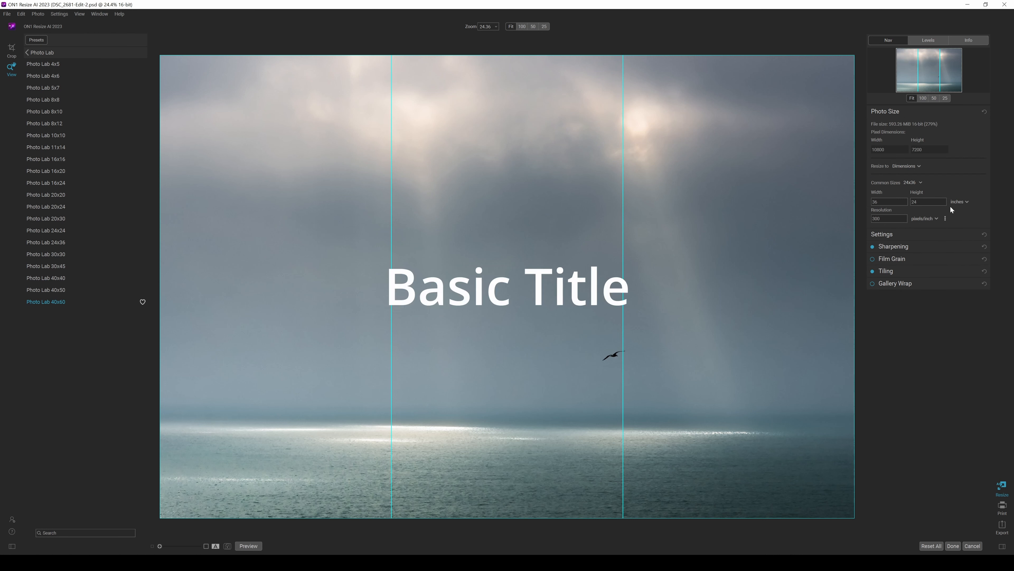
mouse_move(814, 219)
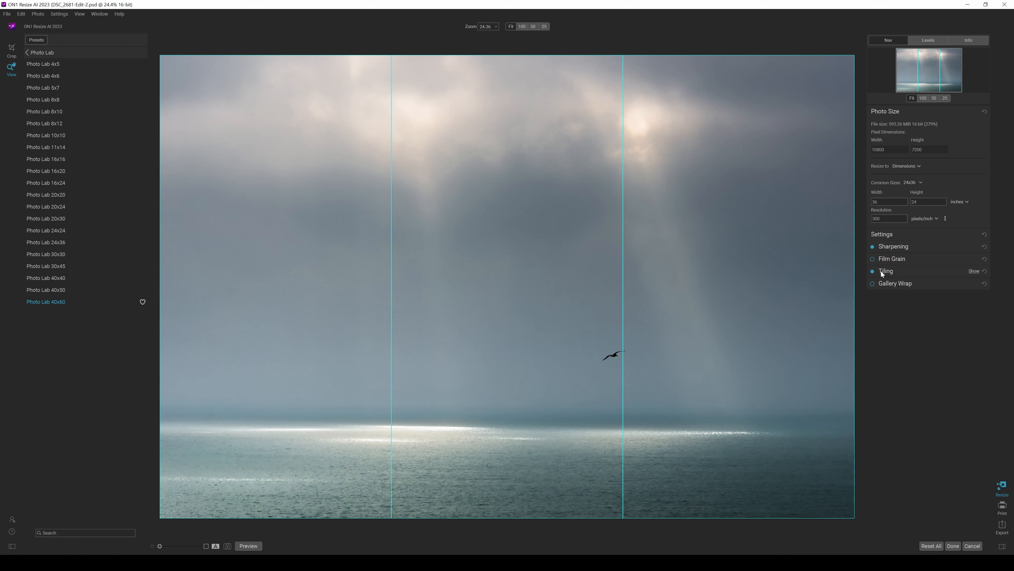
click(885, 271)
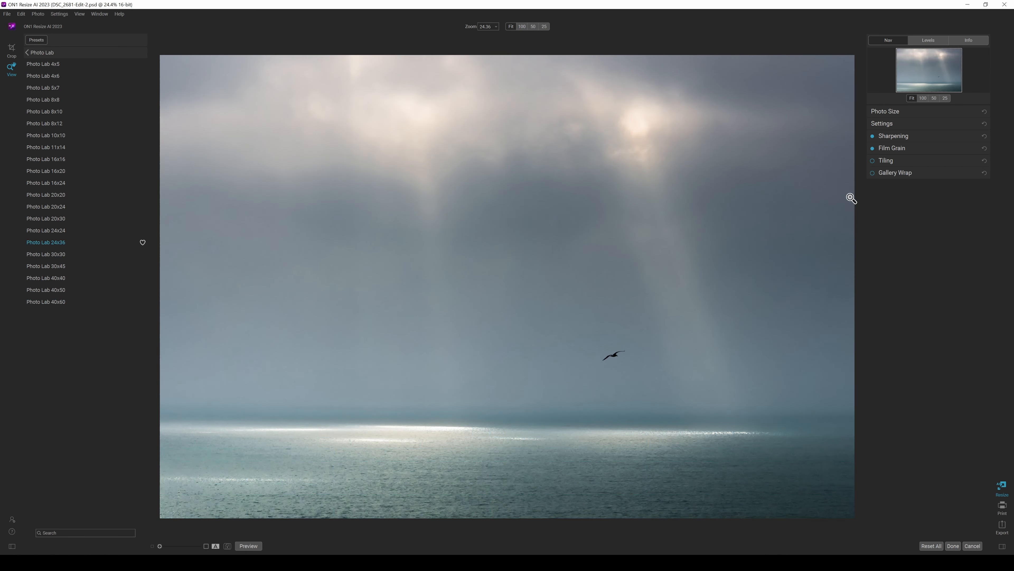
Step: Enable a Reflect gallery-wrap border and review the Thickness unit choices
click(873, 172)
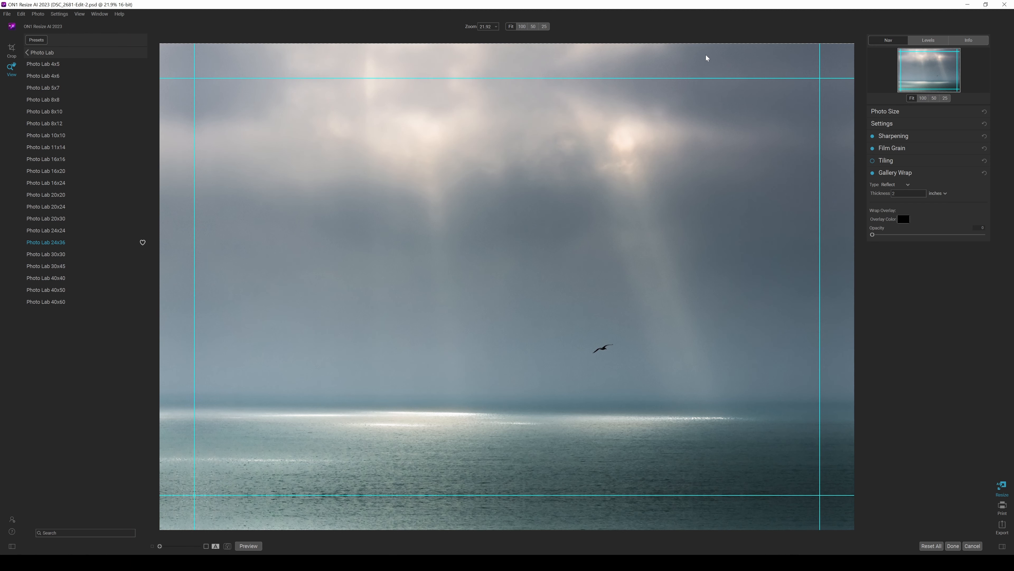
mouse_move(758, 123)
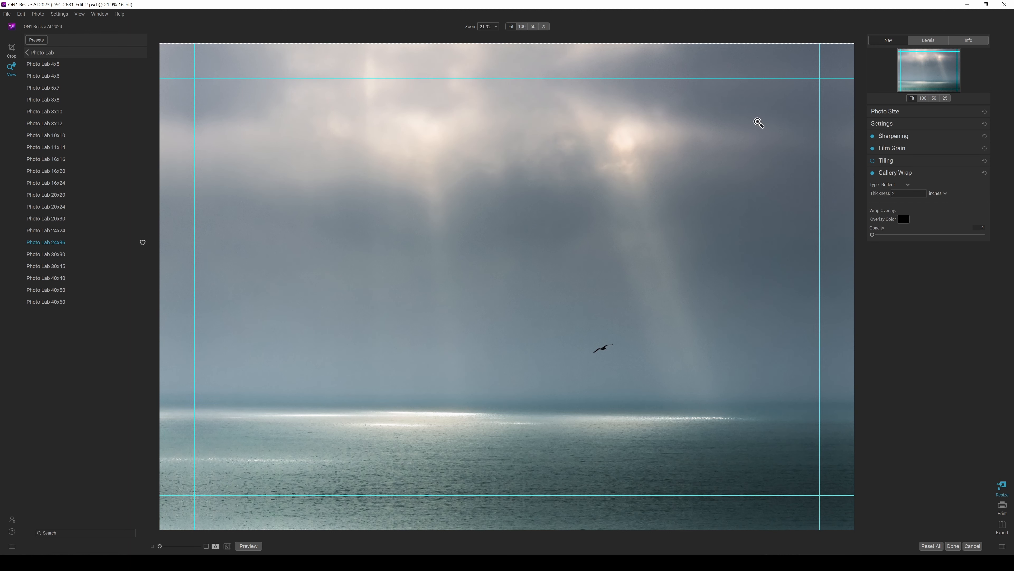
click(938, 193)
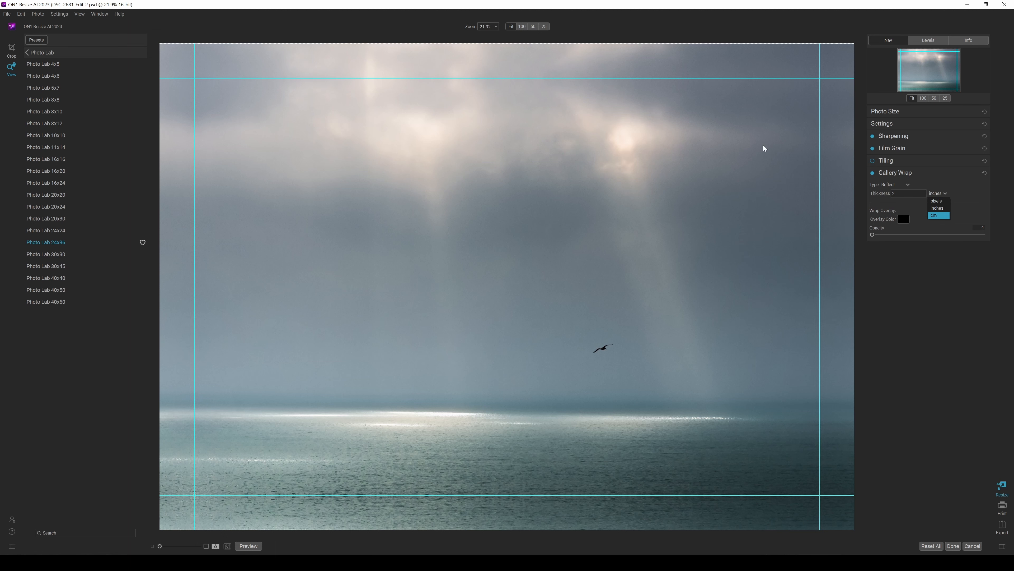
mouse_move(590, 185)
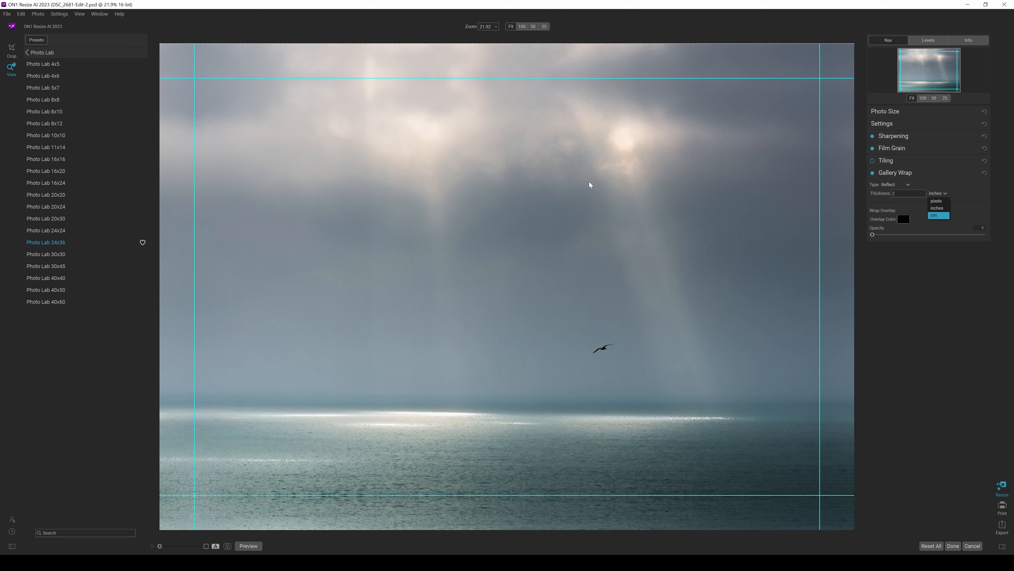
mouse_move(829, 163)
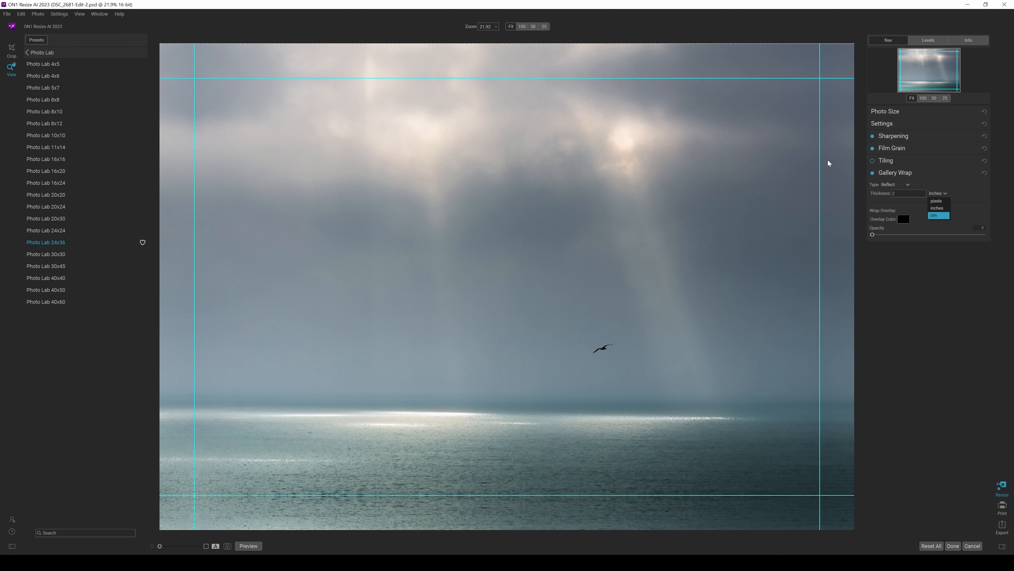
mouse_move(572, 46)
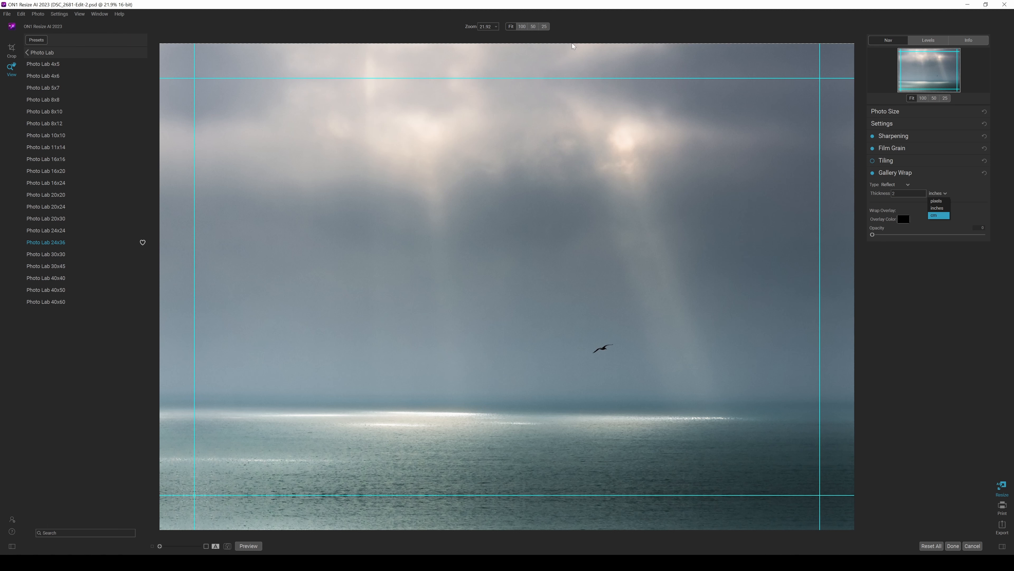
mouse_move(846, 181)
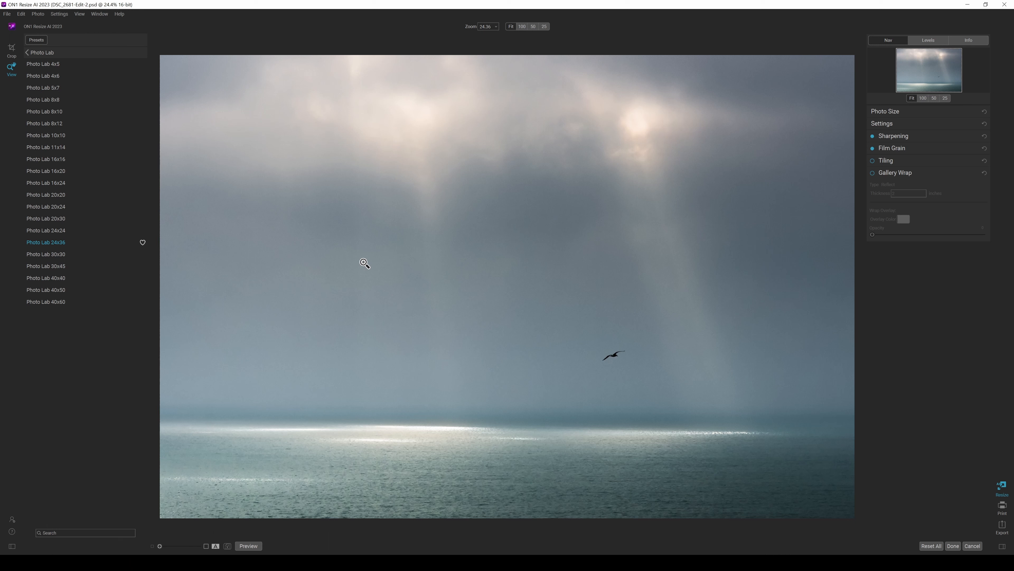
mouse_move(449, 247)
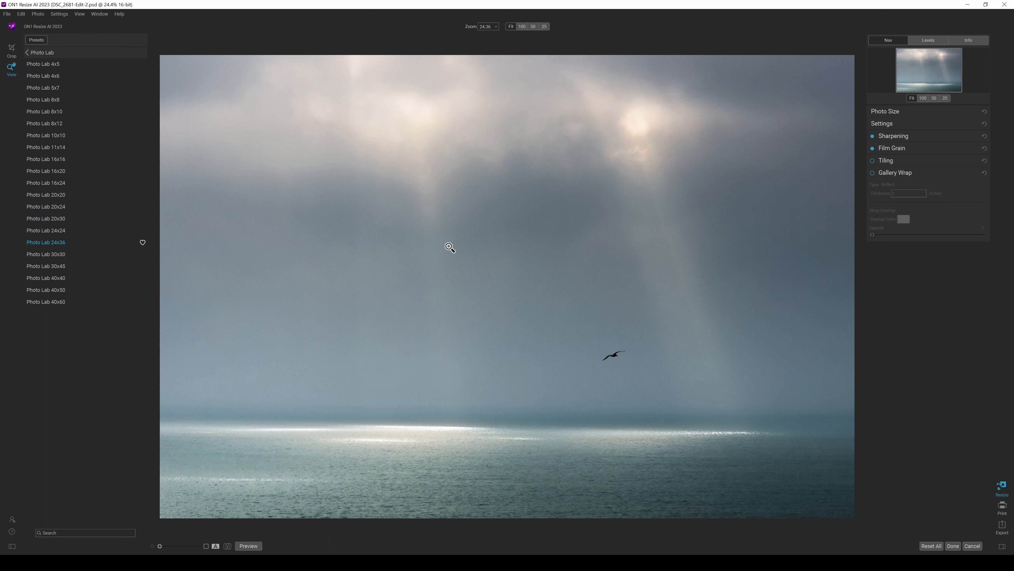